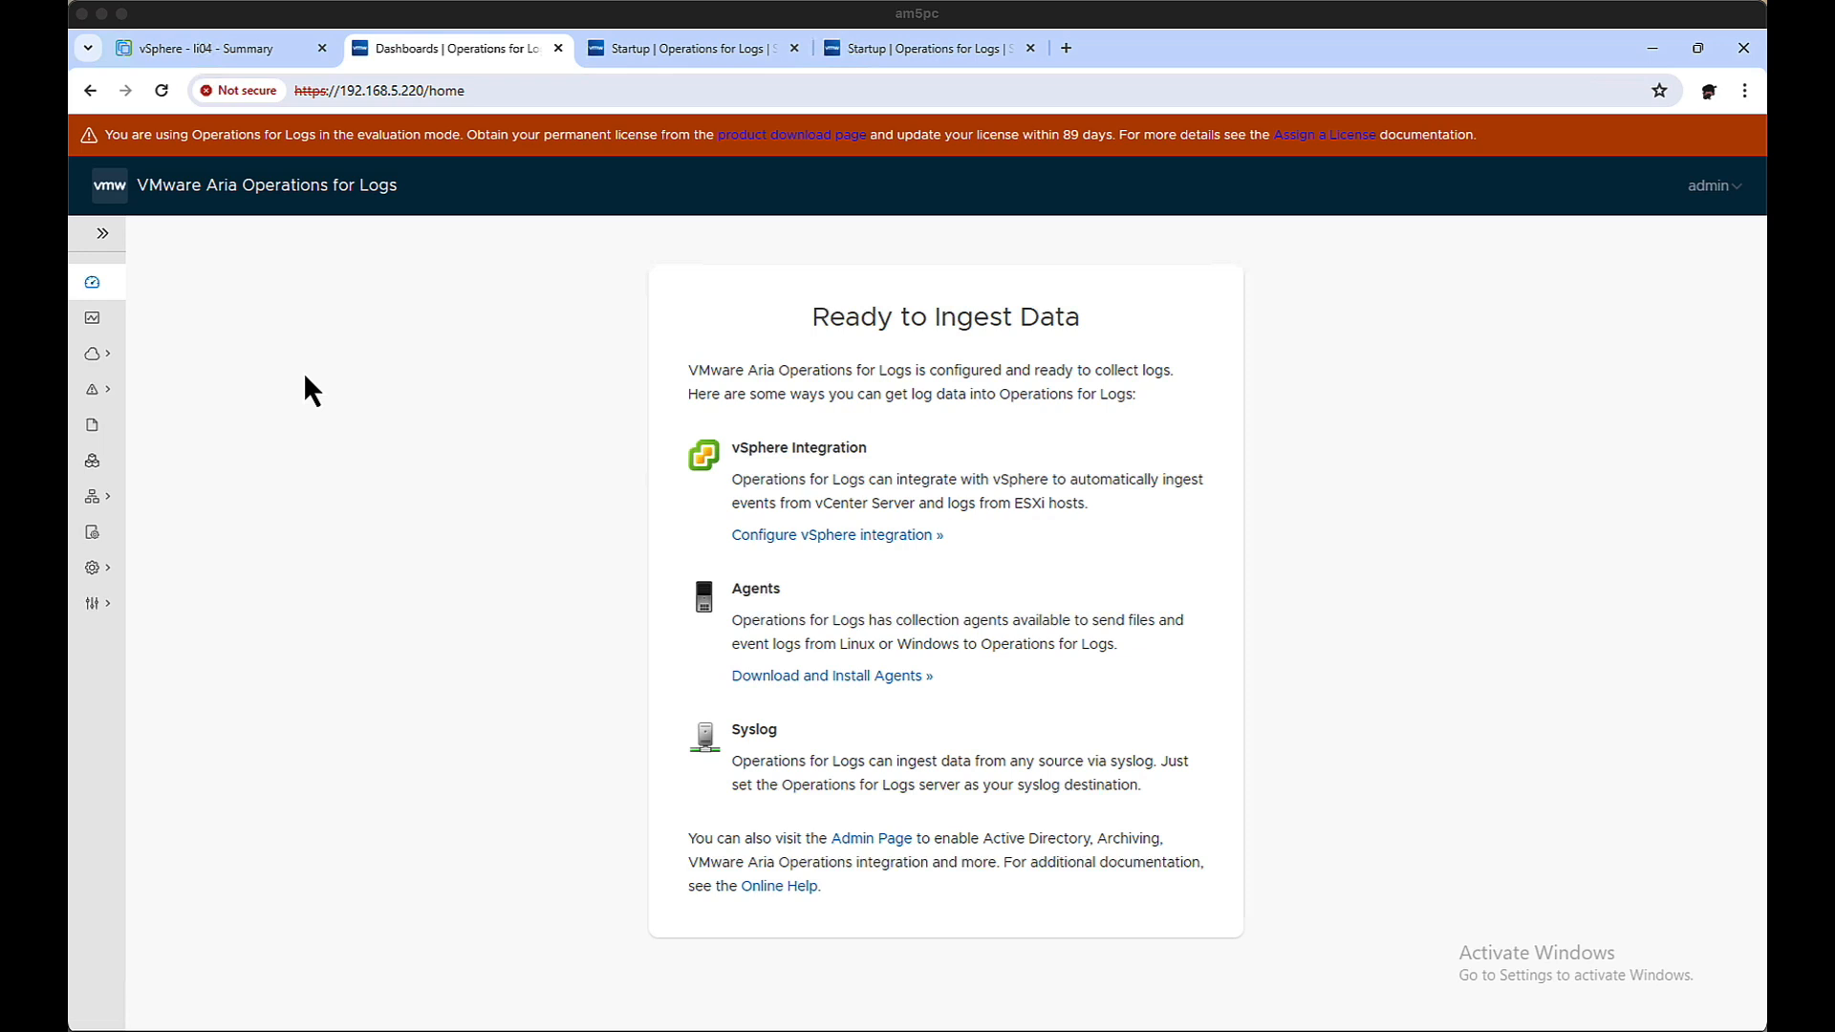
mouse_move(208, 319)
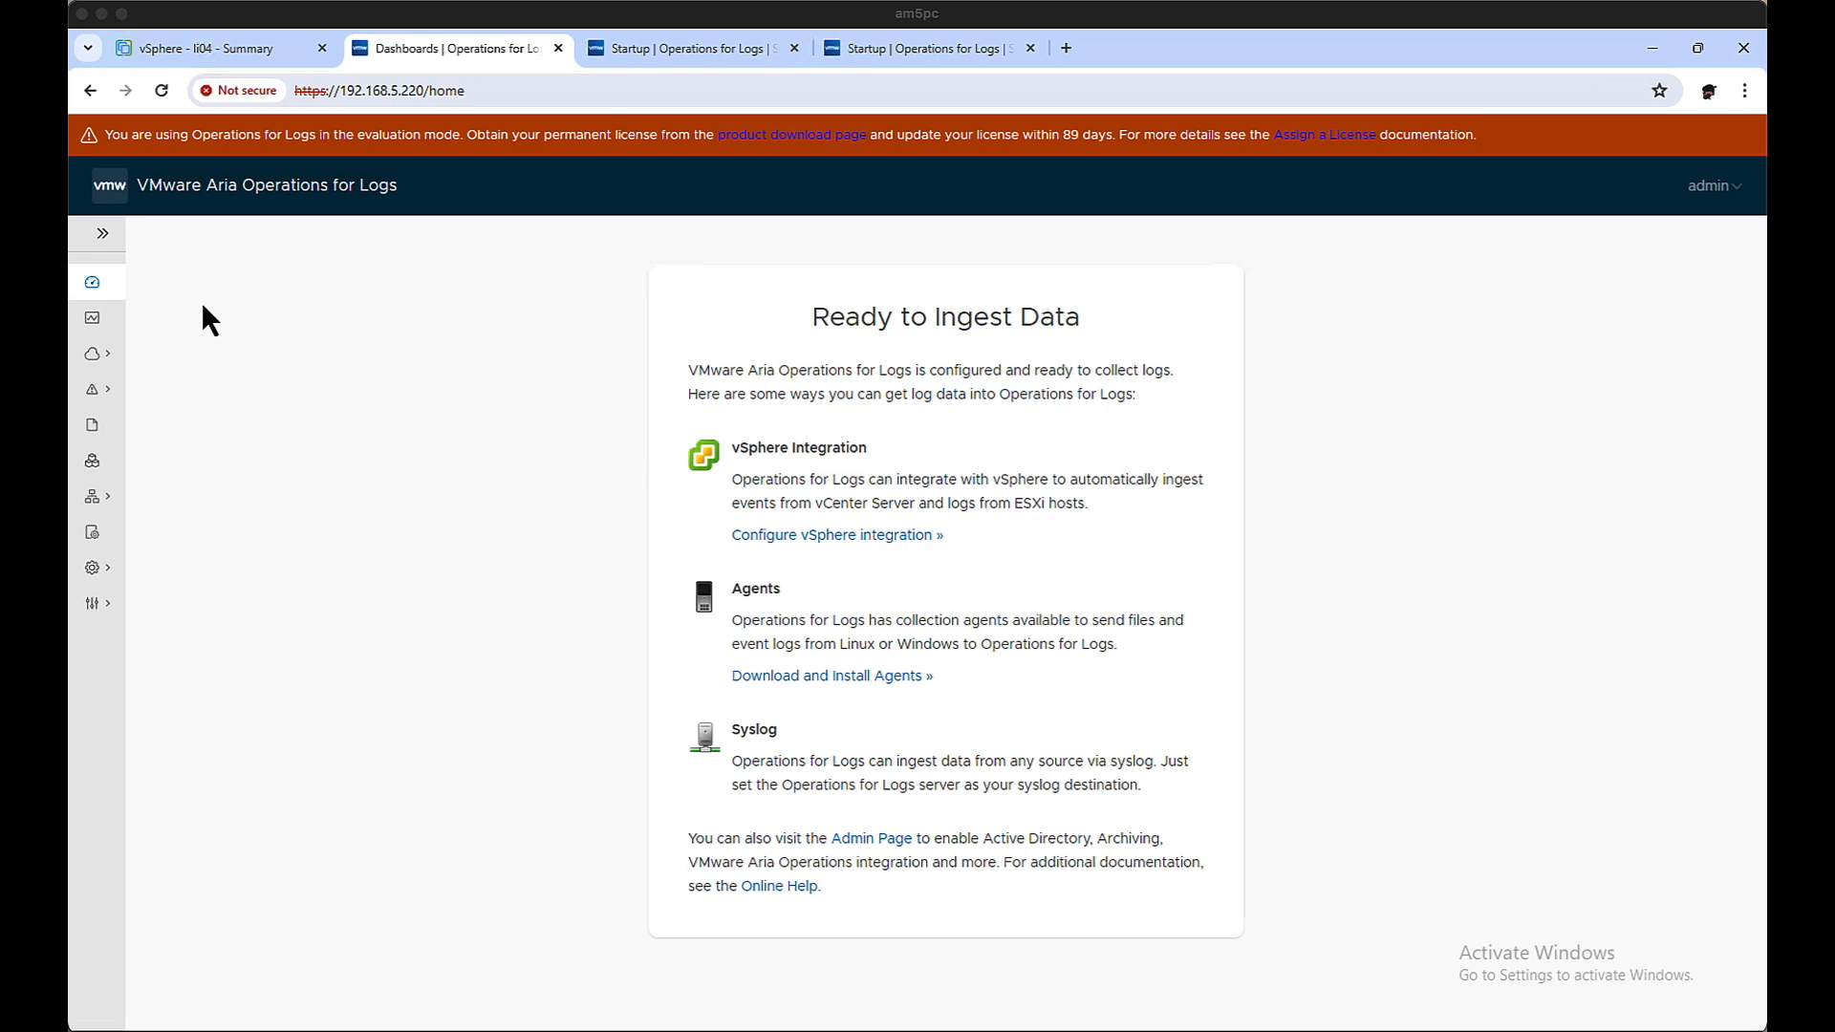
- Navigate from the home dashboard to Management > Cluster via the expanded sidebar
click(100, 233)
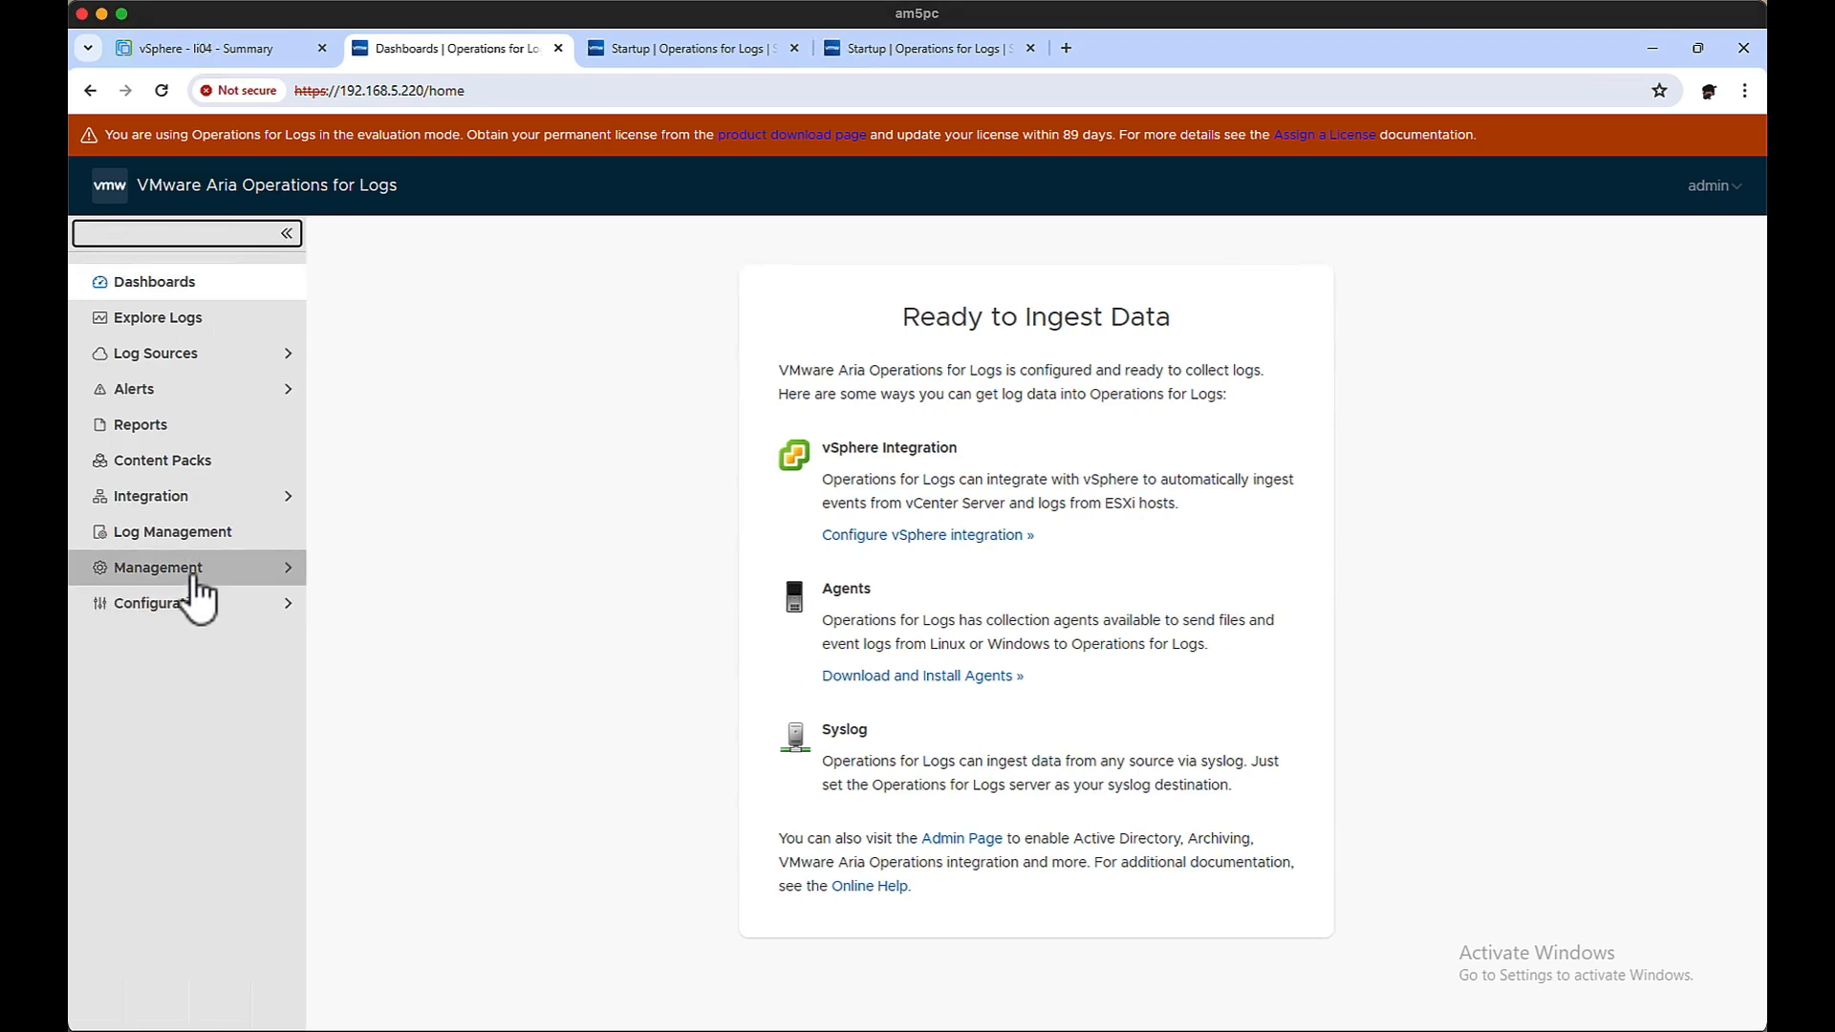
click(157, 568)
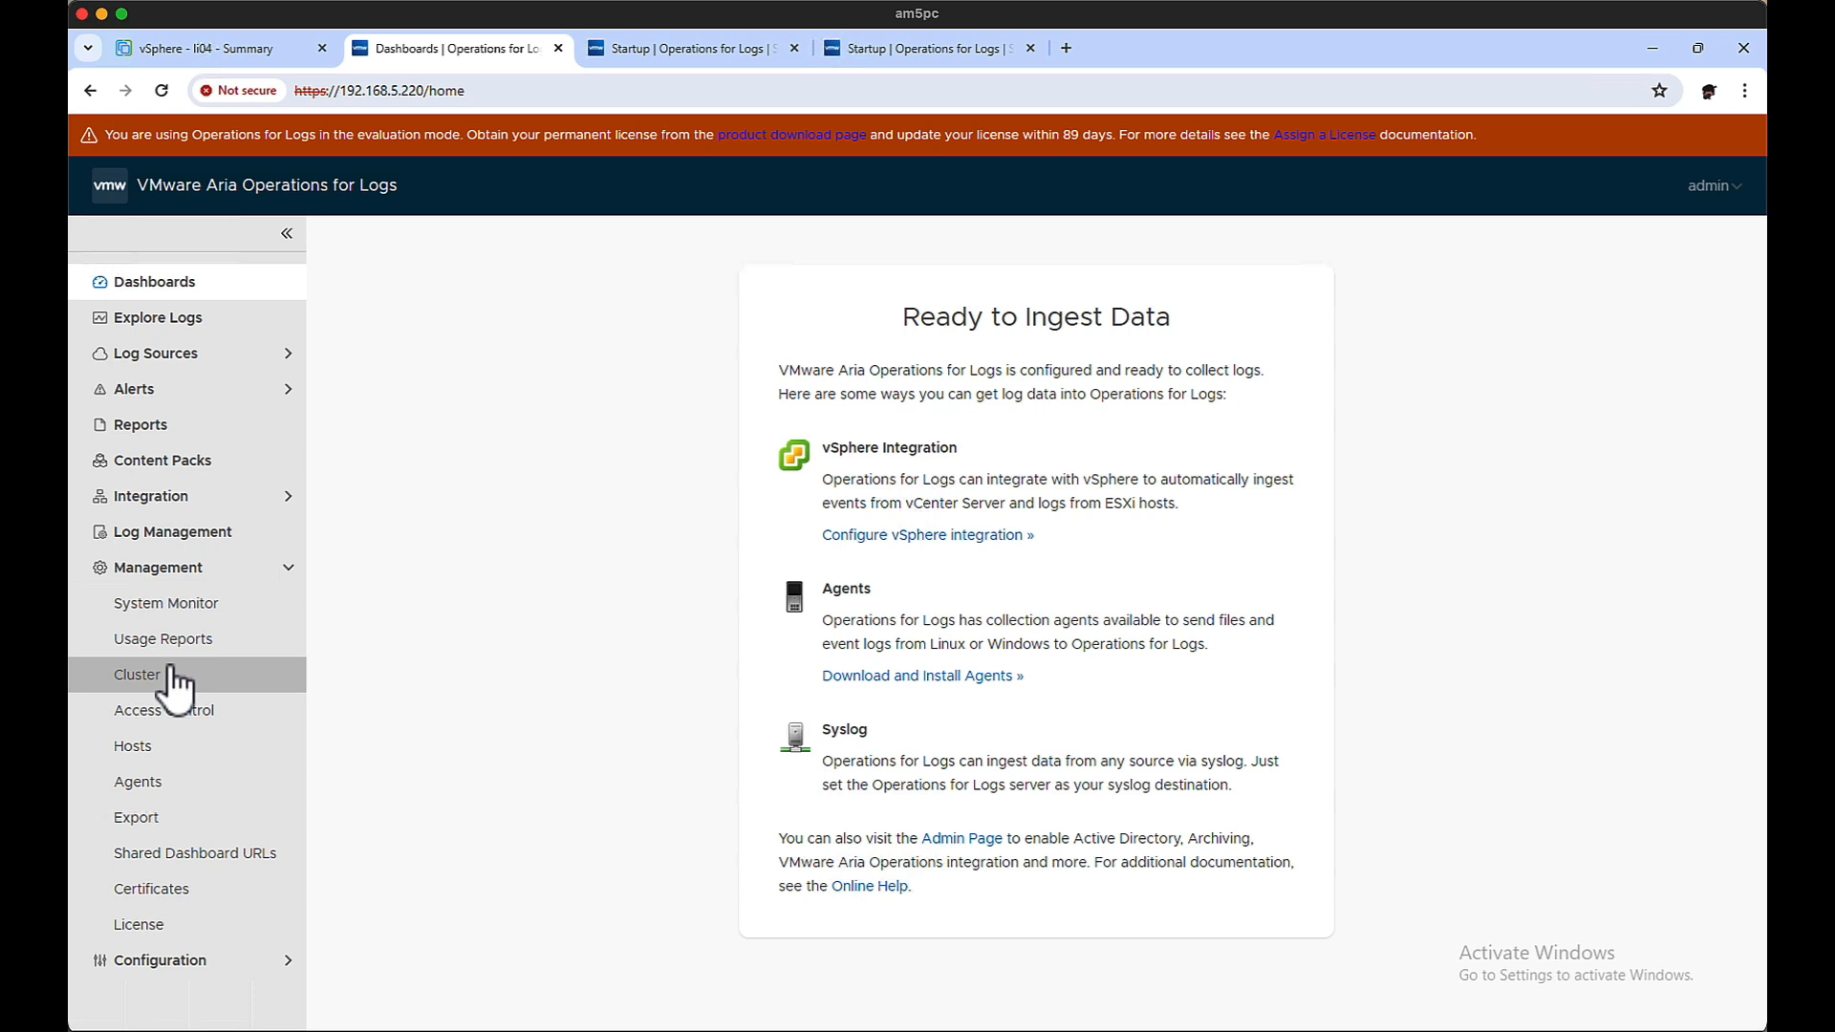
click(138, 675)
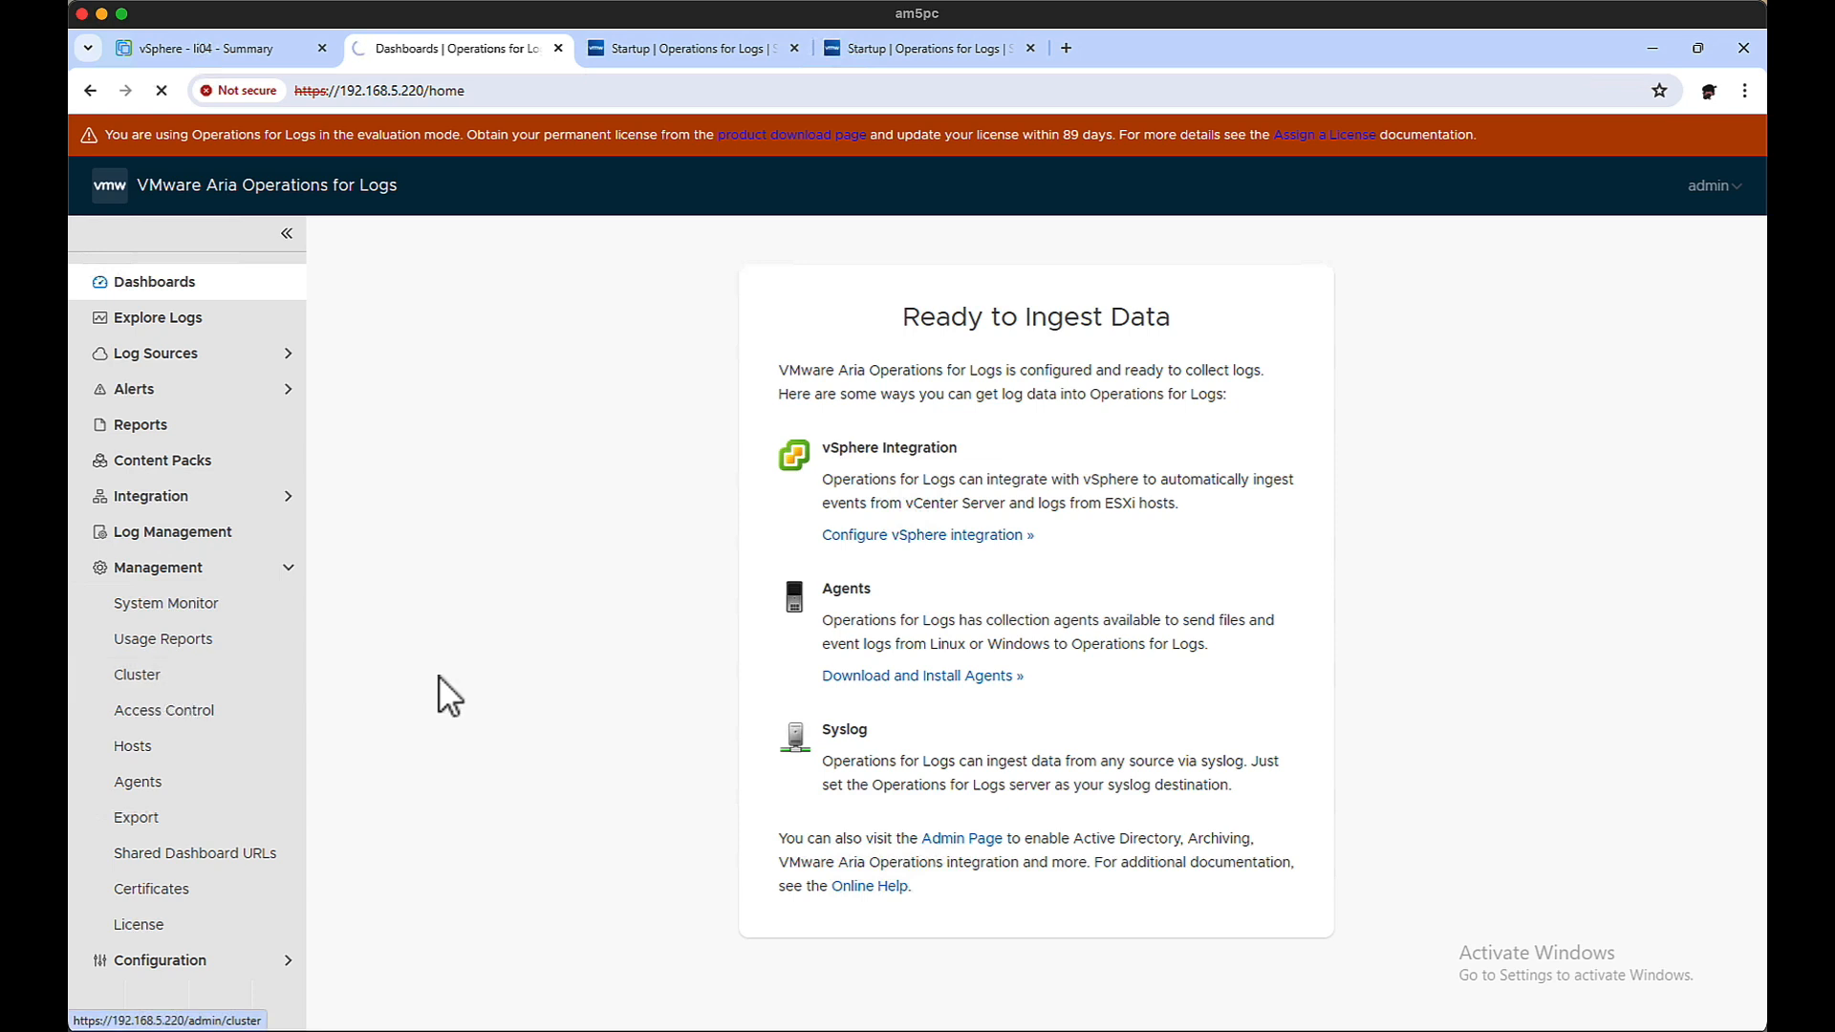
- Generate a join token on the Cluster page for adding a second node
click(137, 675)
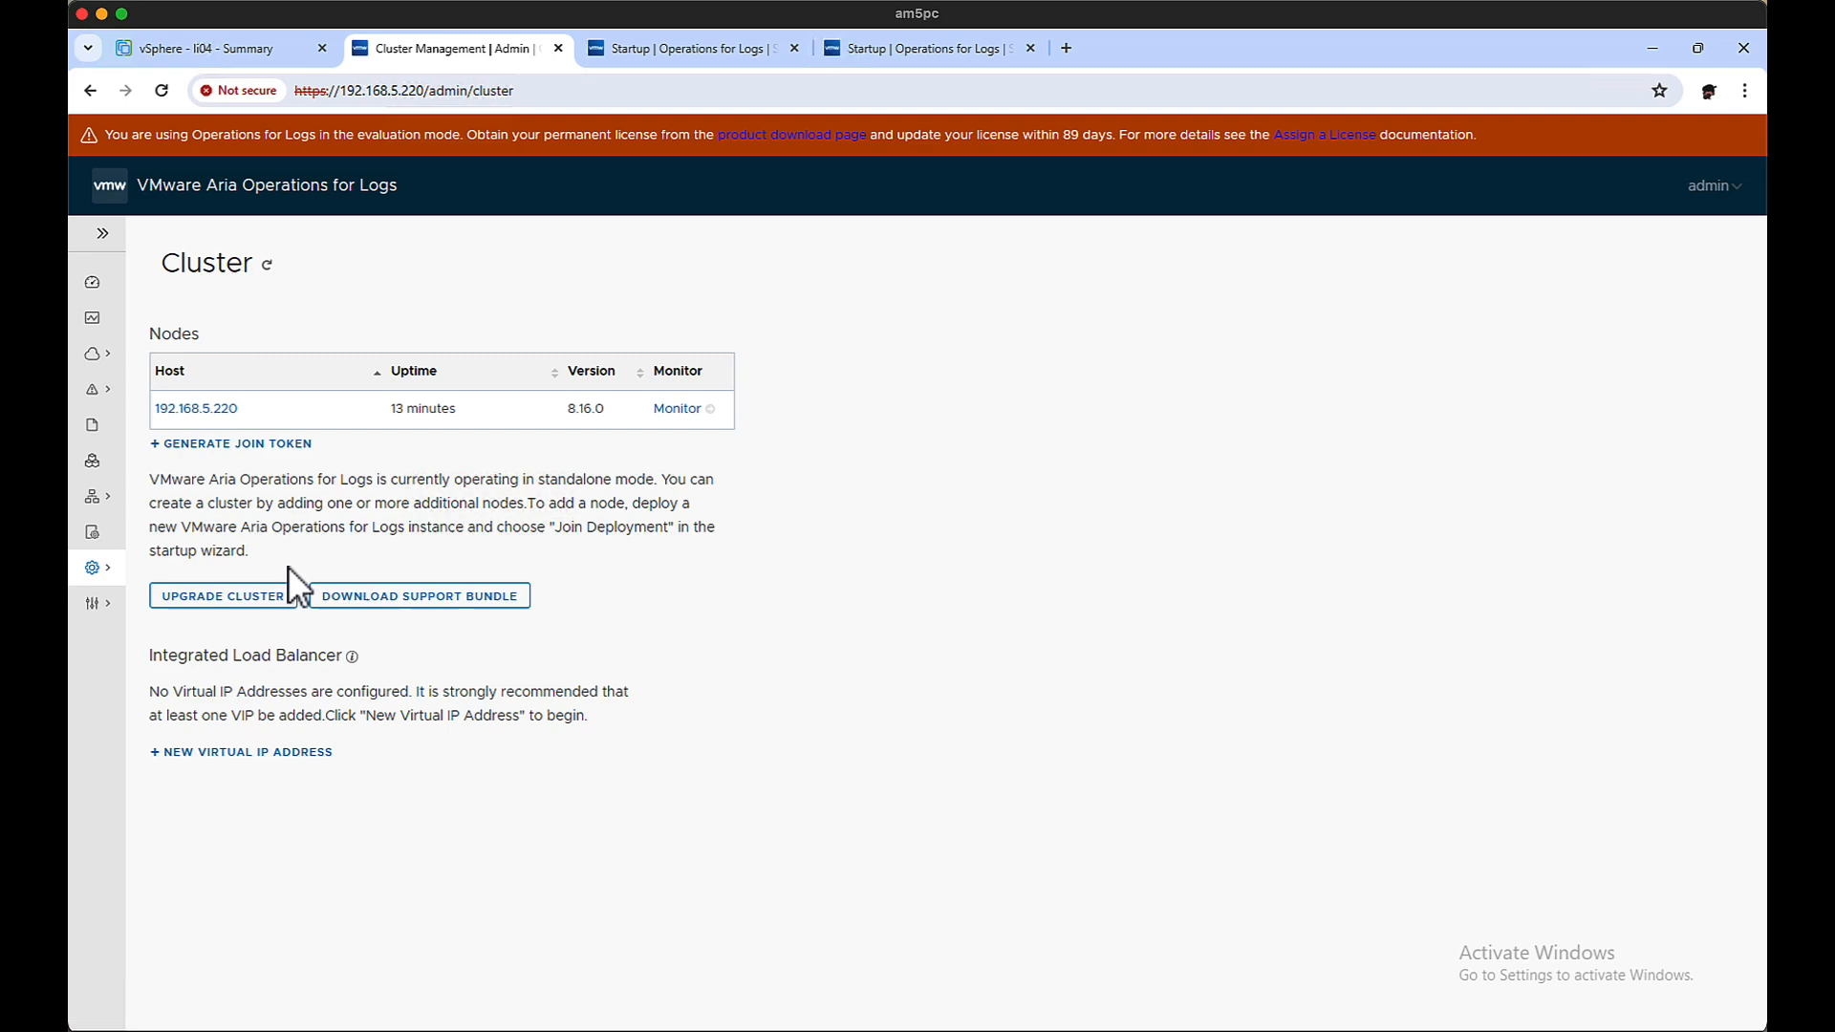
click(231, 442)
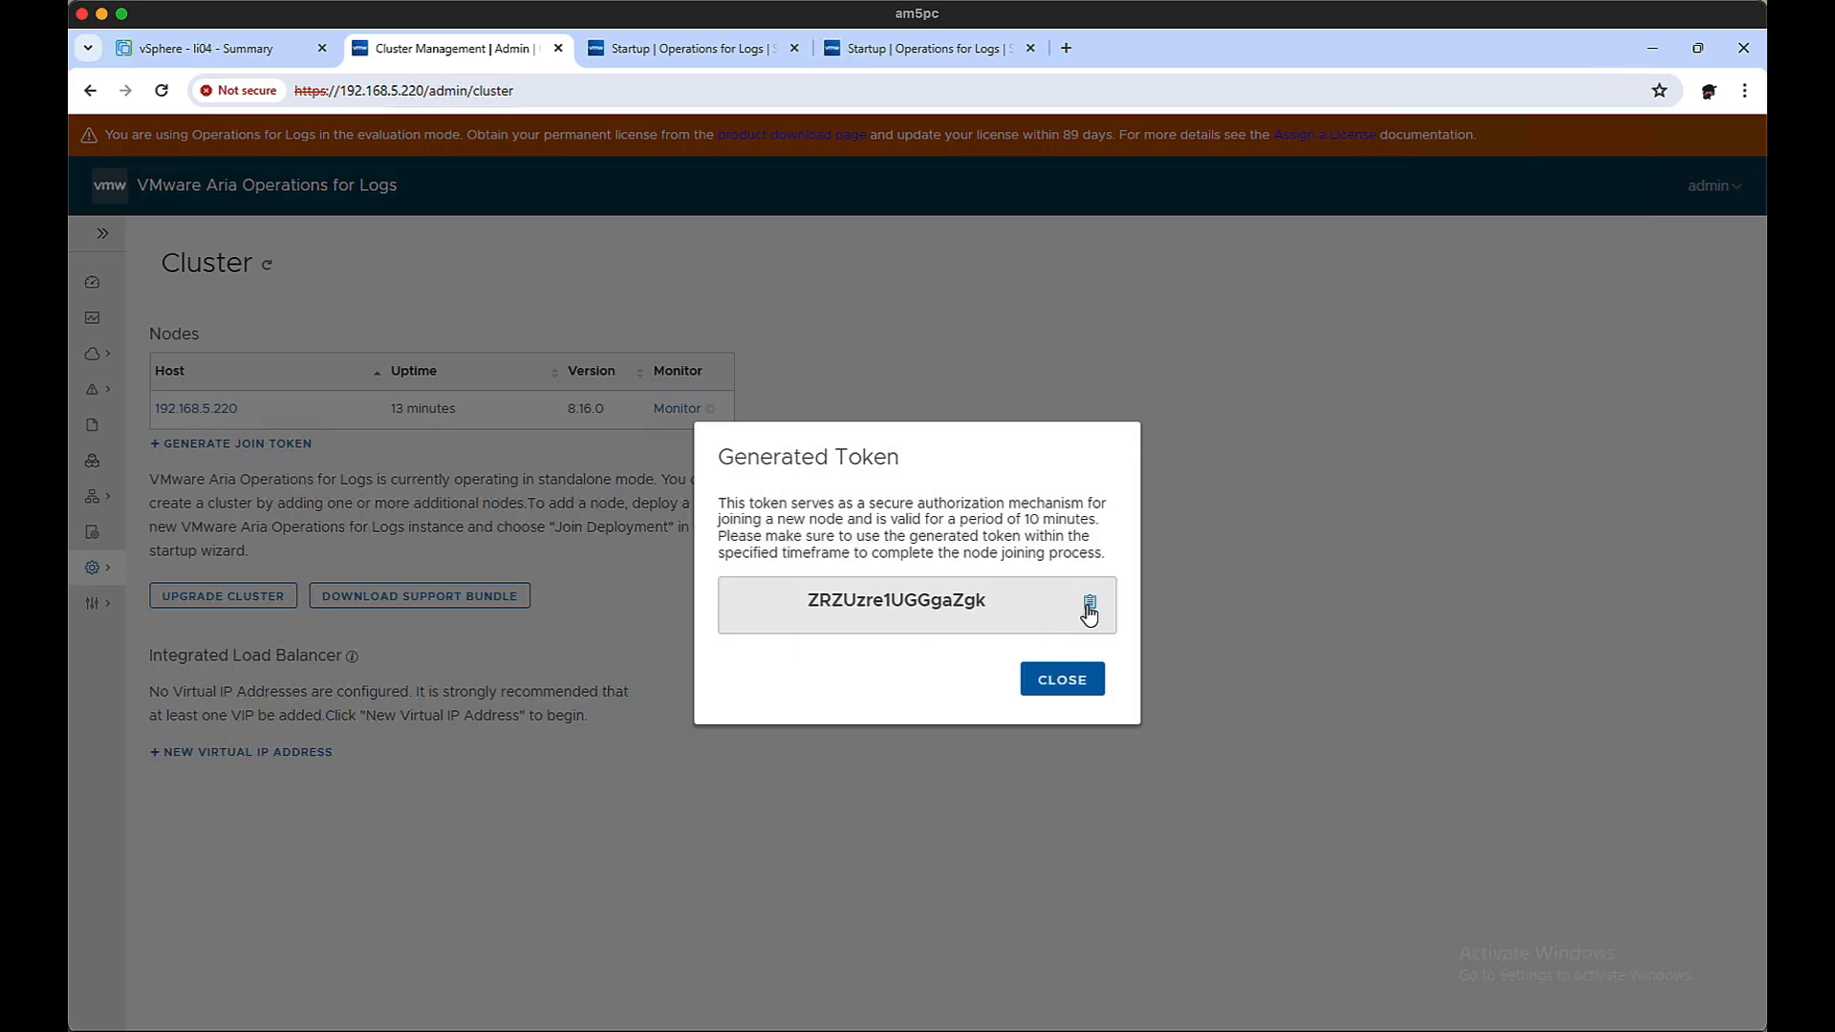
- Join node 192.168.5.221 to primary 192.168.5.220 using the pasted join token
click(686, 48)
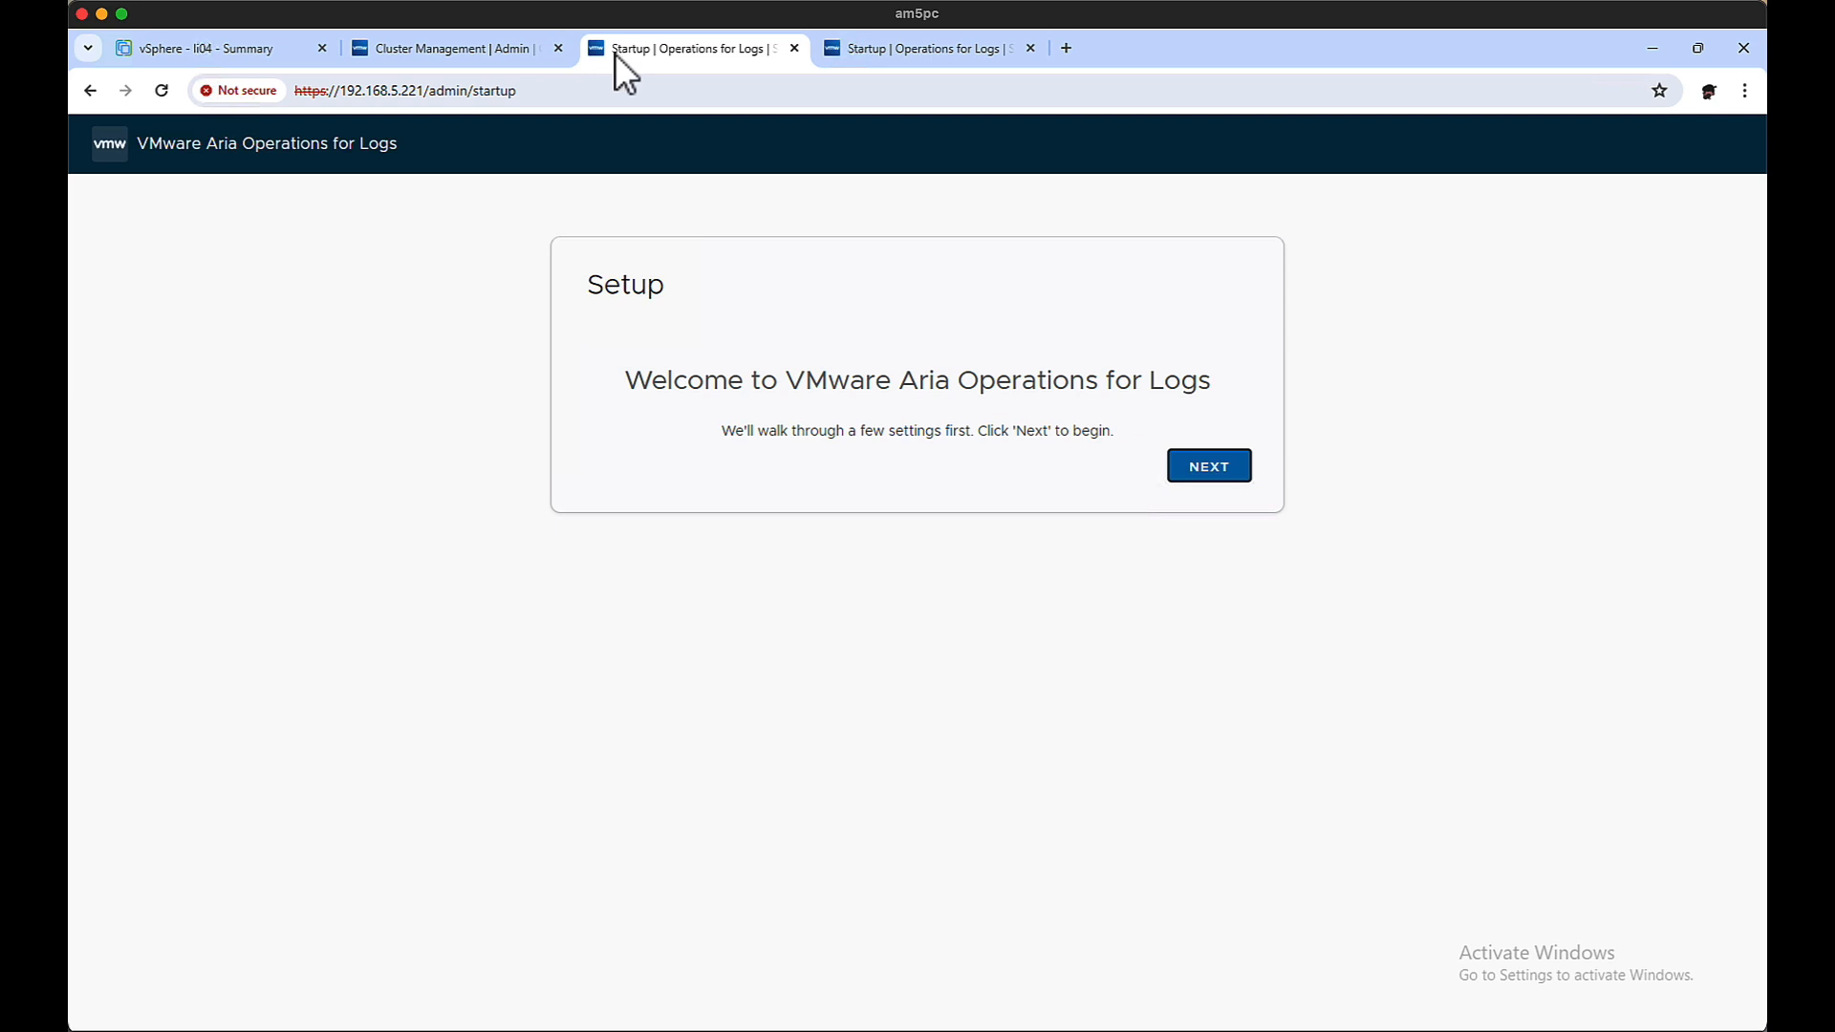
mouse_move(1155, 466)
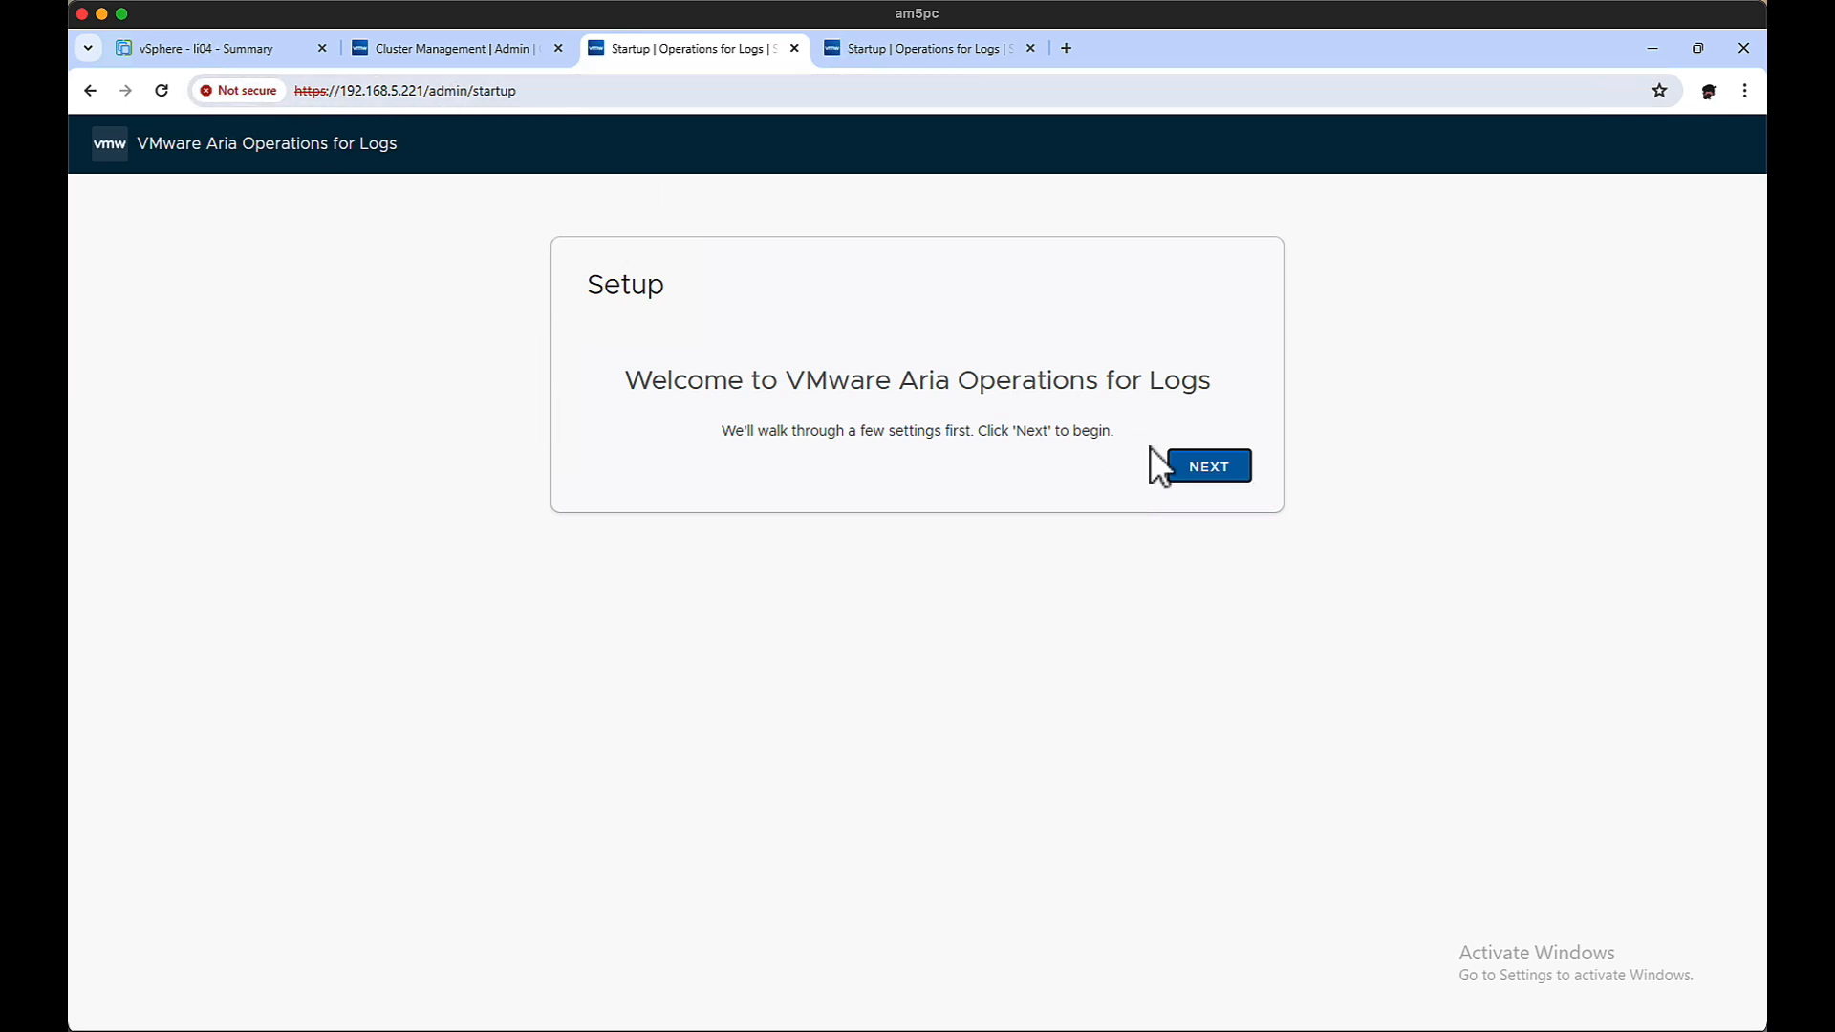
click(1208, 466)
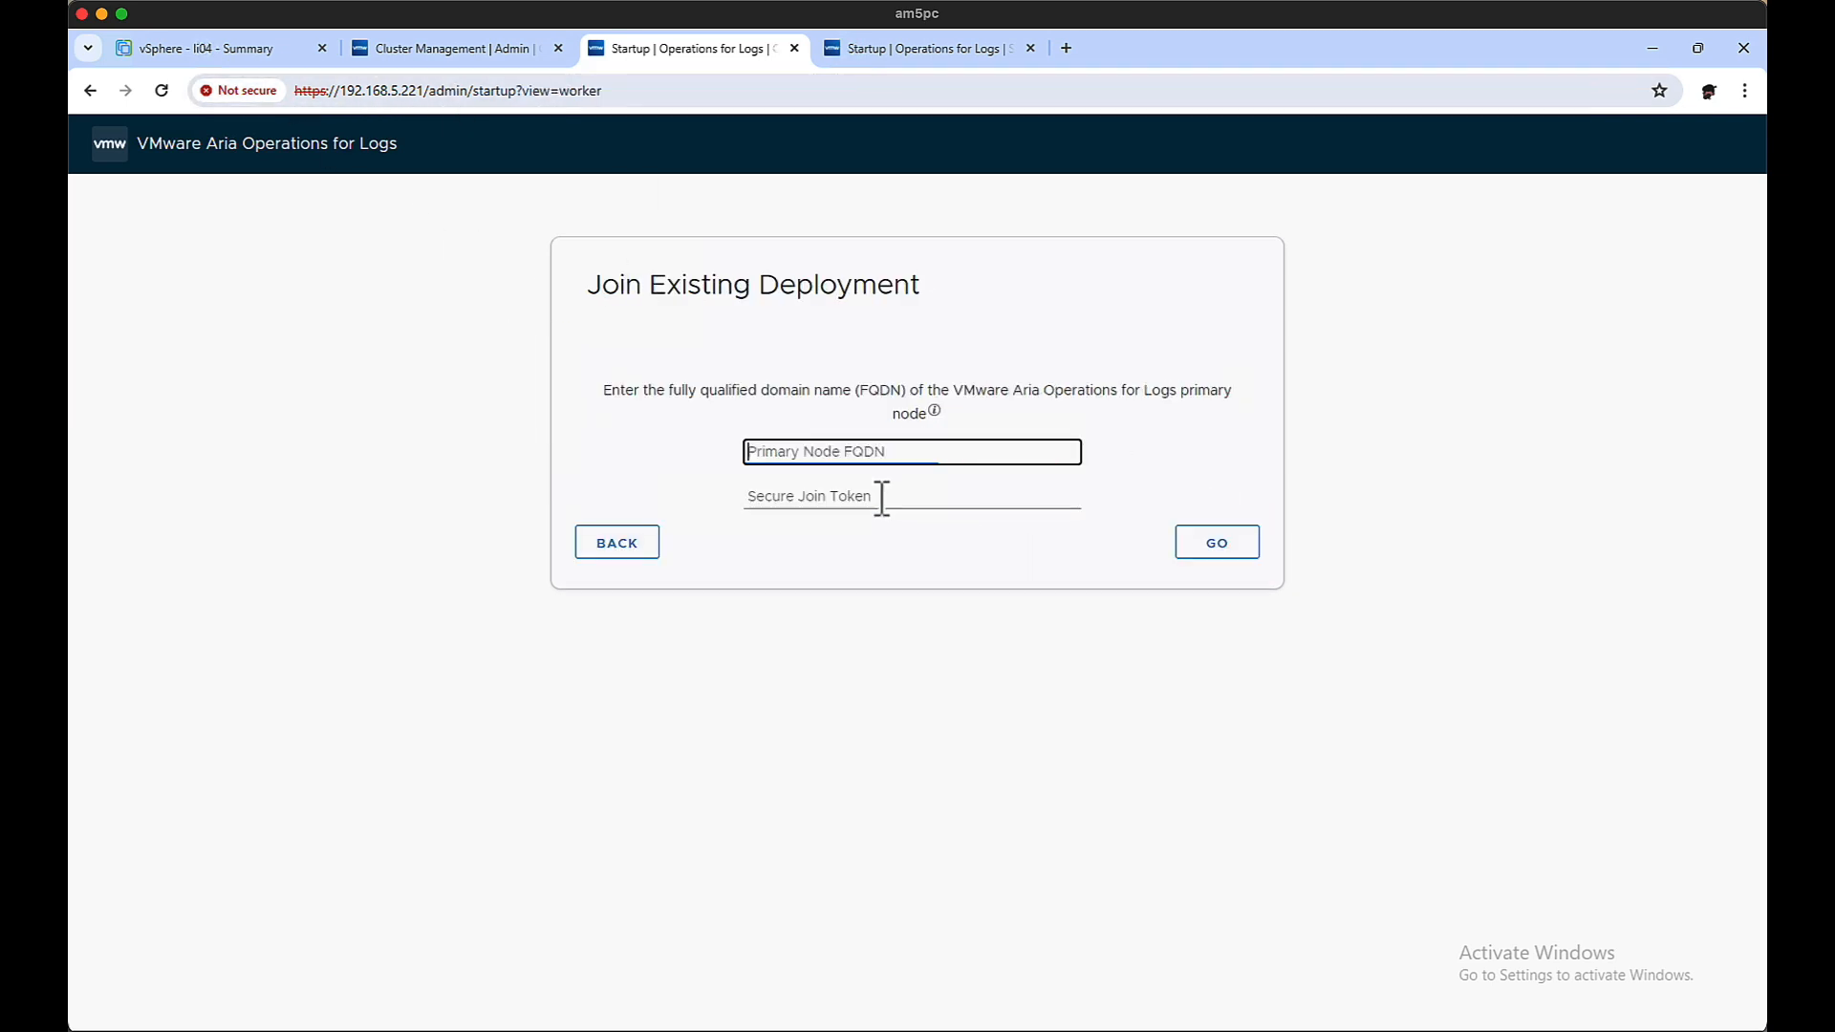
text(192.1)
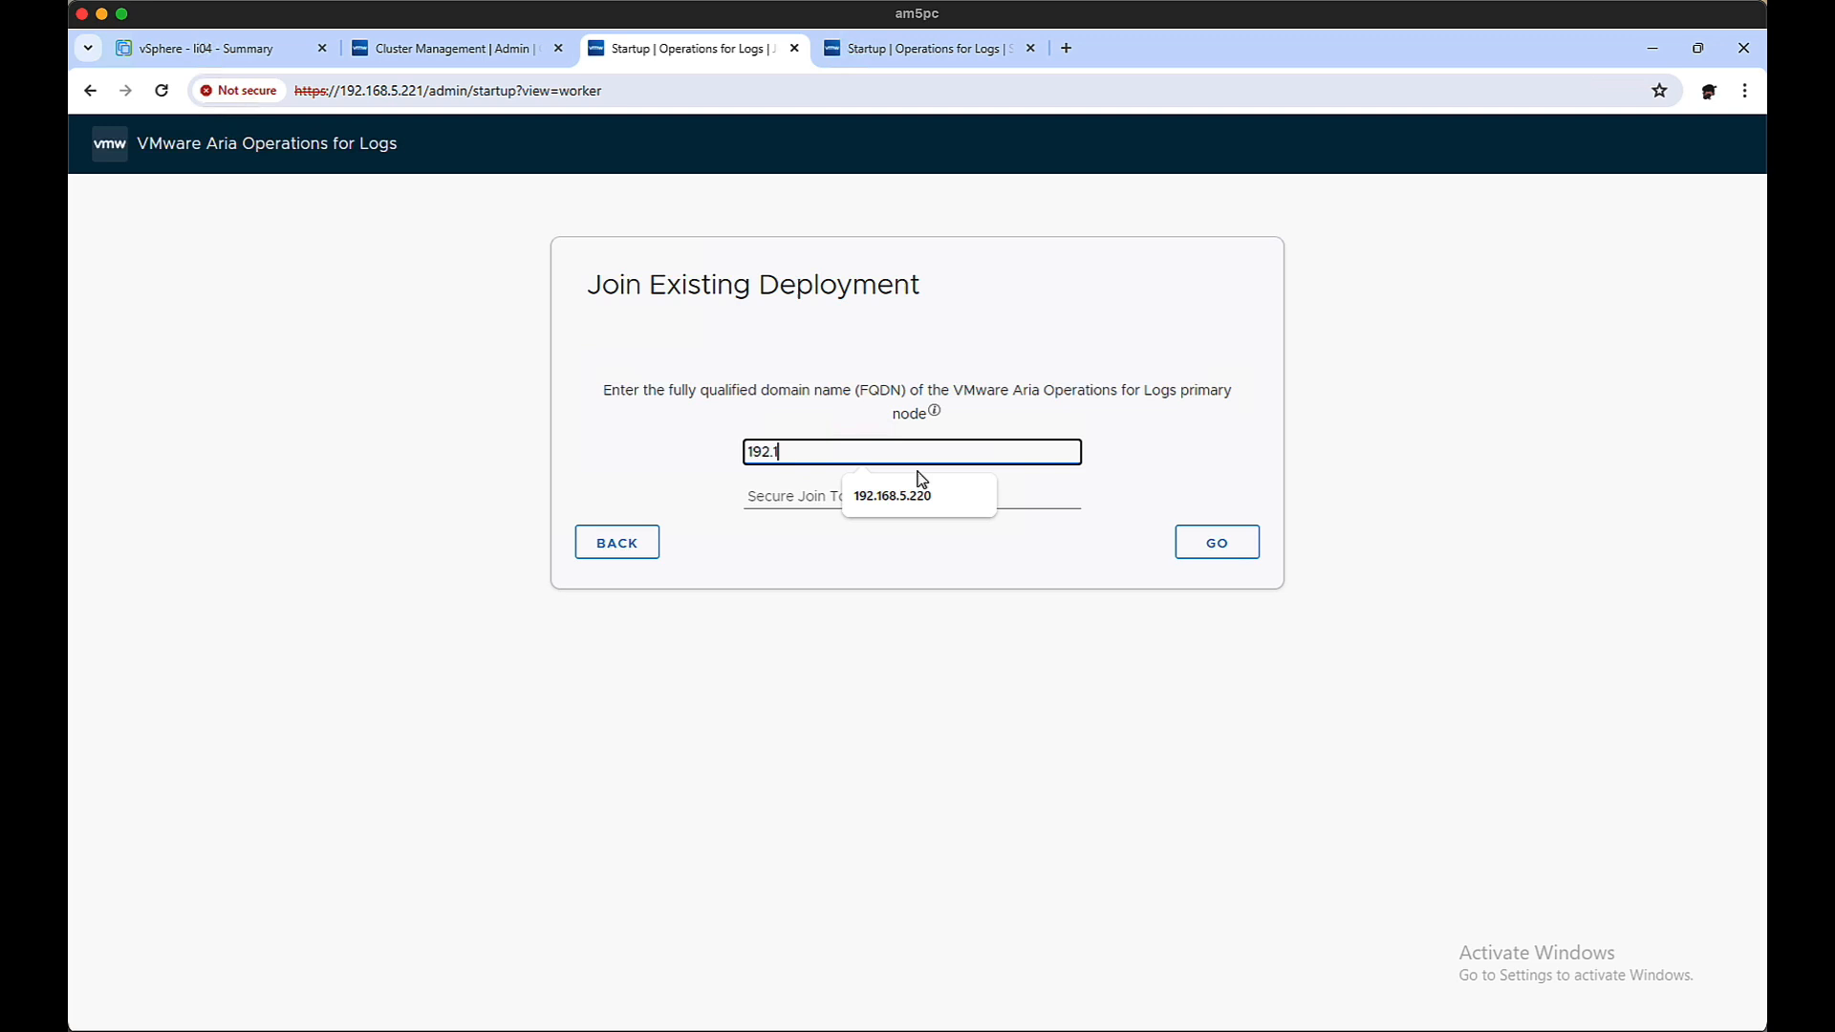
click(892, 495)
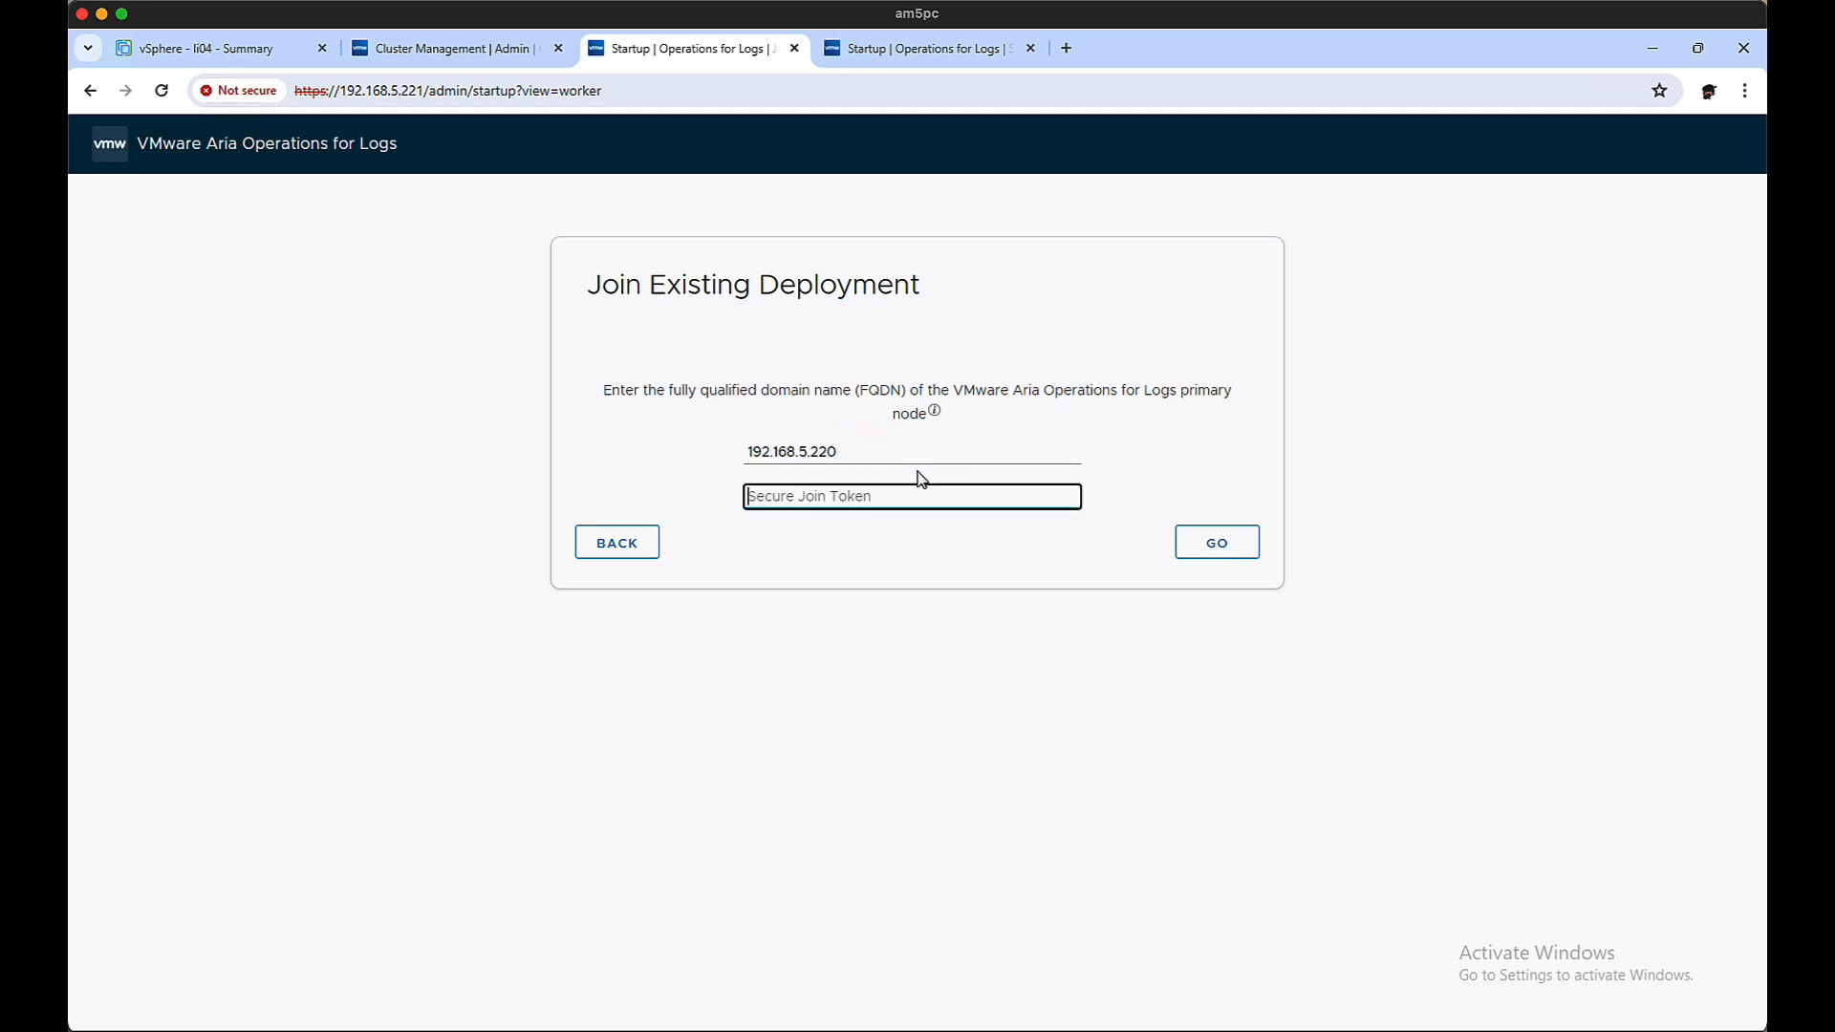
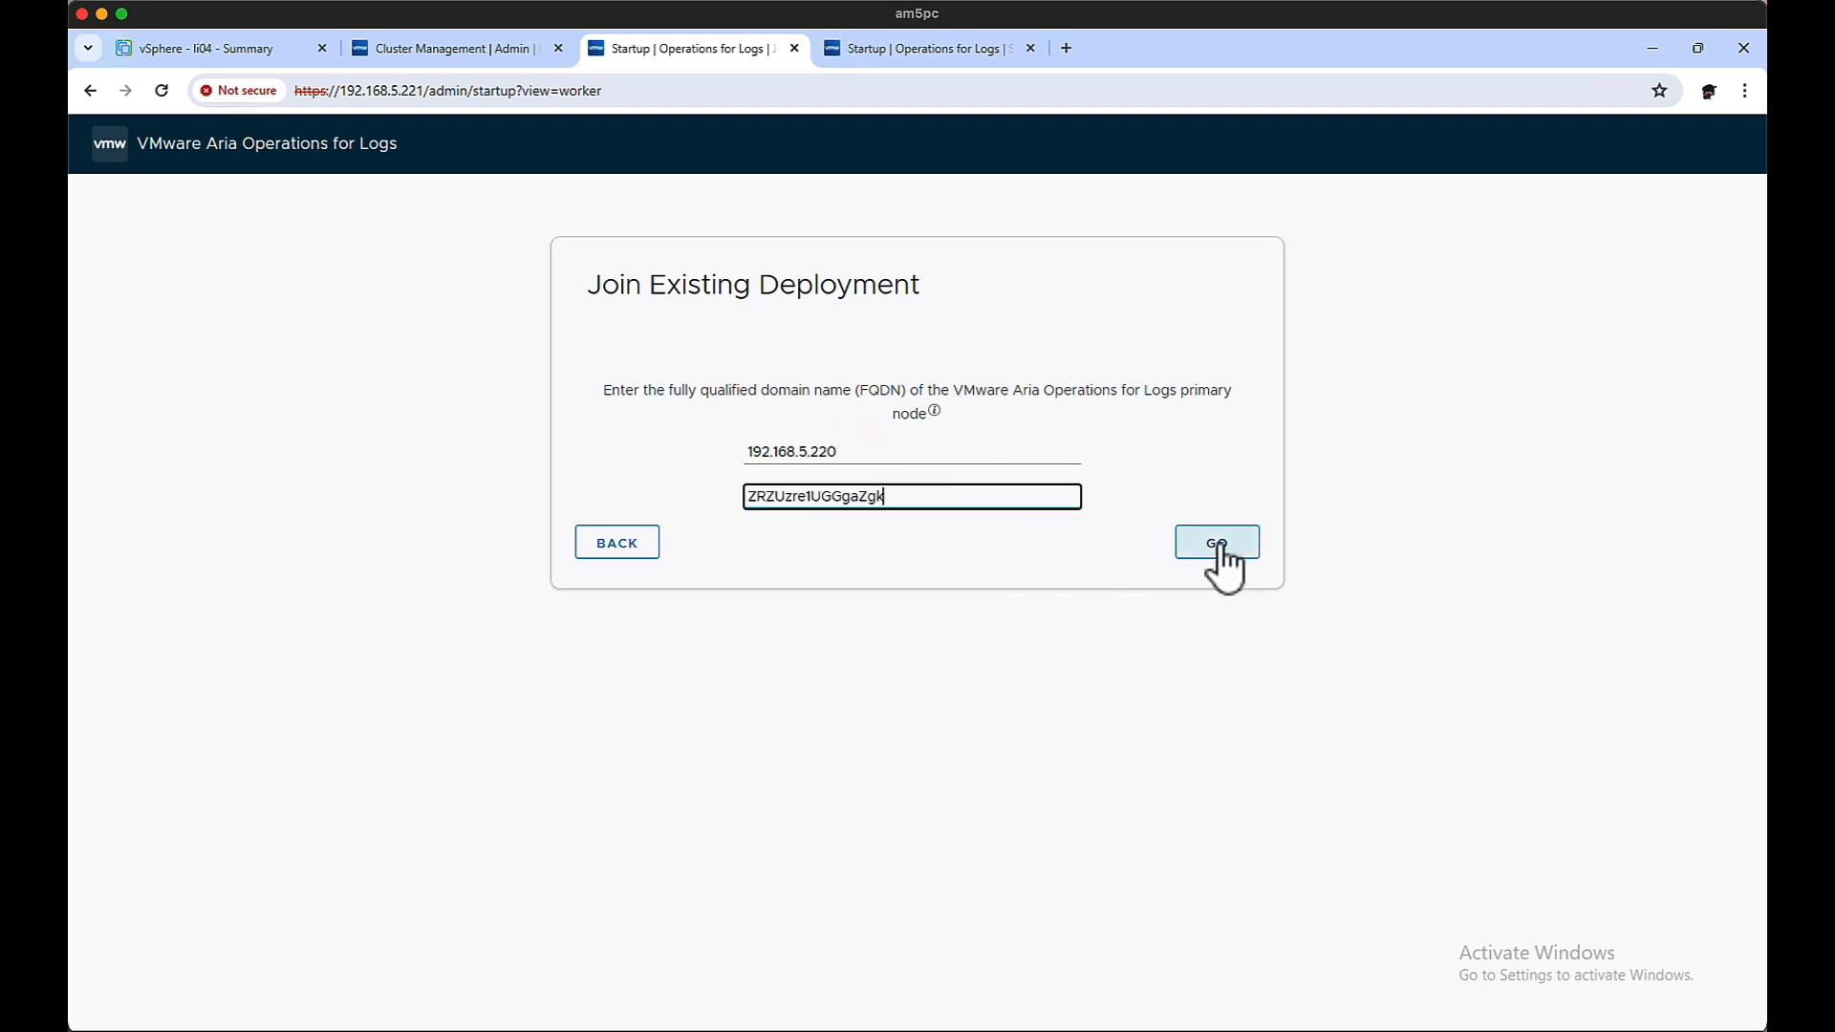
click(1215, 541)
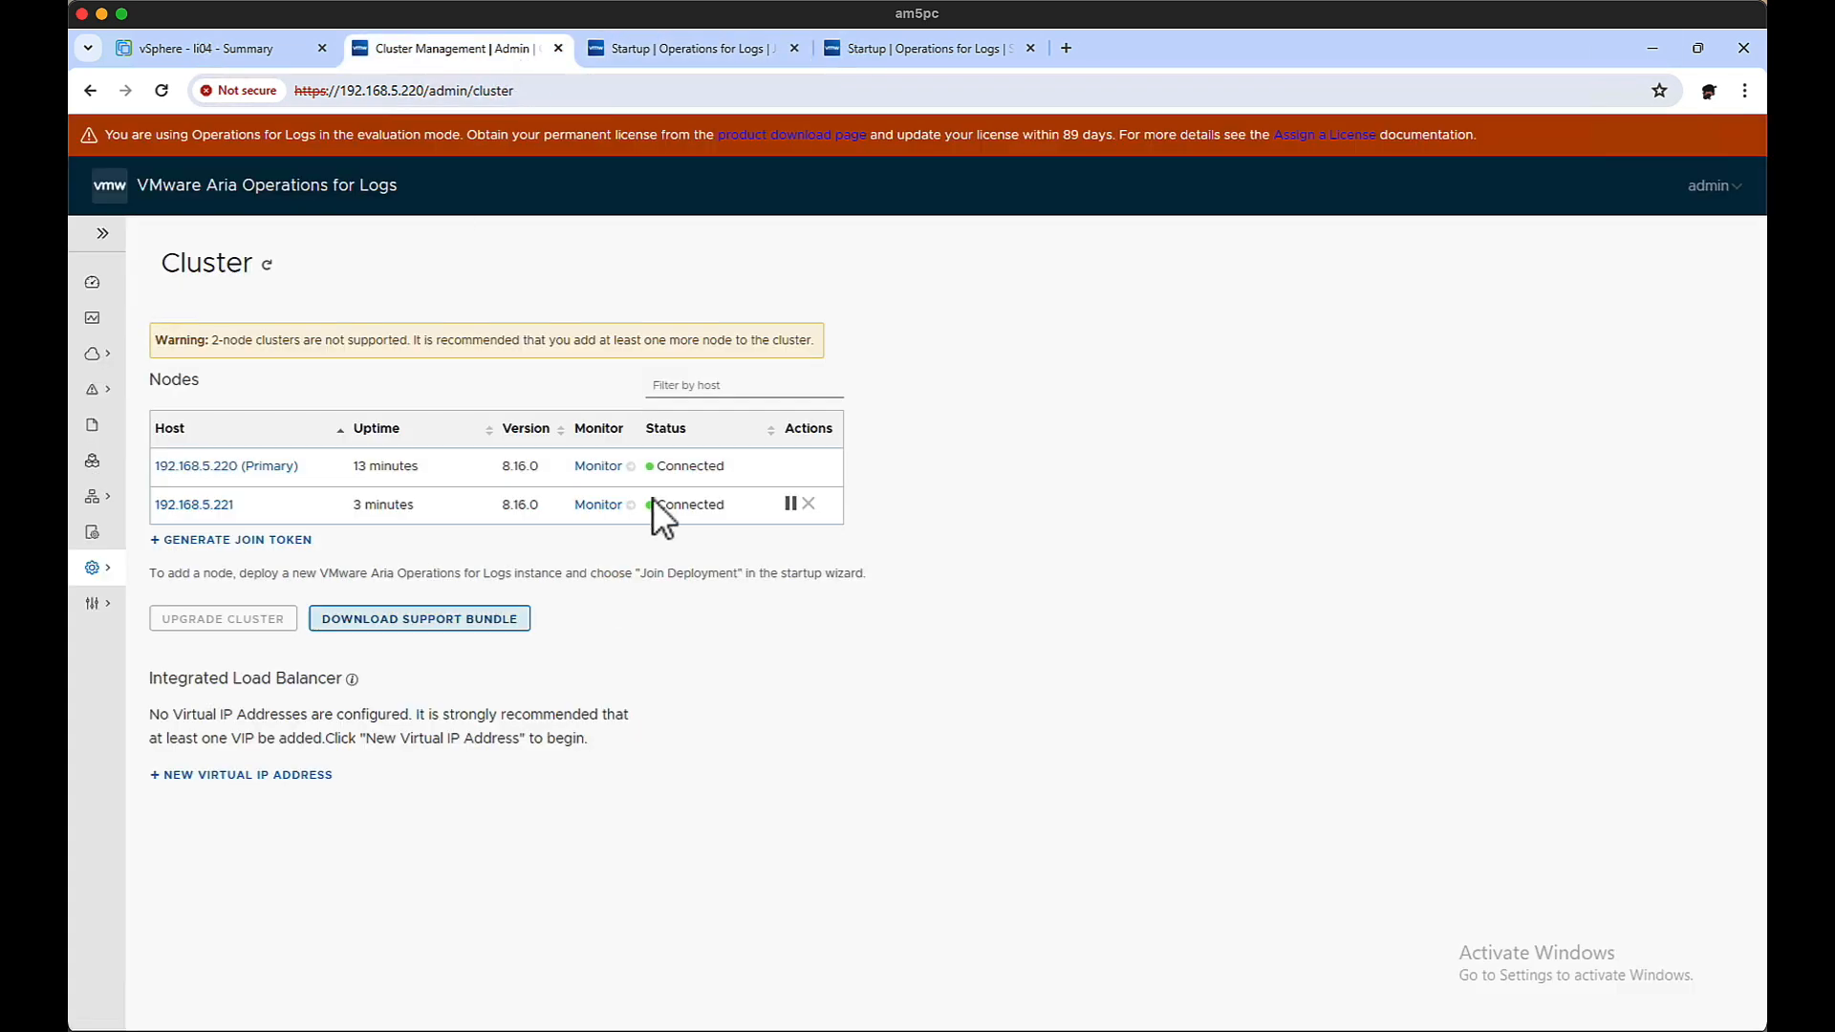
mouse_move(470, 126)
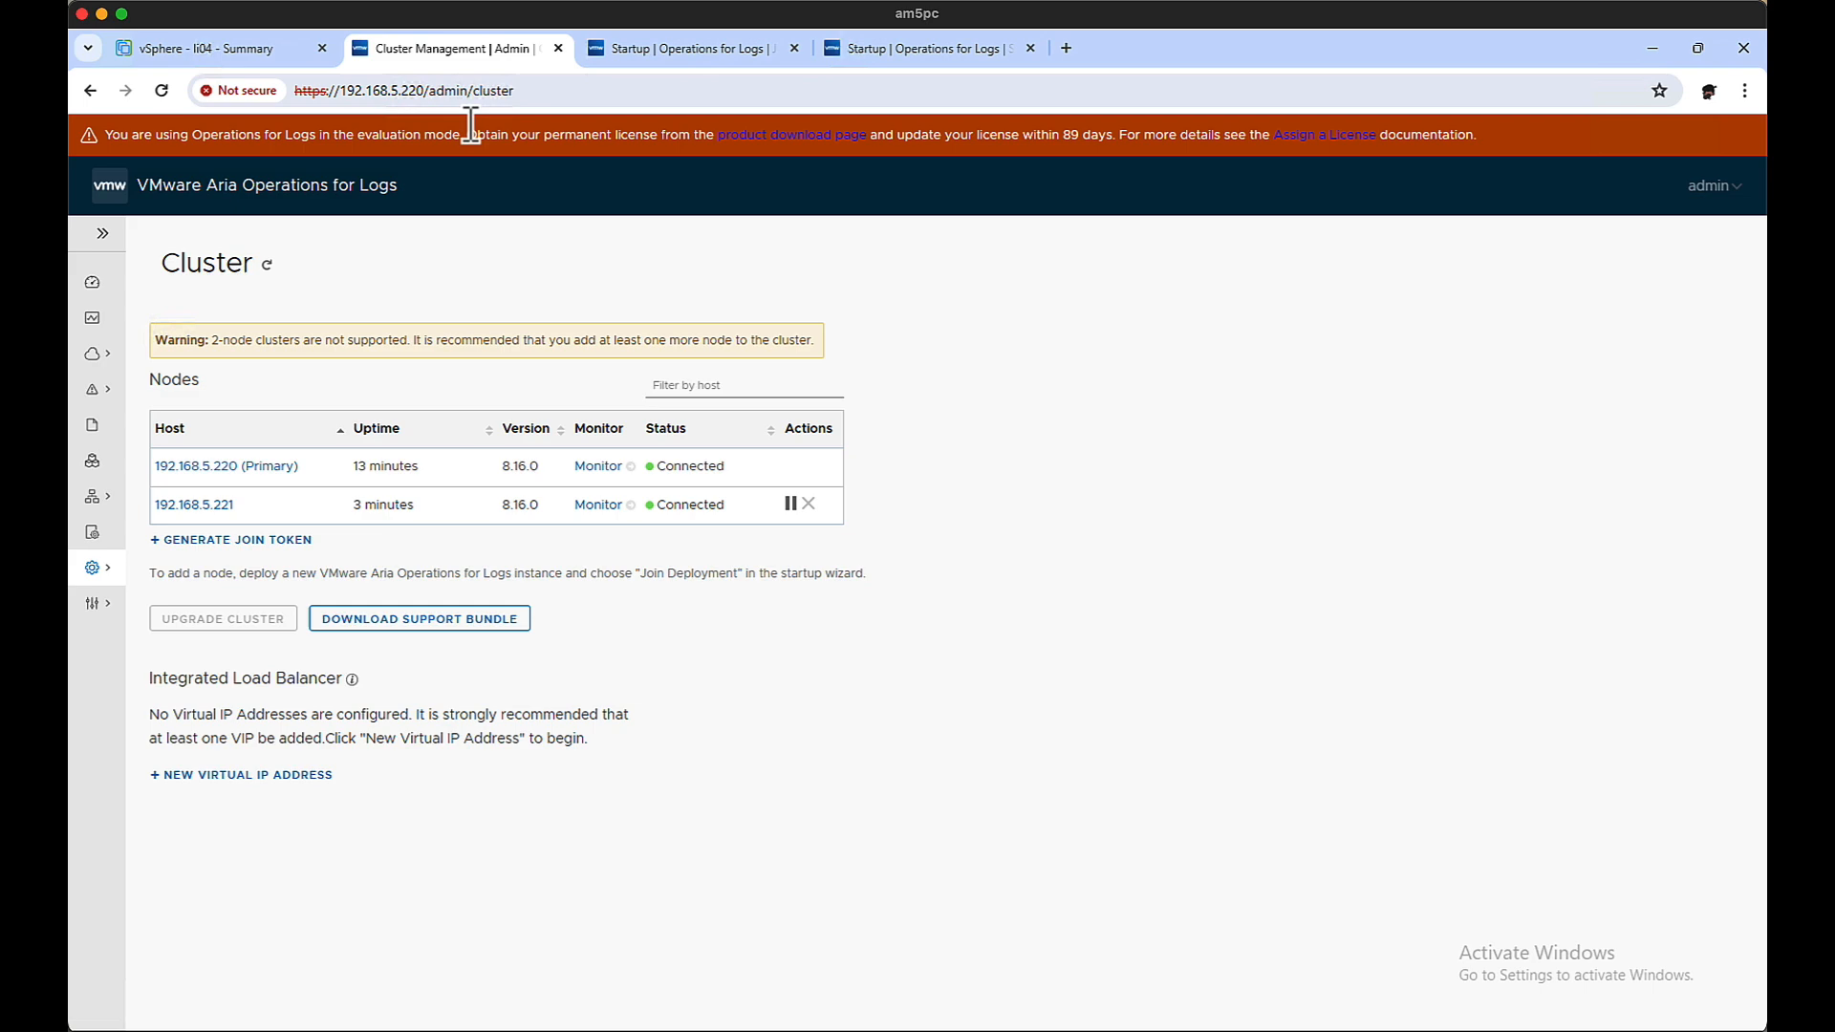
- Generate and copy a second join token for adding a third node
click(232, 539)
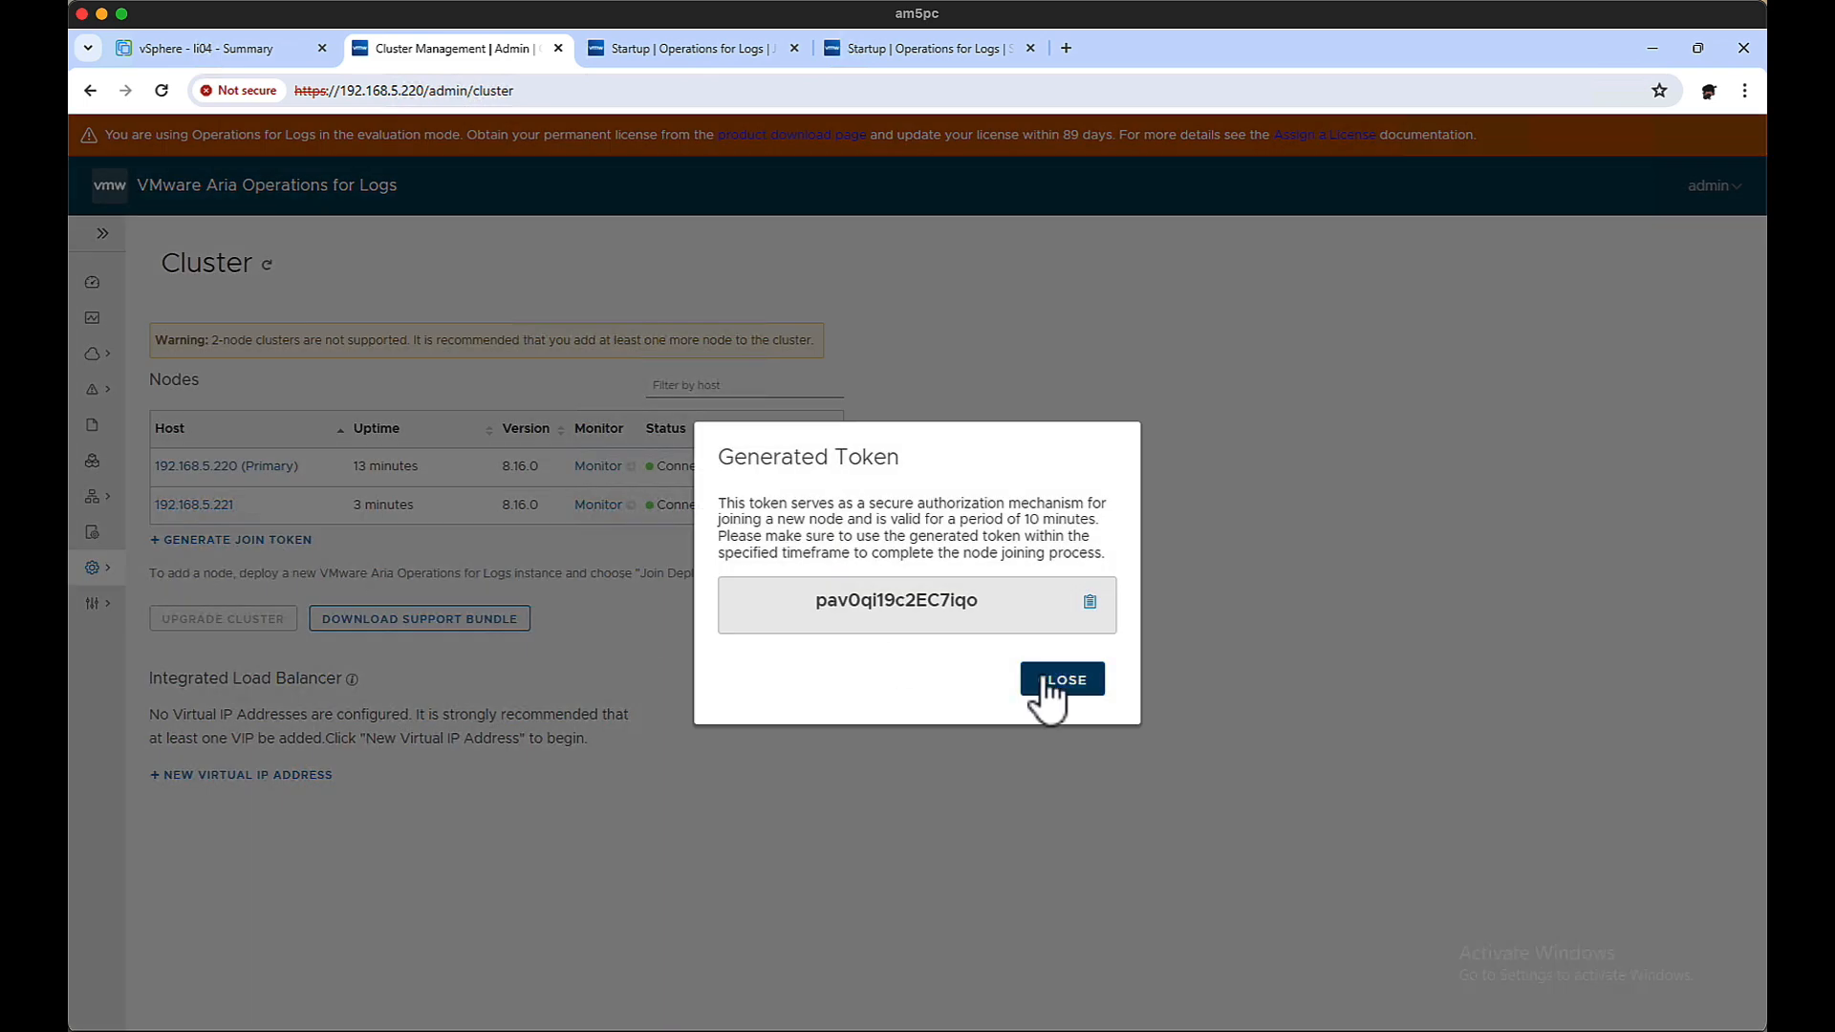
mouse_move(1088, 608)
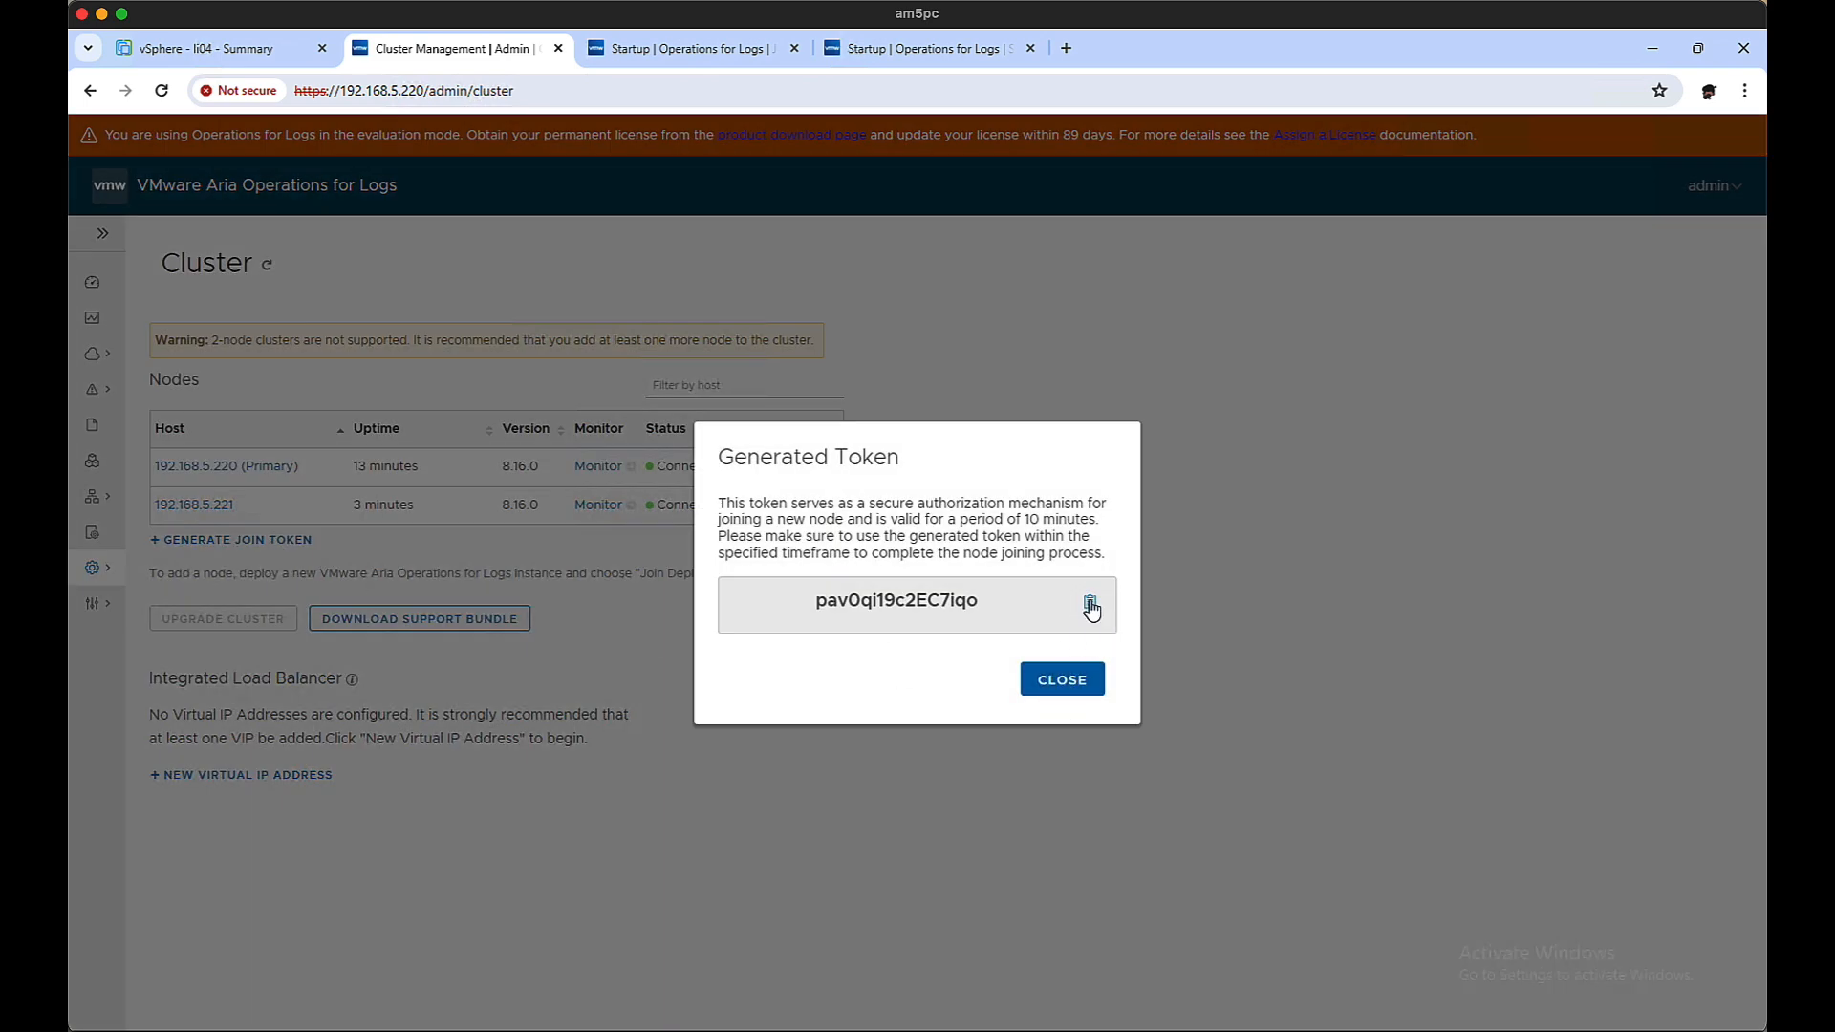
click(1061, 679)
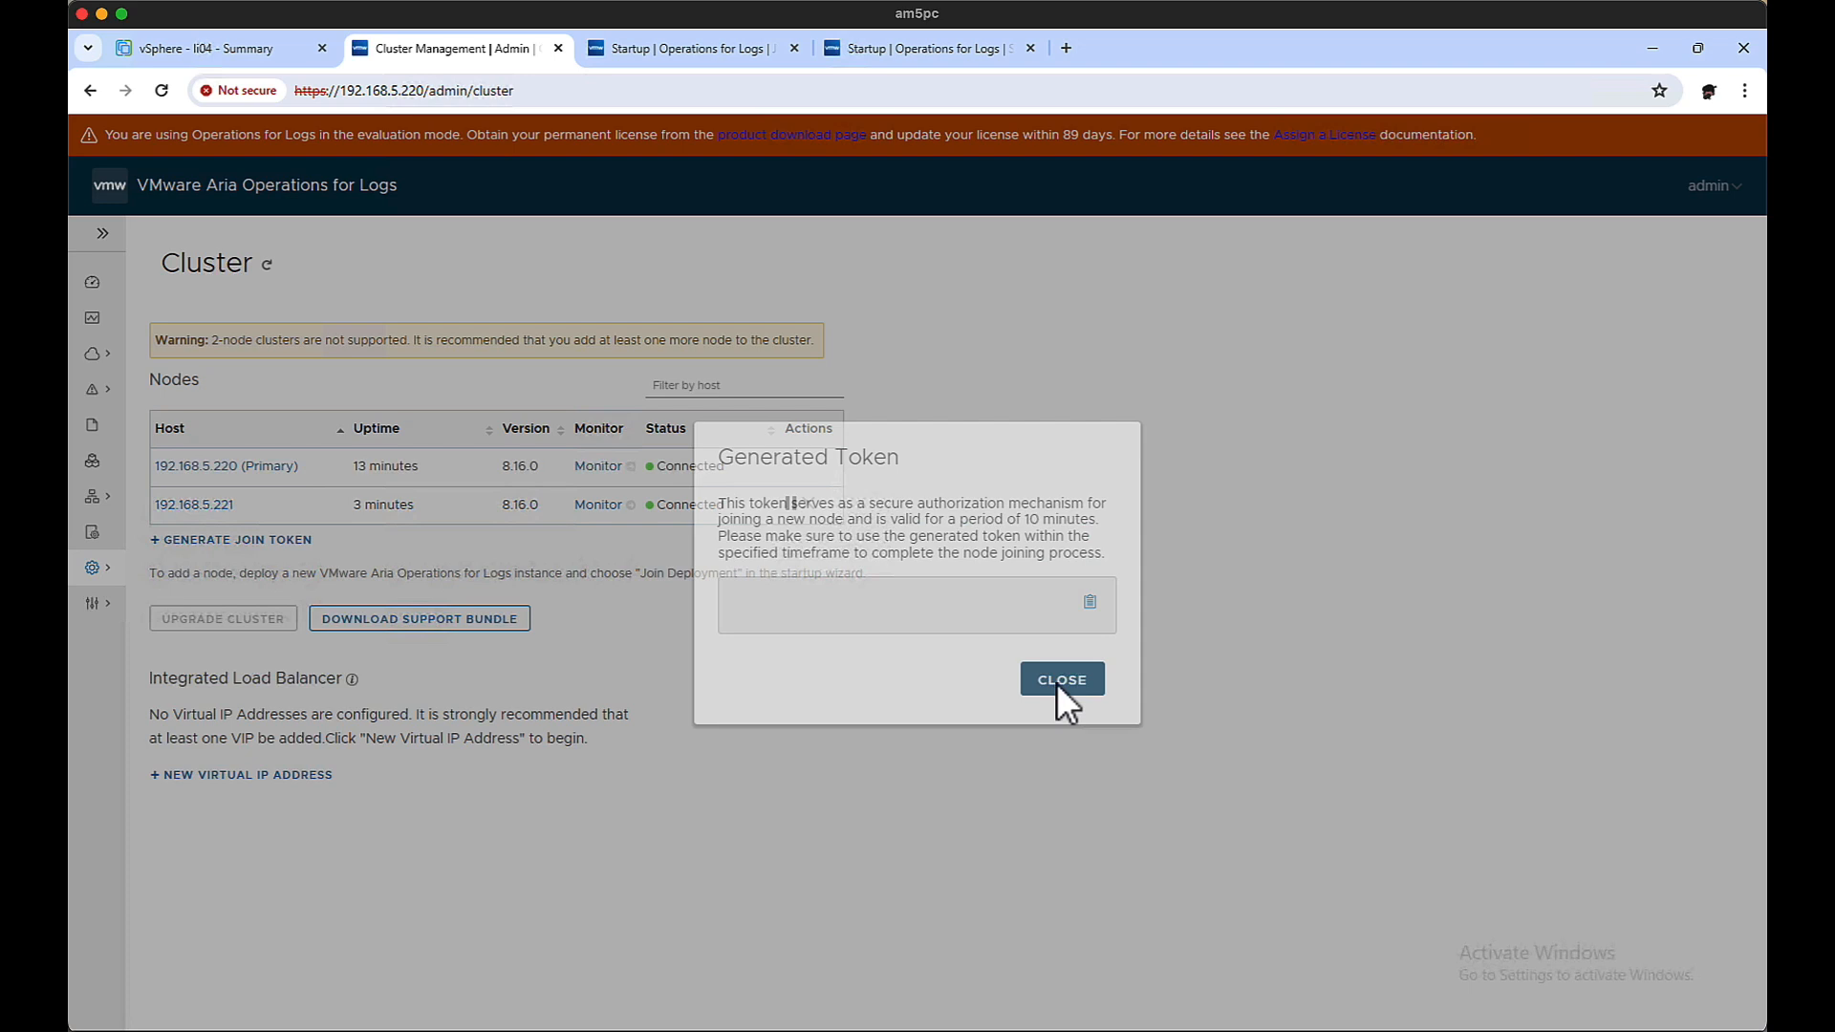
- Submit node 192.168.5.222's join request to primary 192.168.5.220, accepting its untrusted SSL certificate
click(925, 48)
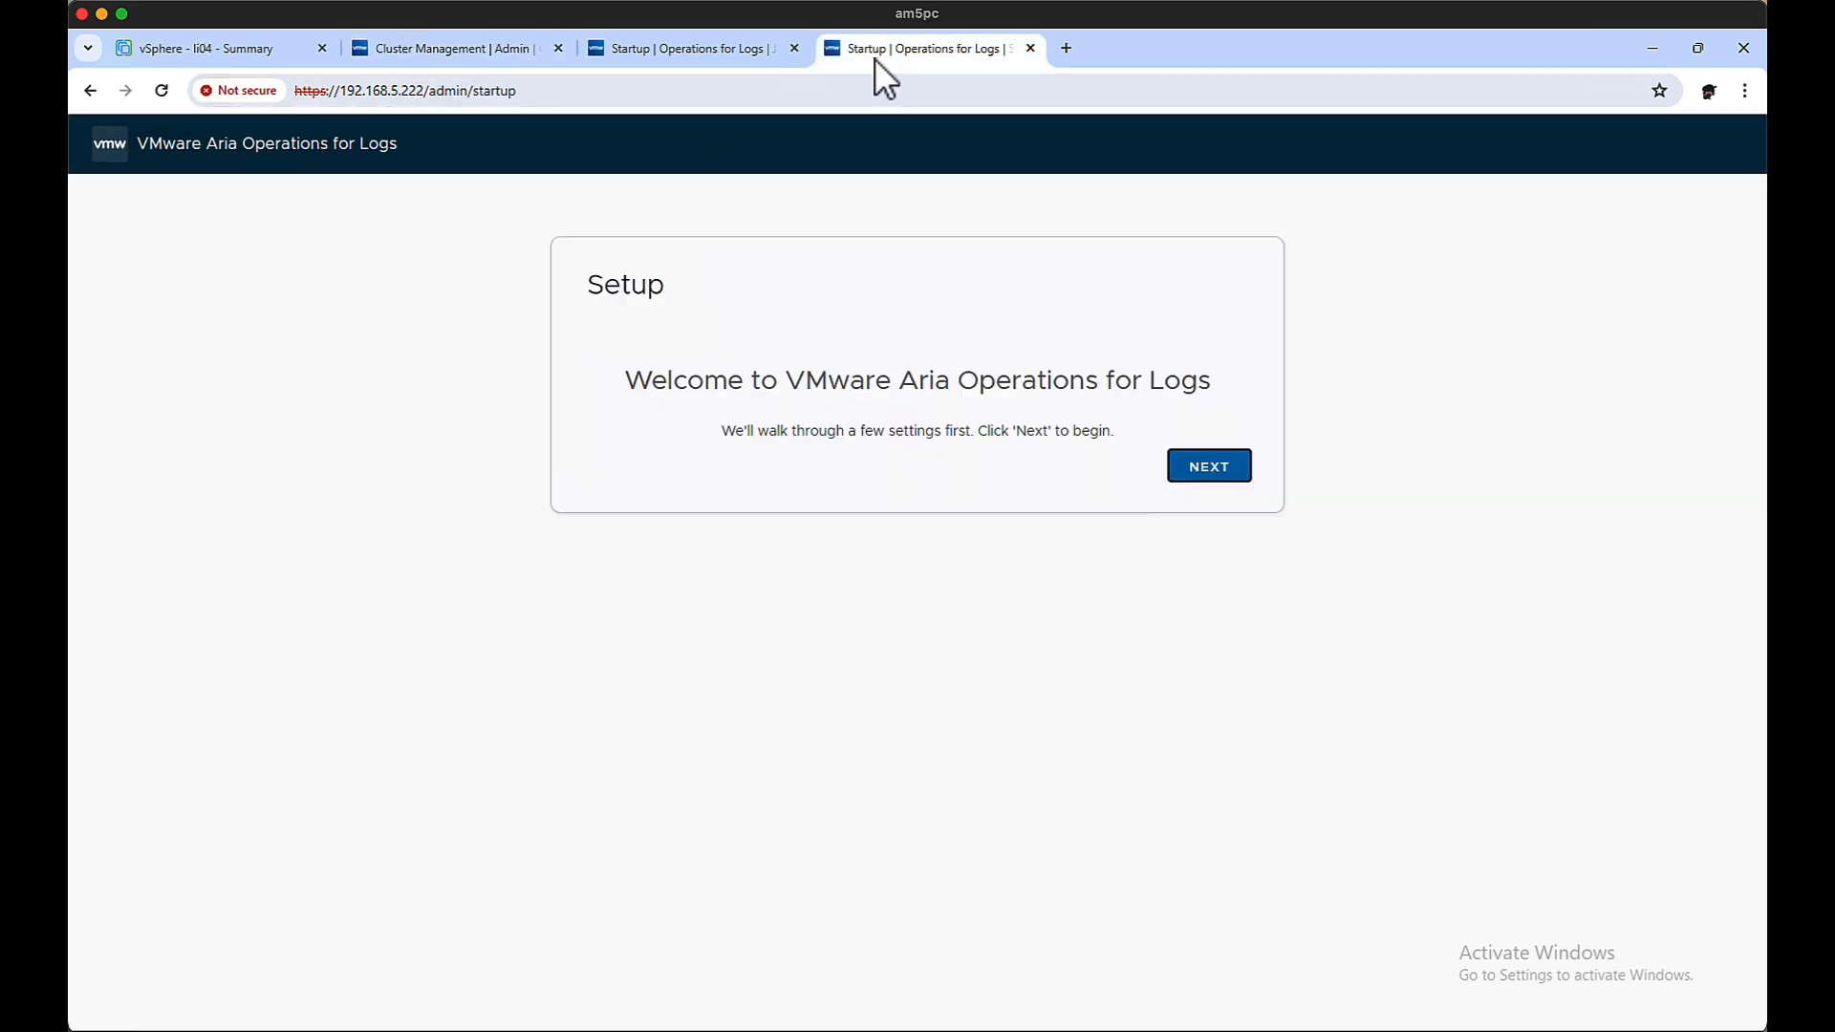
mouse_move(1235, 468)
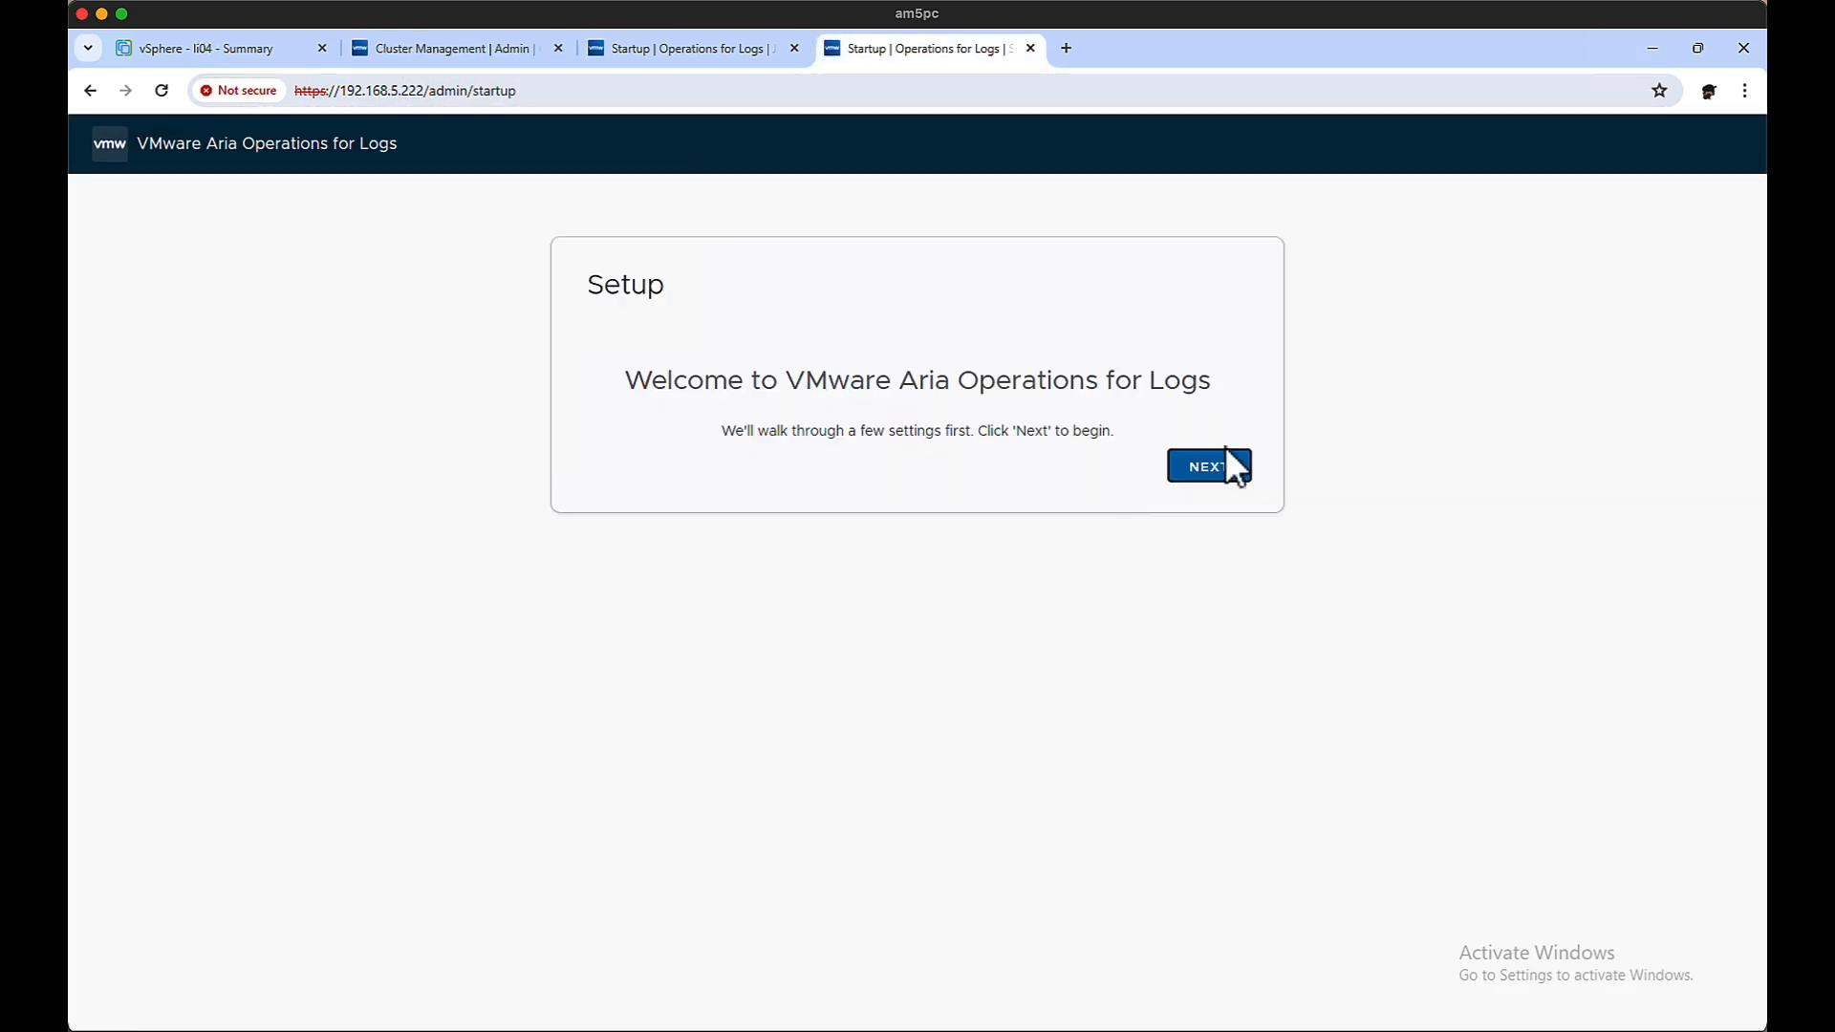
click(1206, 466)
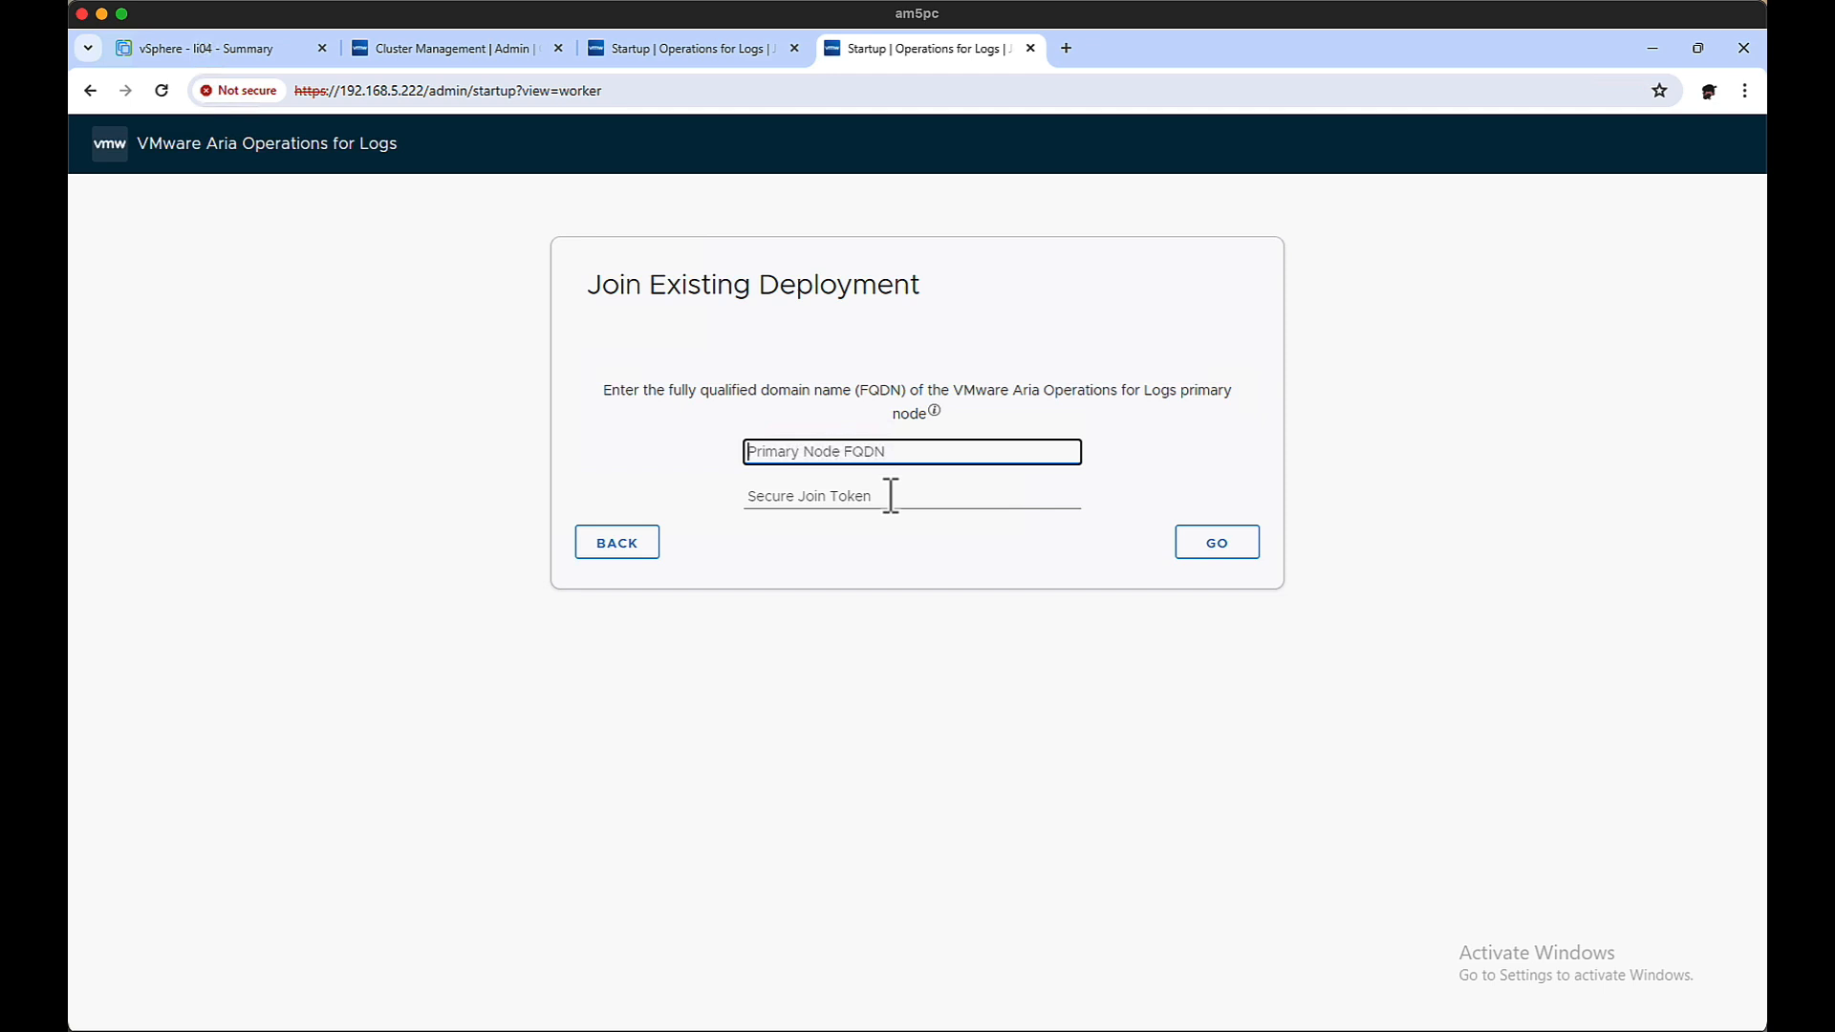
text(192.168)
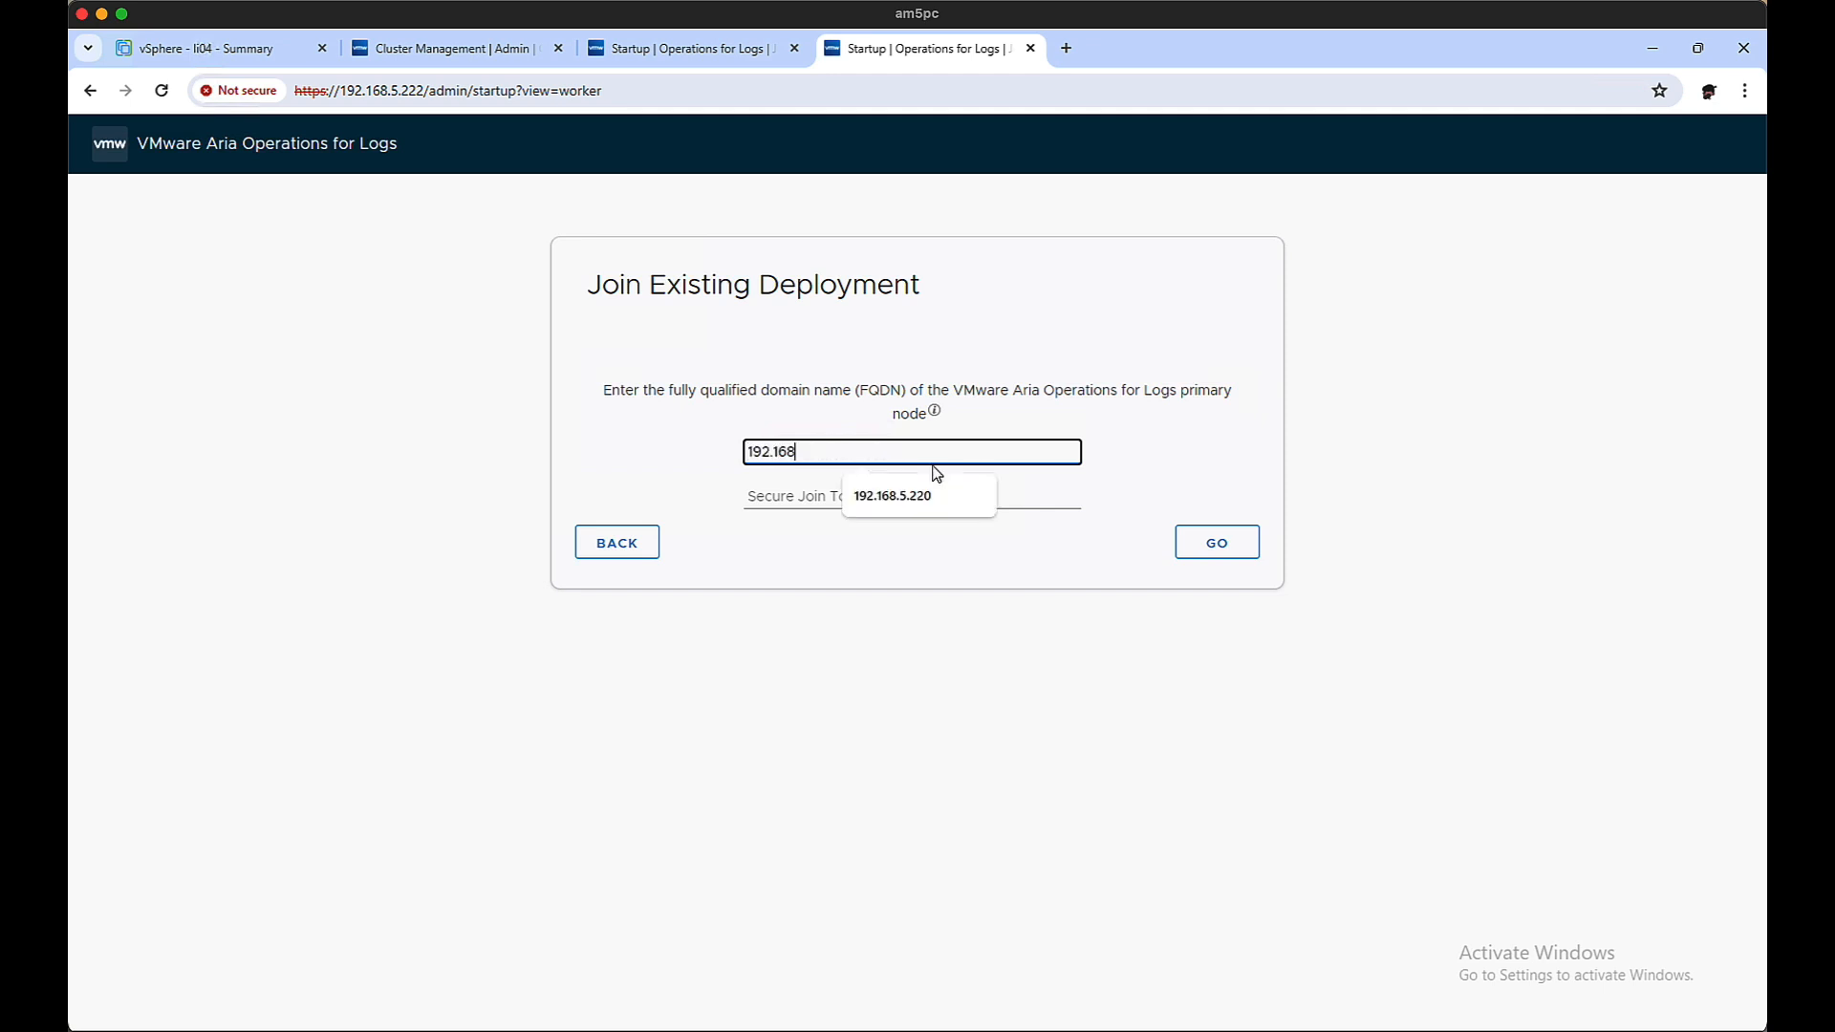
click(891, 495)
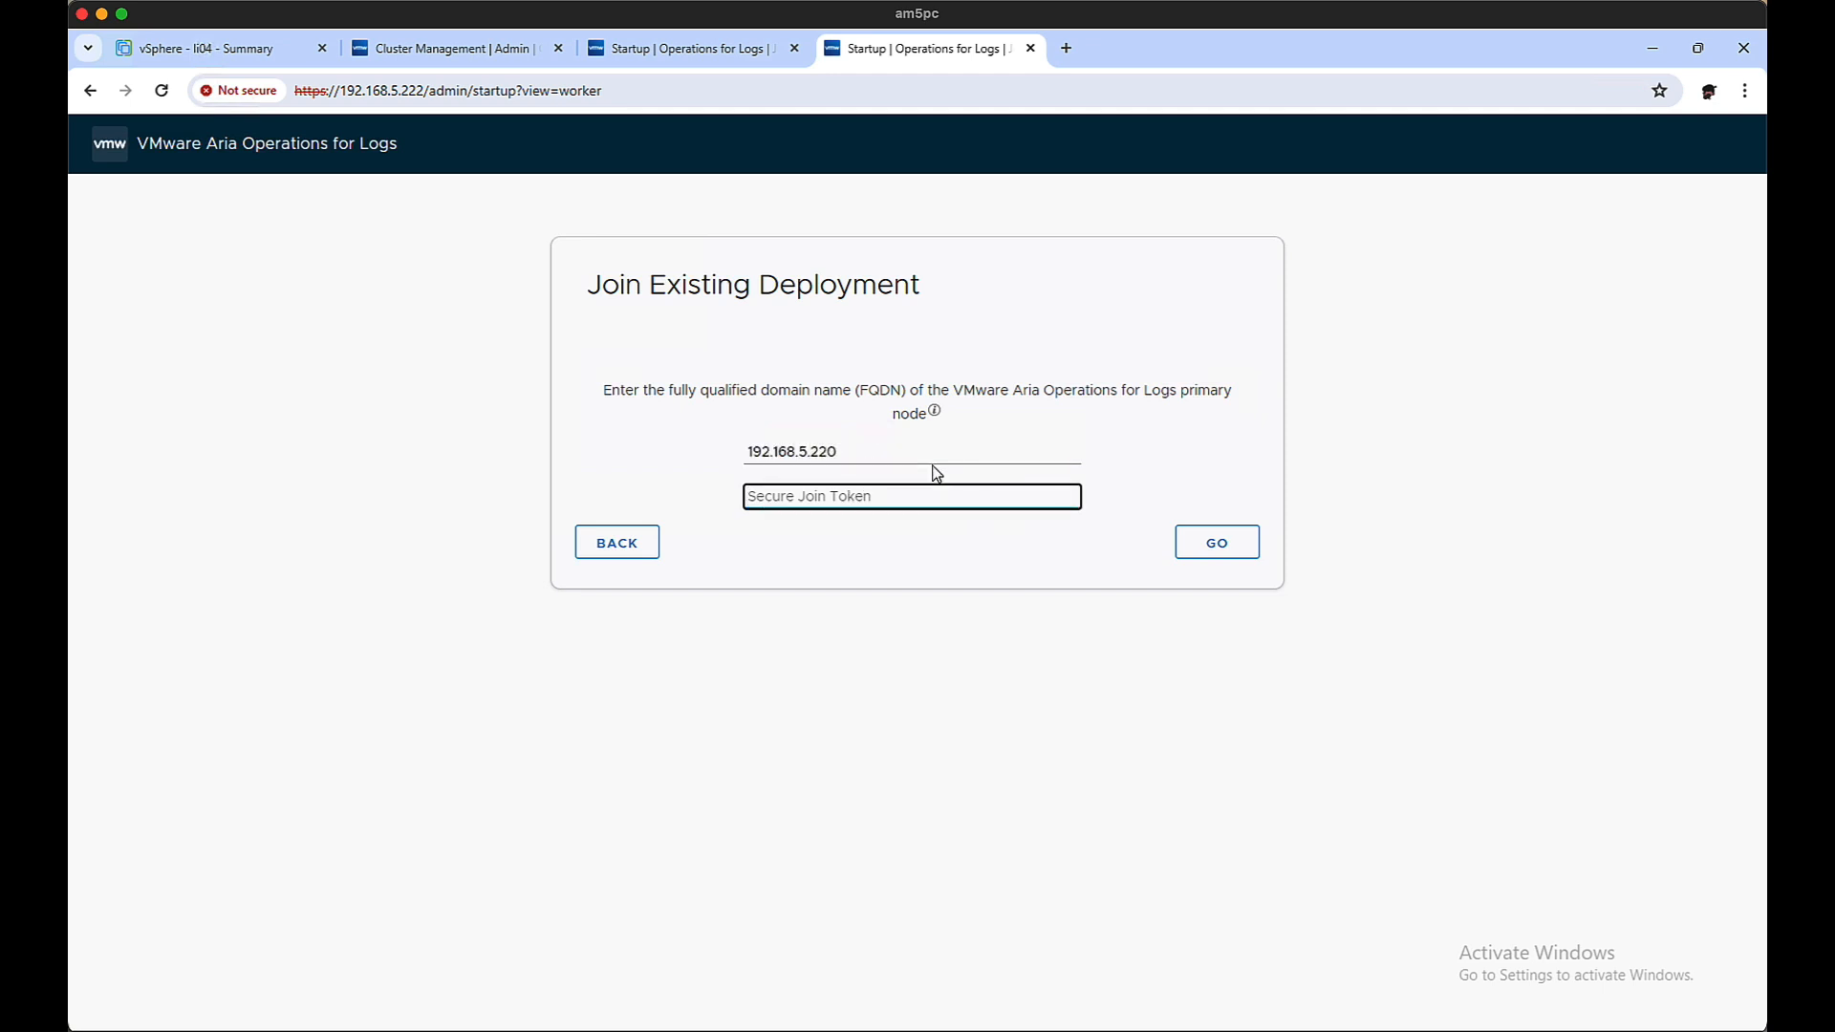
click(1215, 541)
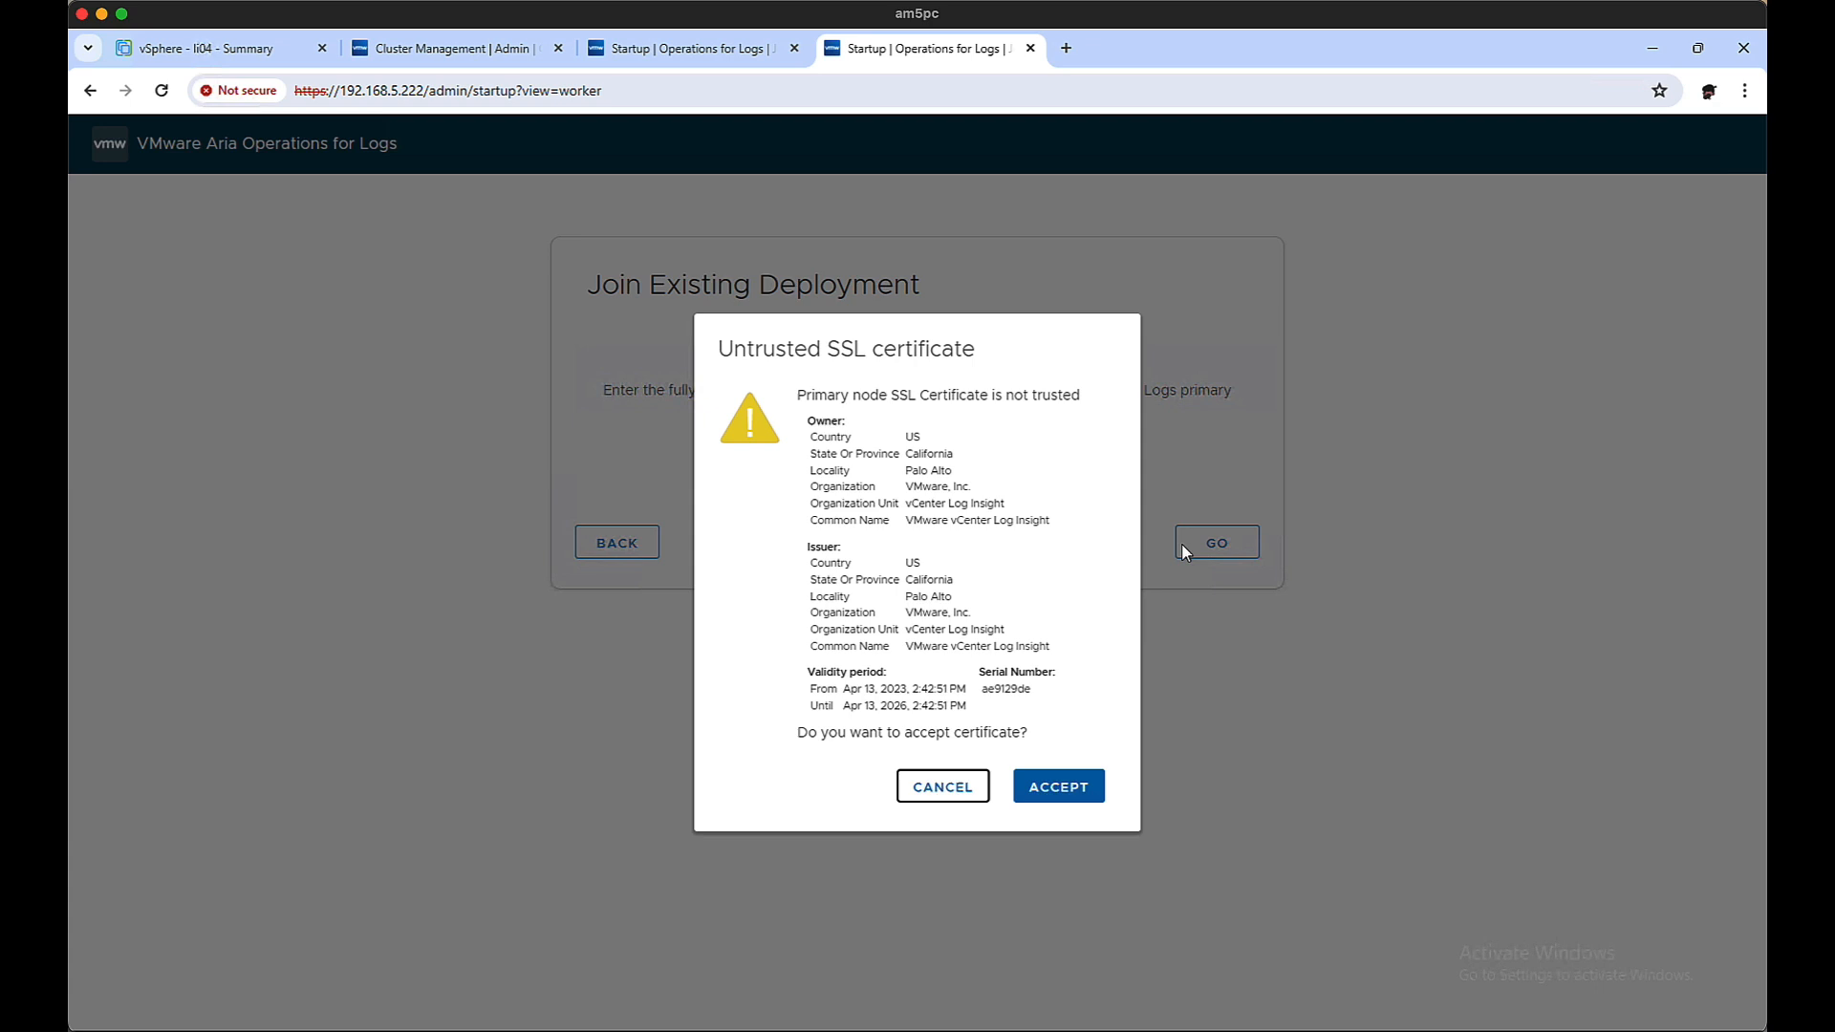
click(1055, 785)
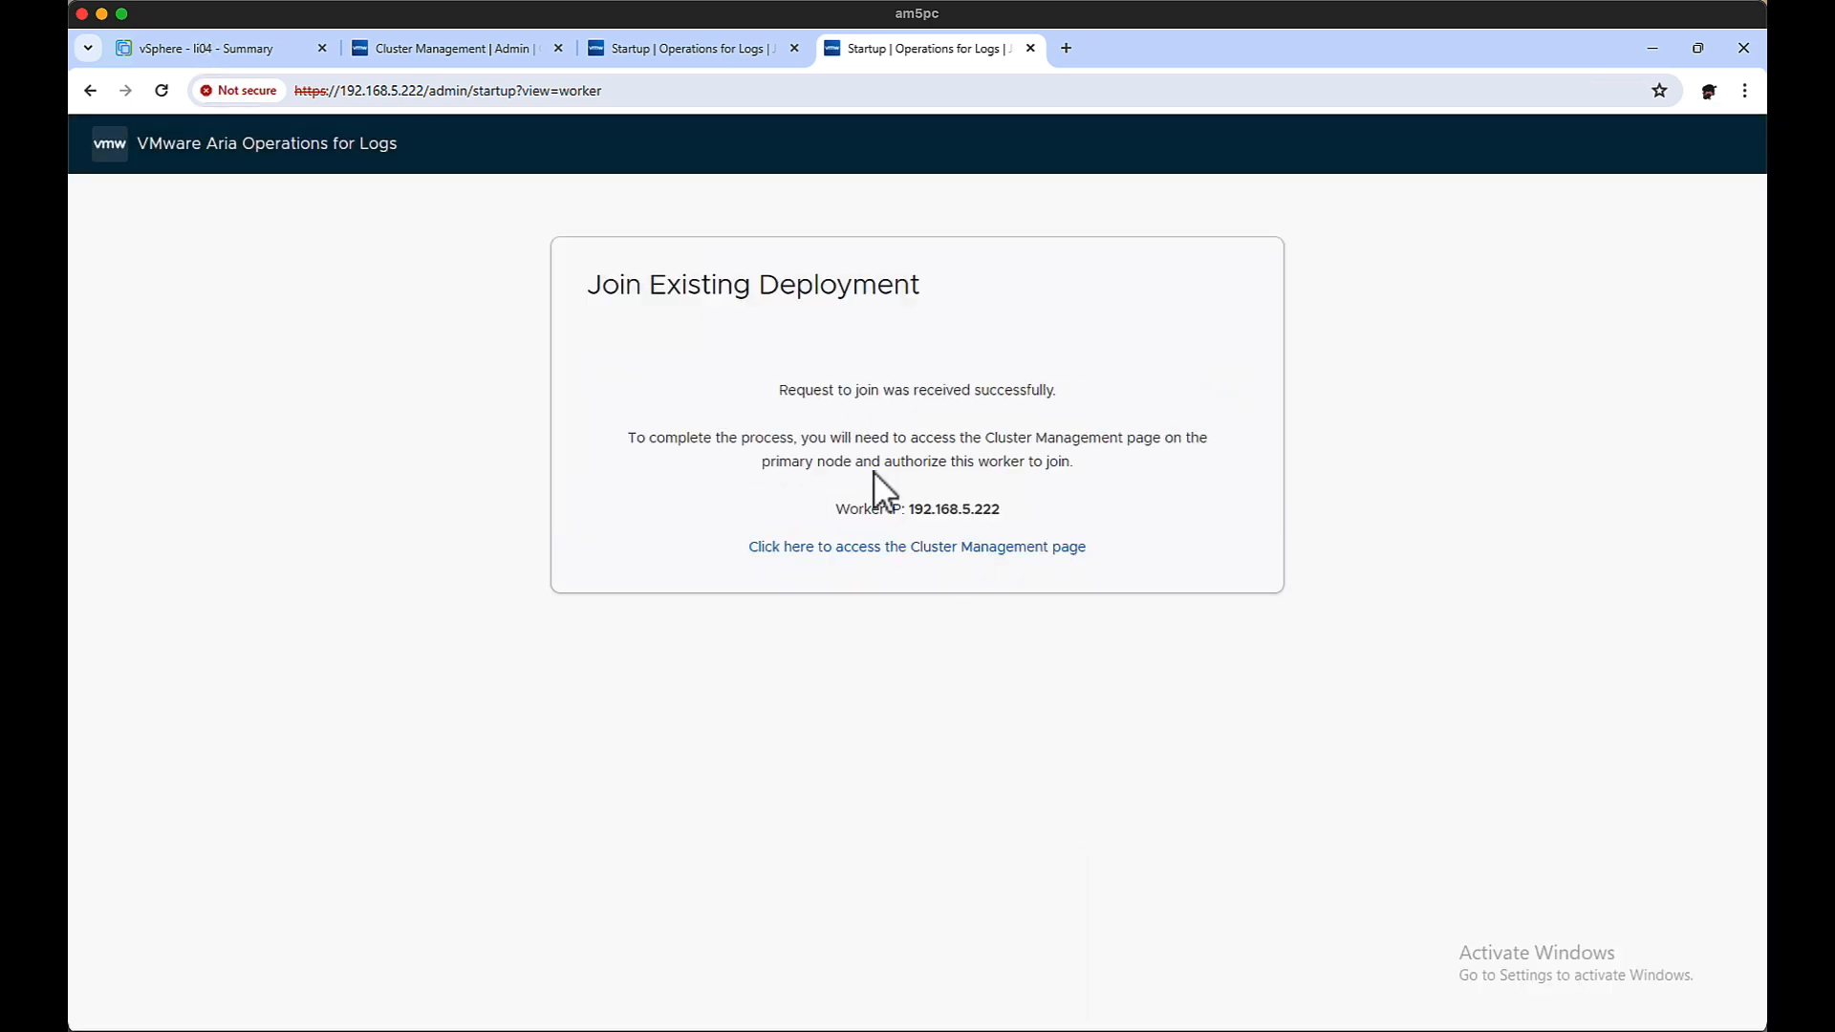
- Return to the primary 192.168.5.220 cluster page listing all three nodes connected
click(451, 48)
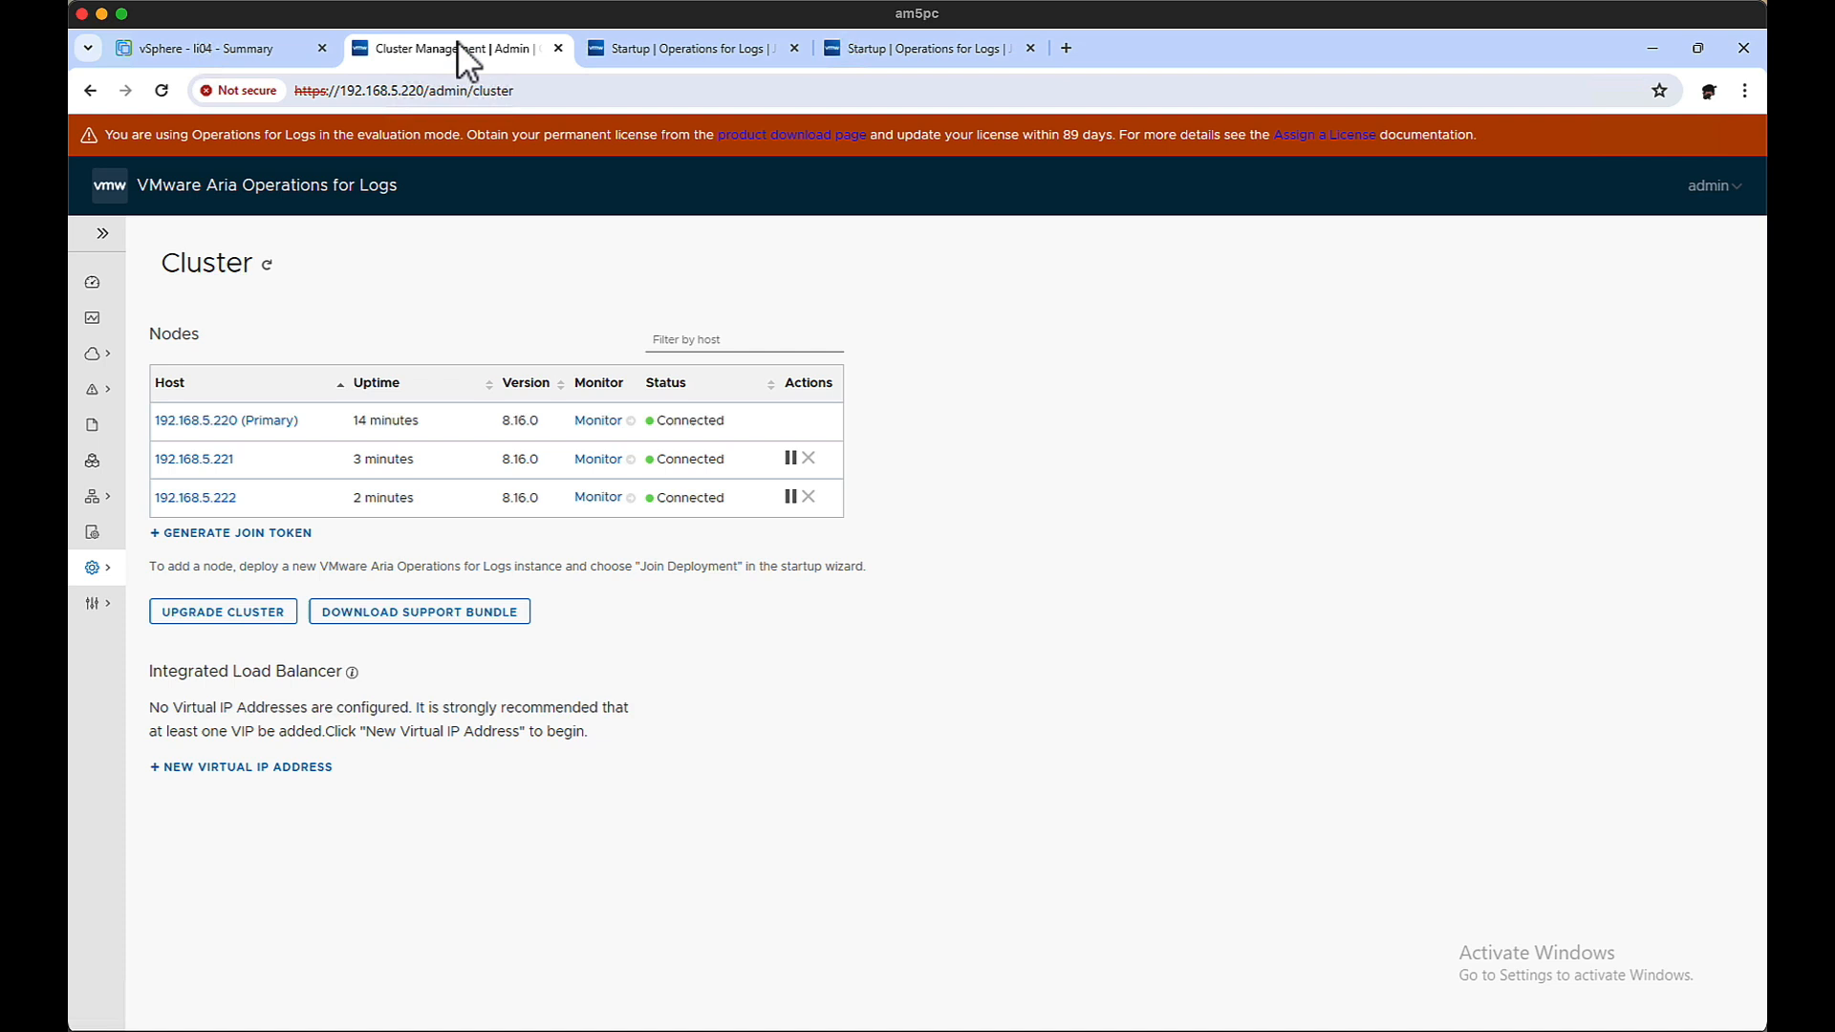
mouse_move(429, 281)
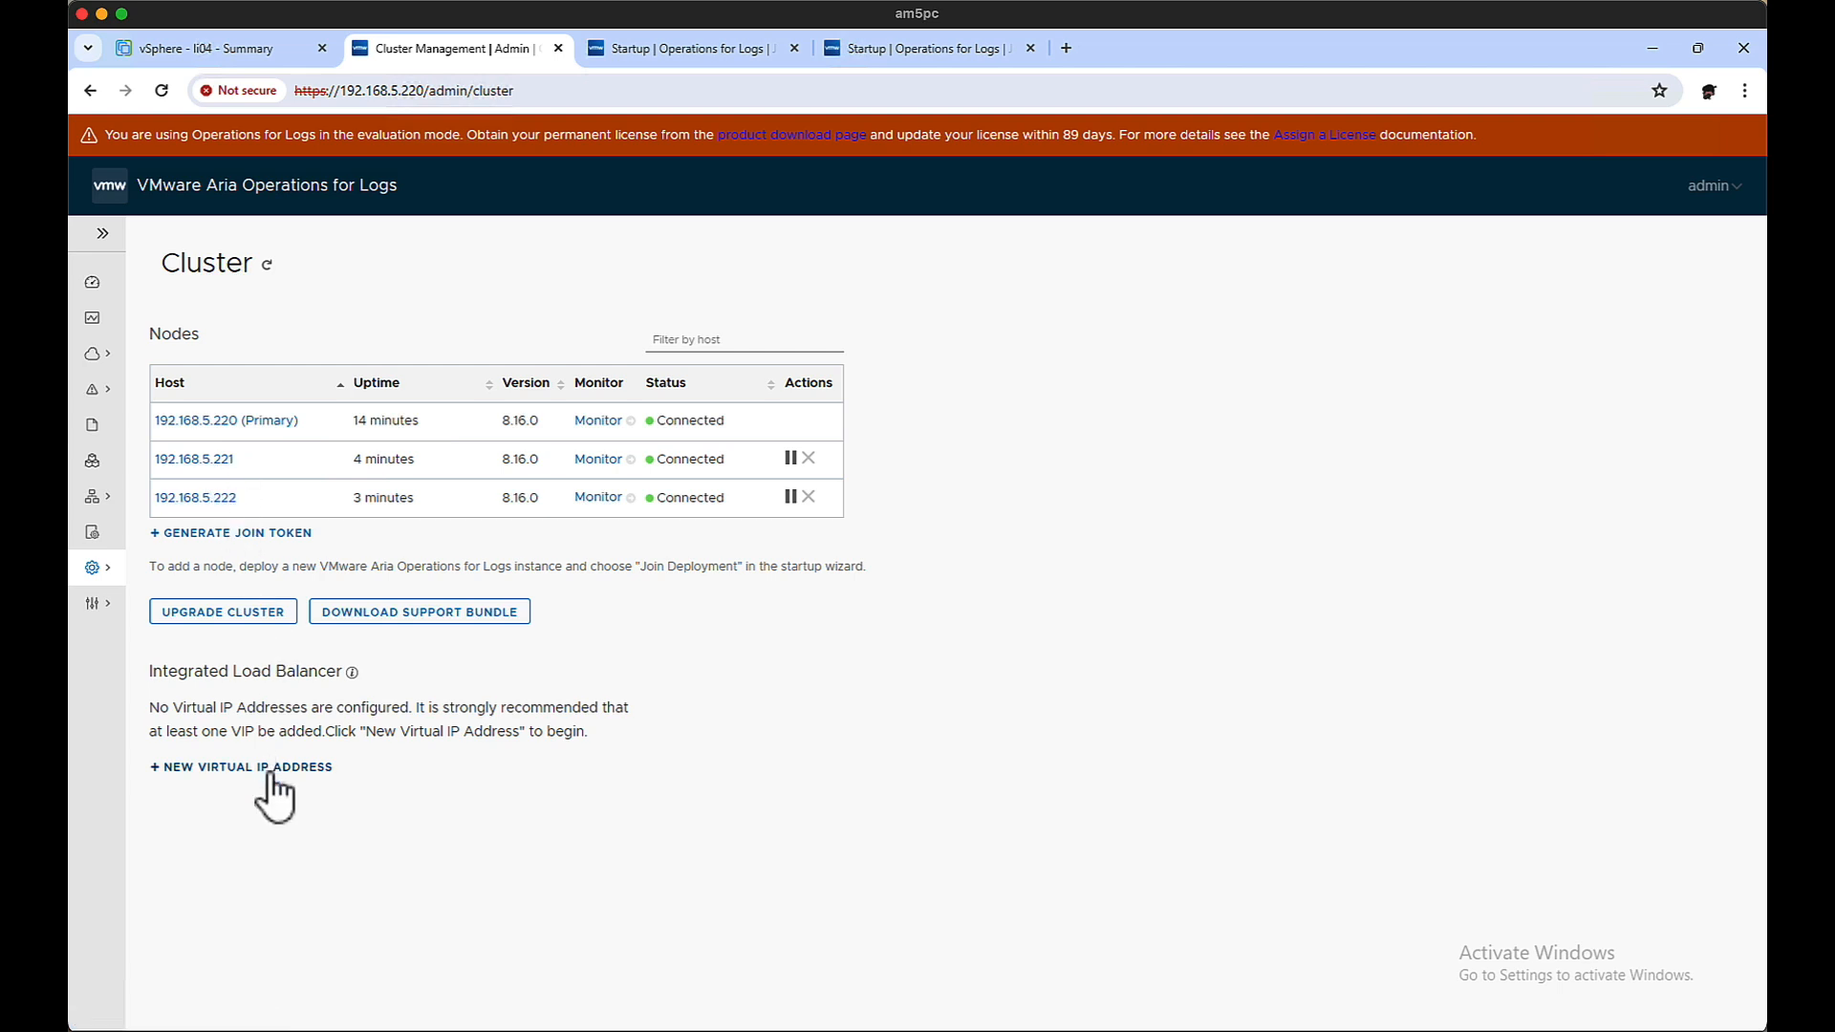
- Save a new load balancer virtual IP 192.168.5.225 with tag cluster=01
click(241, 766)
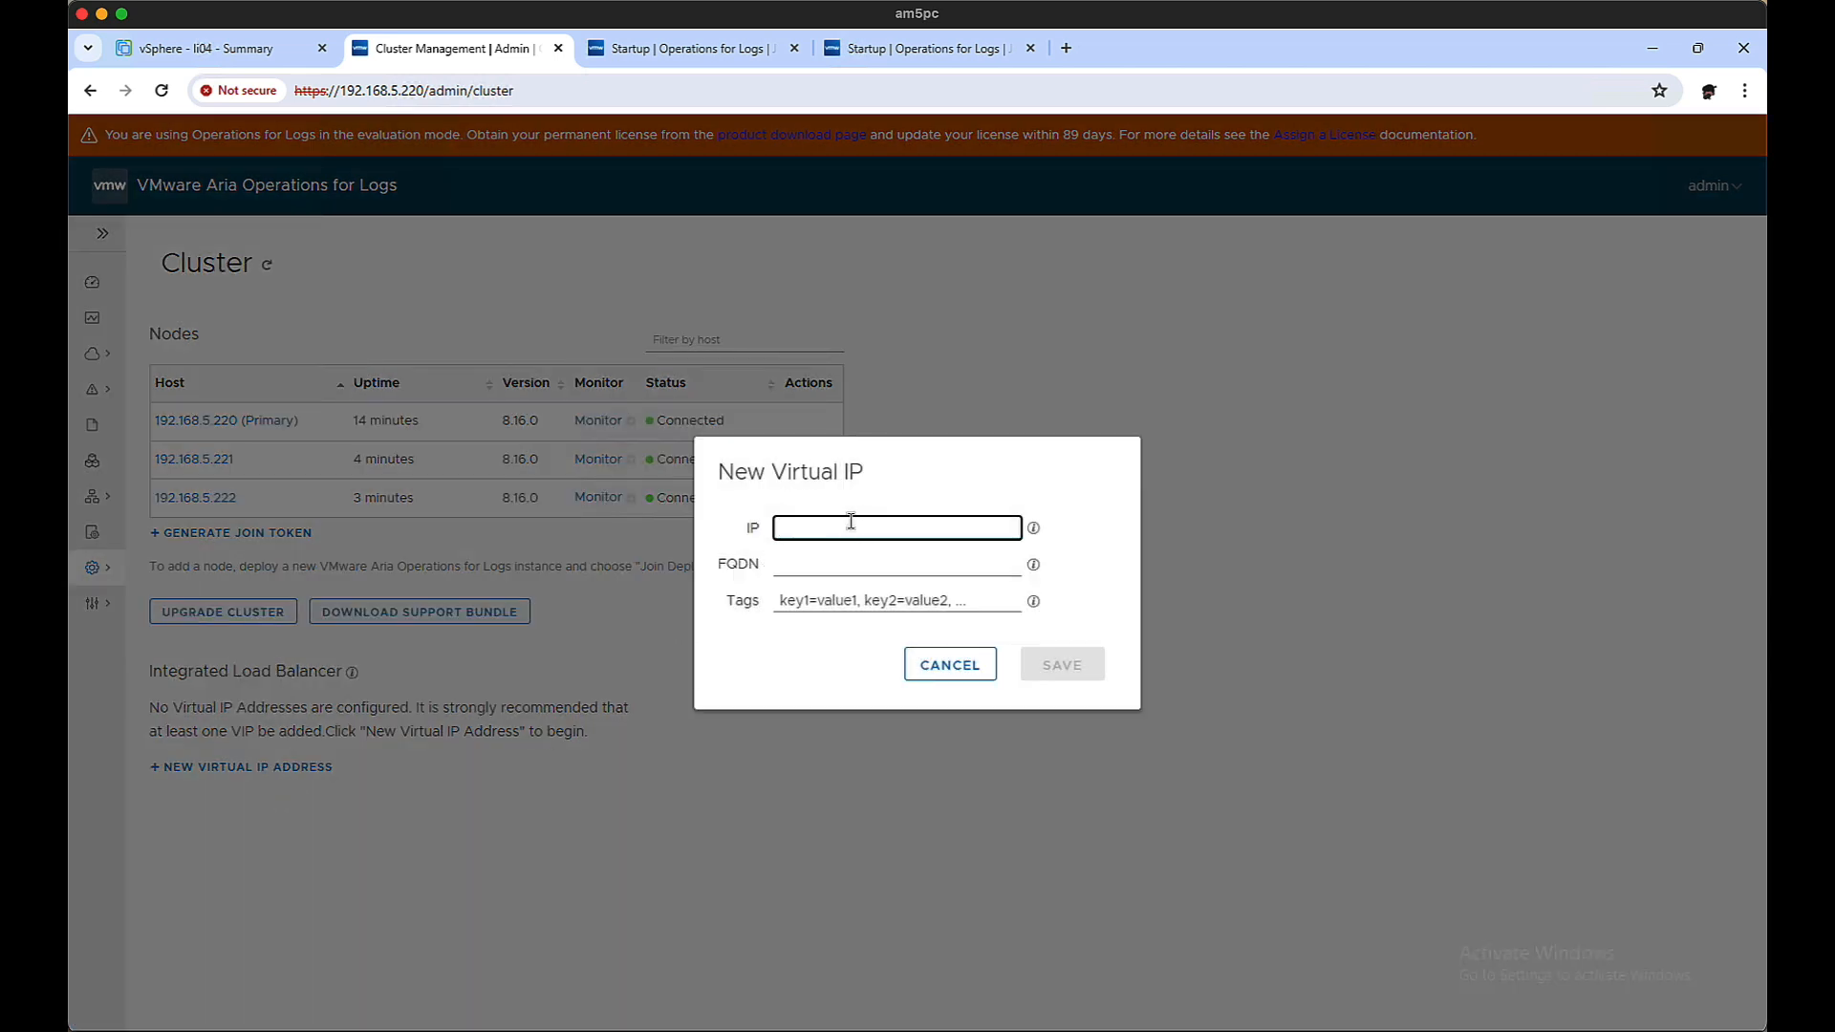
text(192.168.5.)
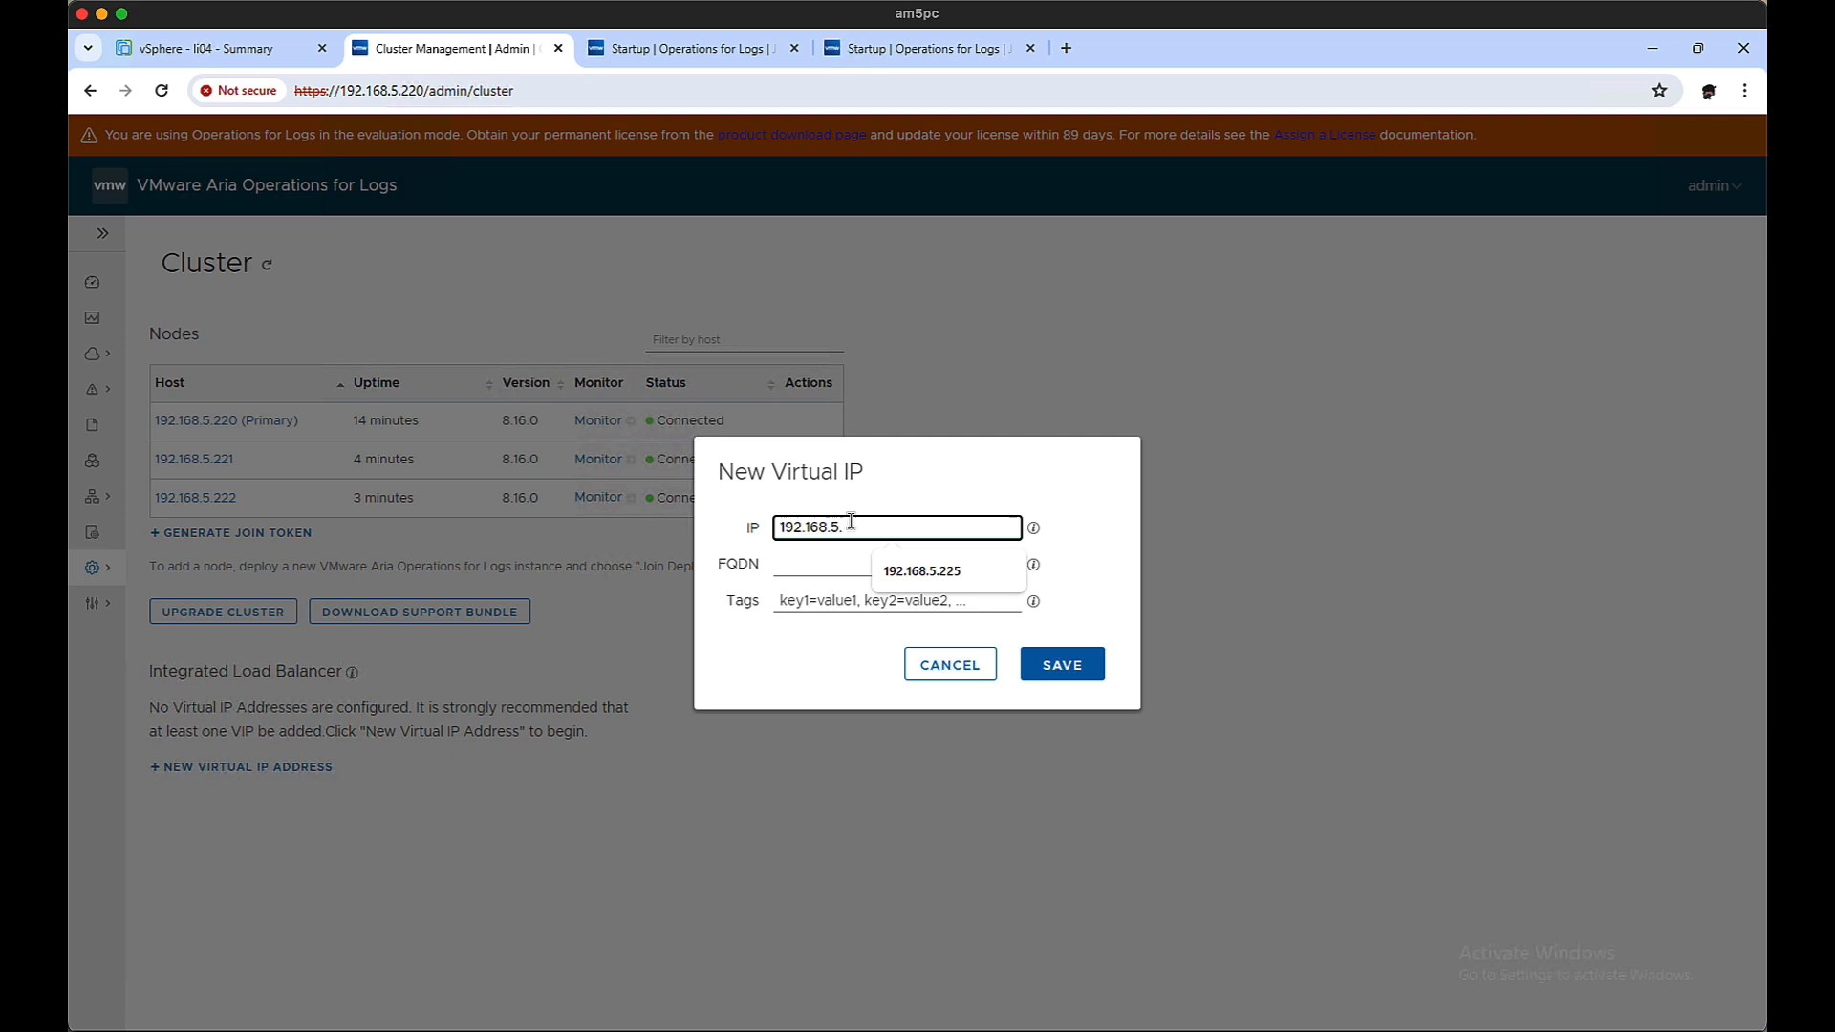
click(921, 572)
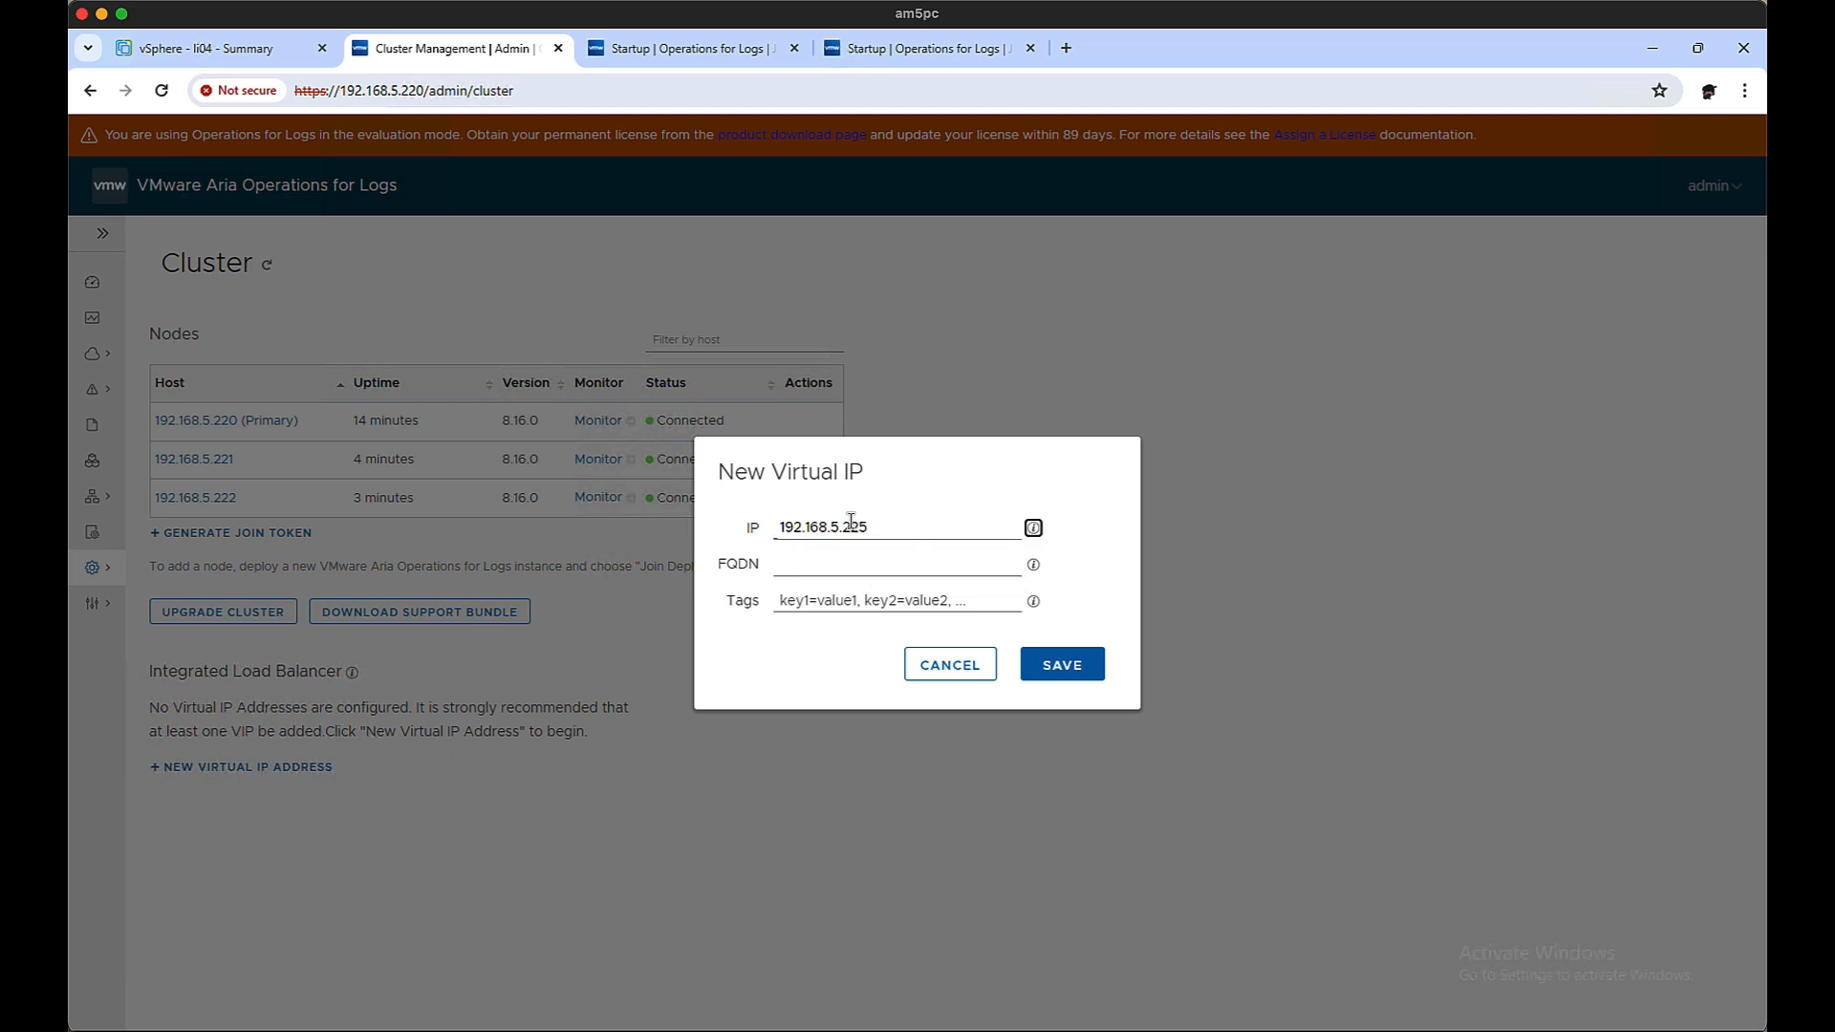
click(894, 600)
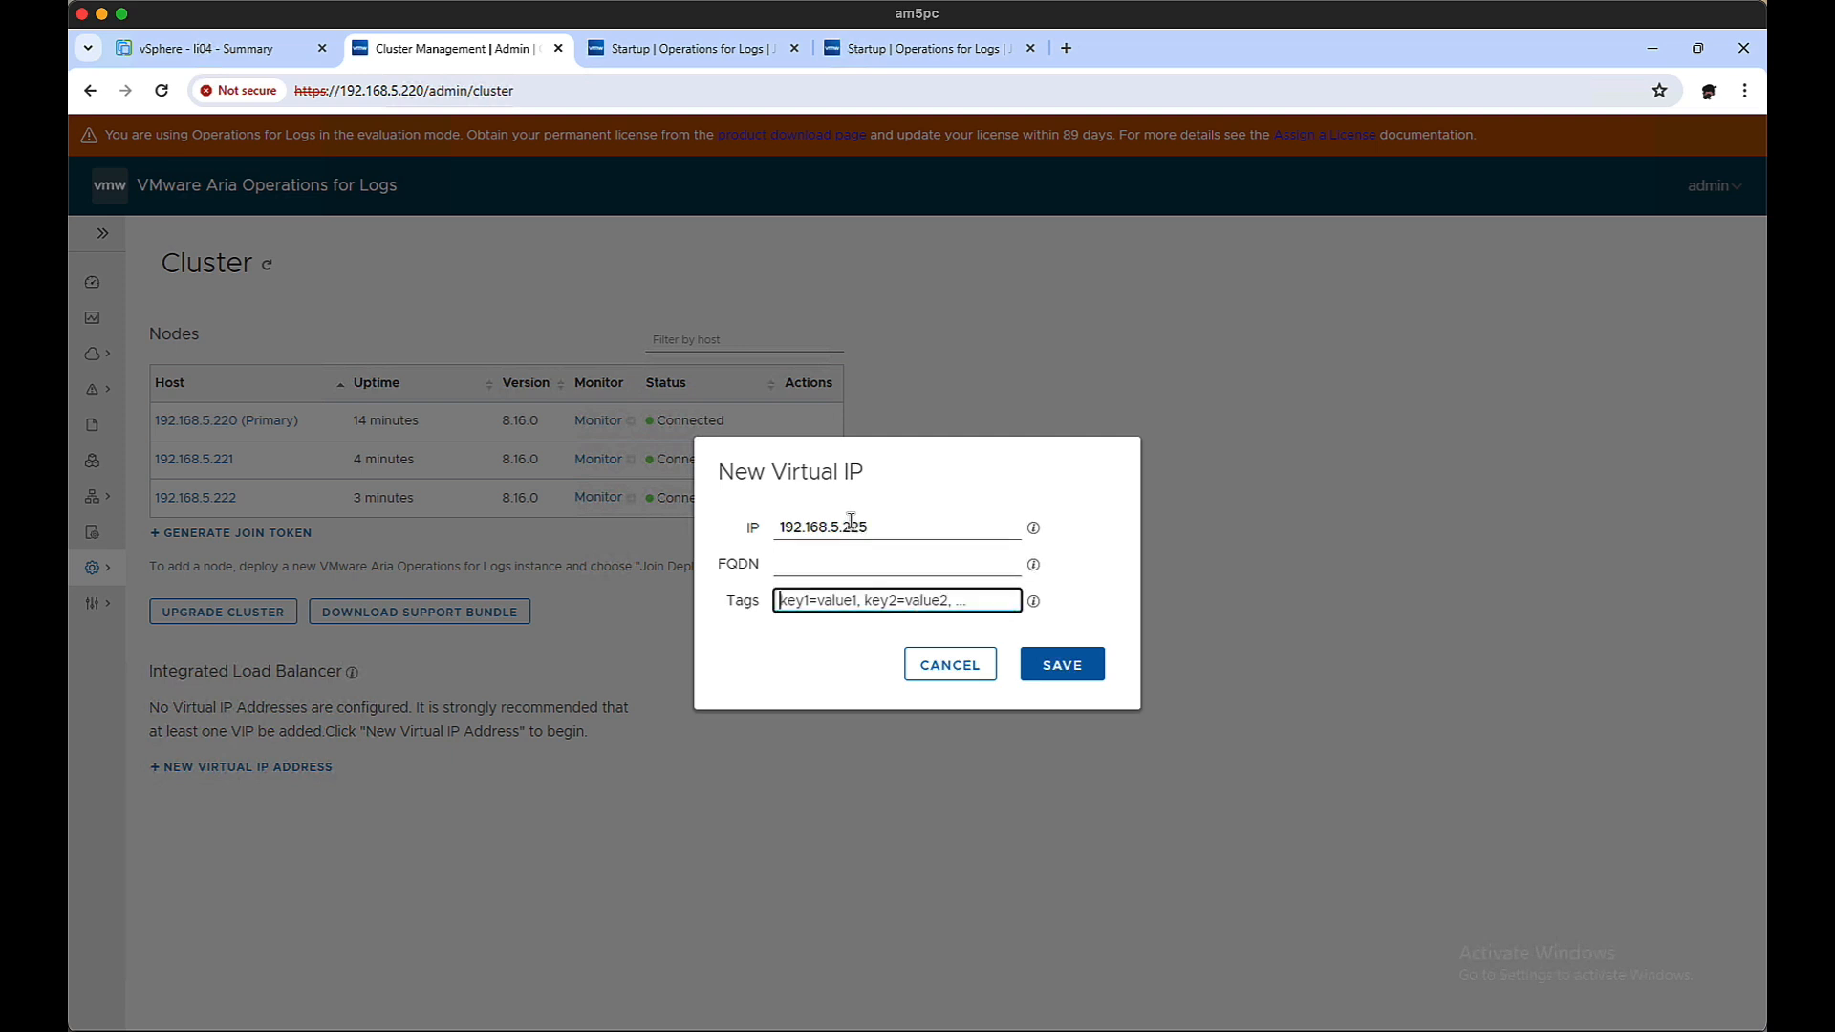
text(clsu)
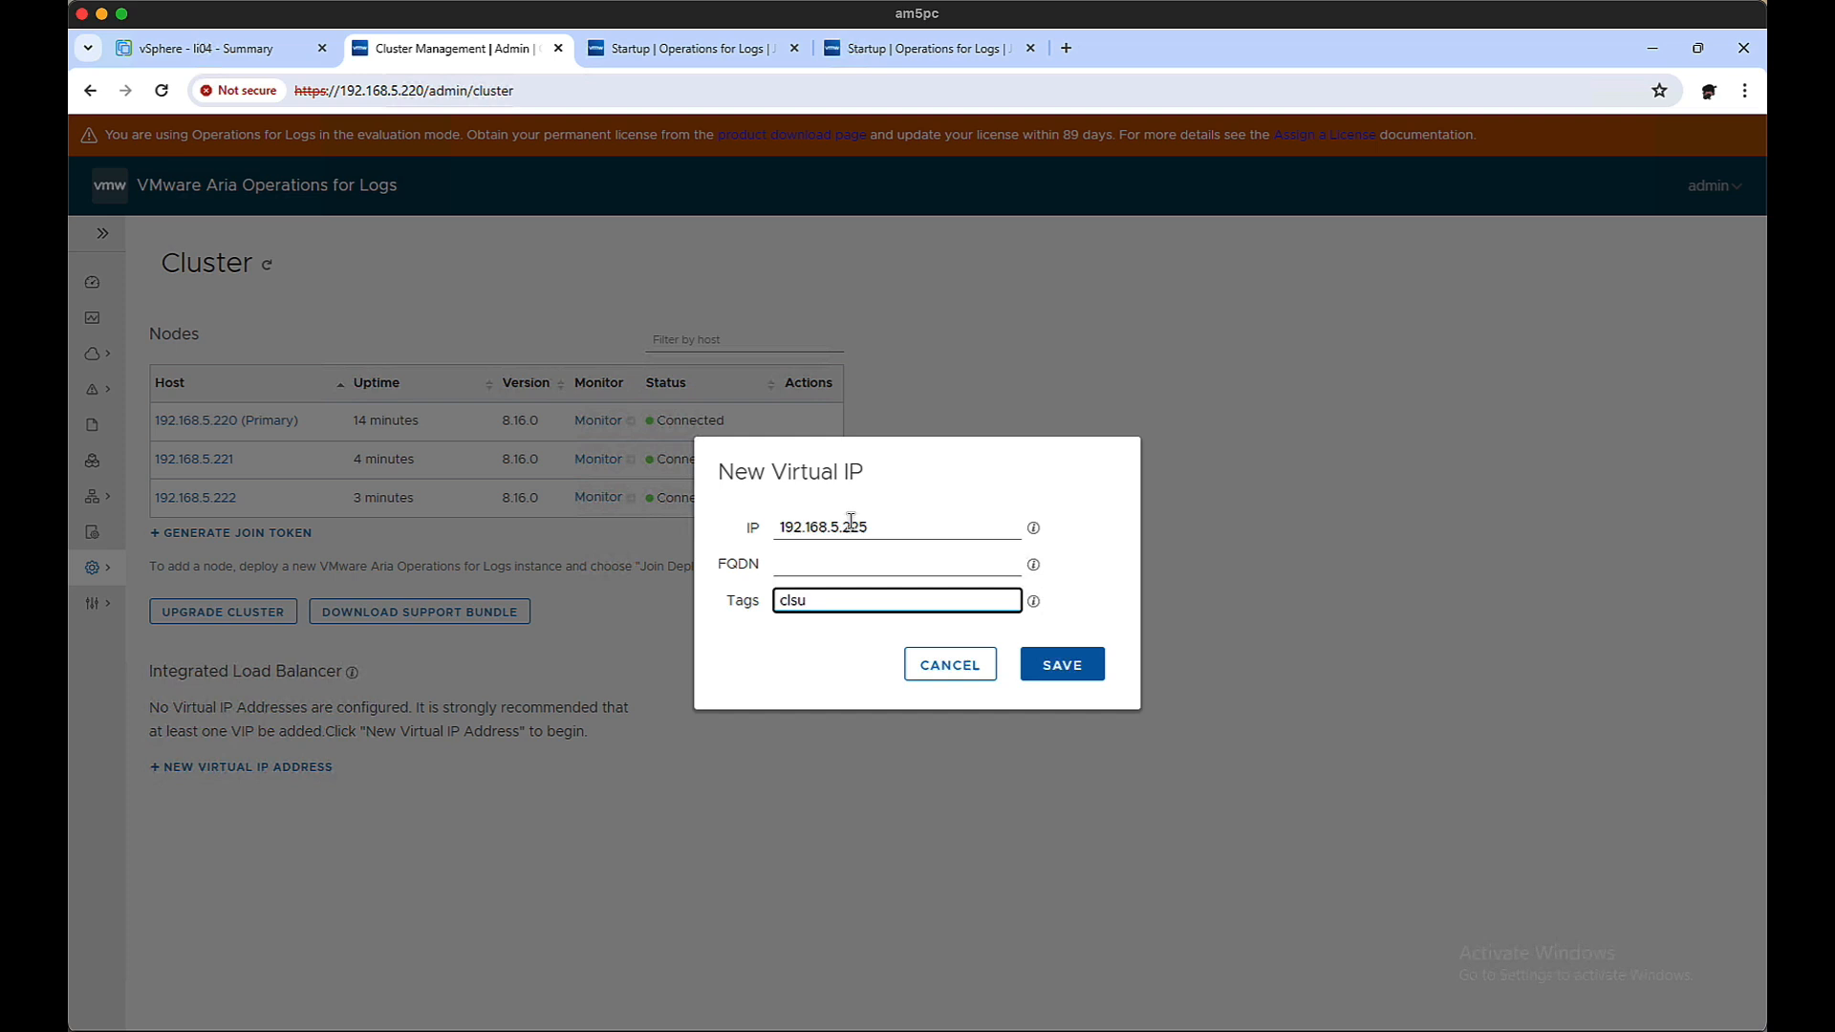
text(cluster)
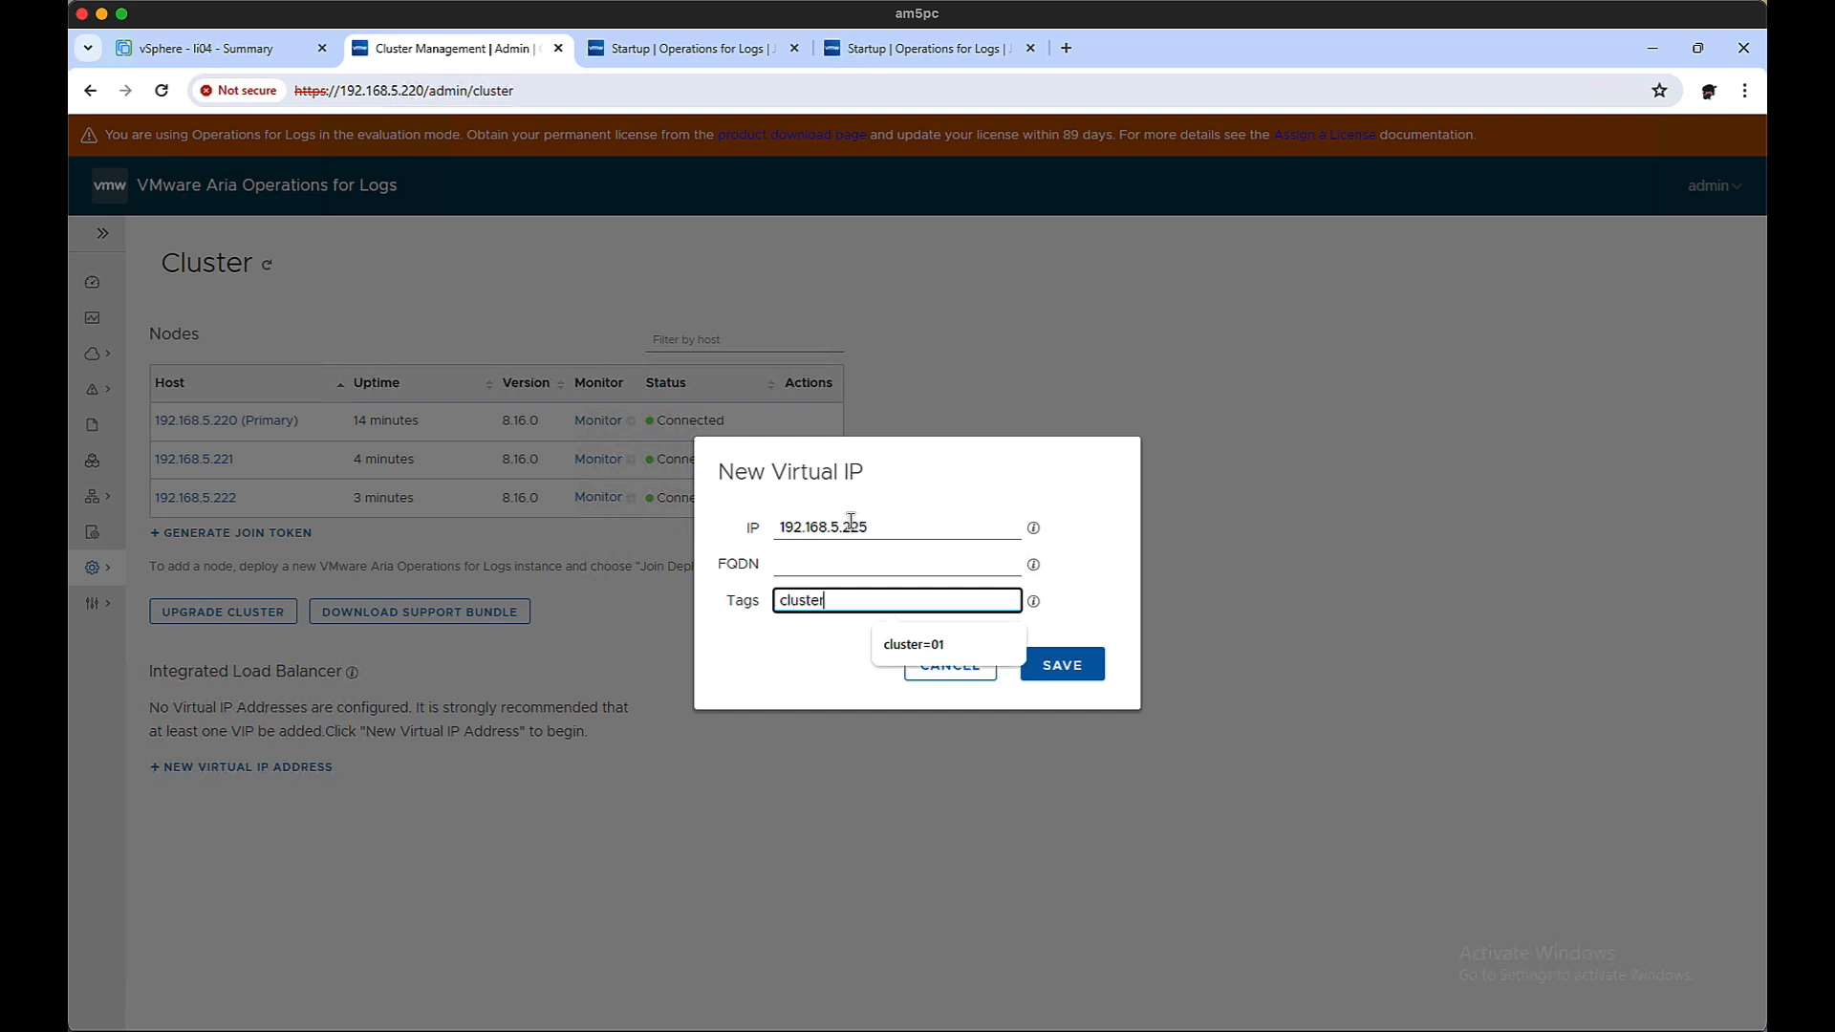
click(914, 644)
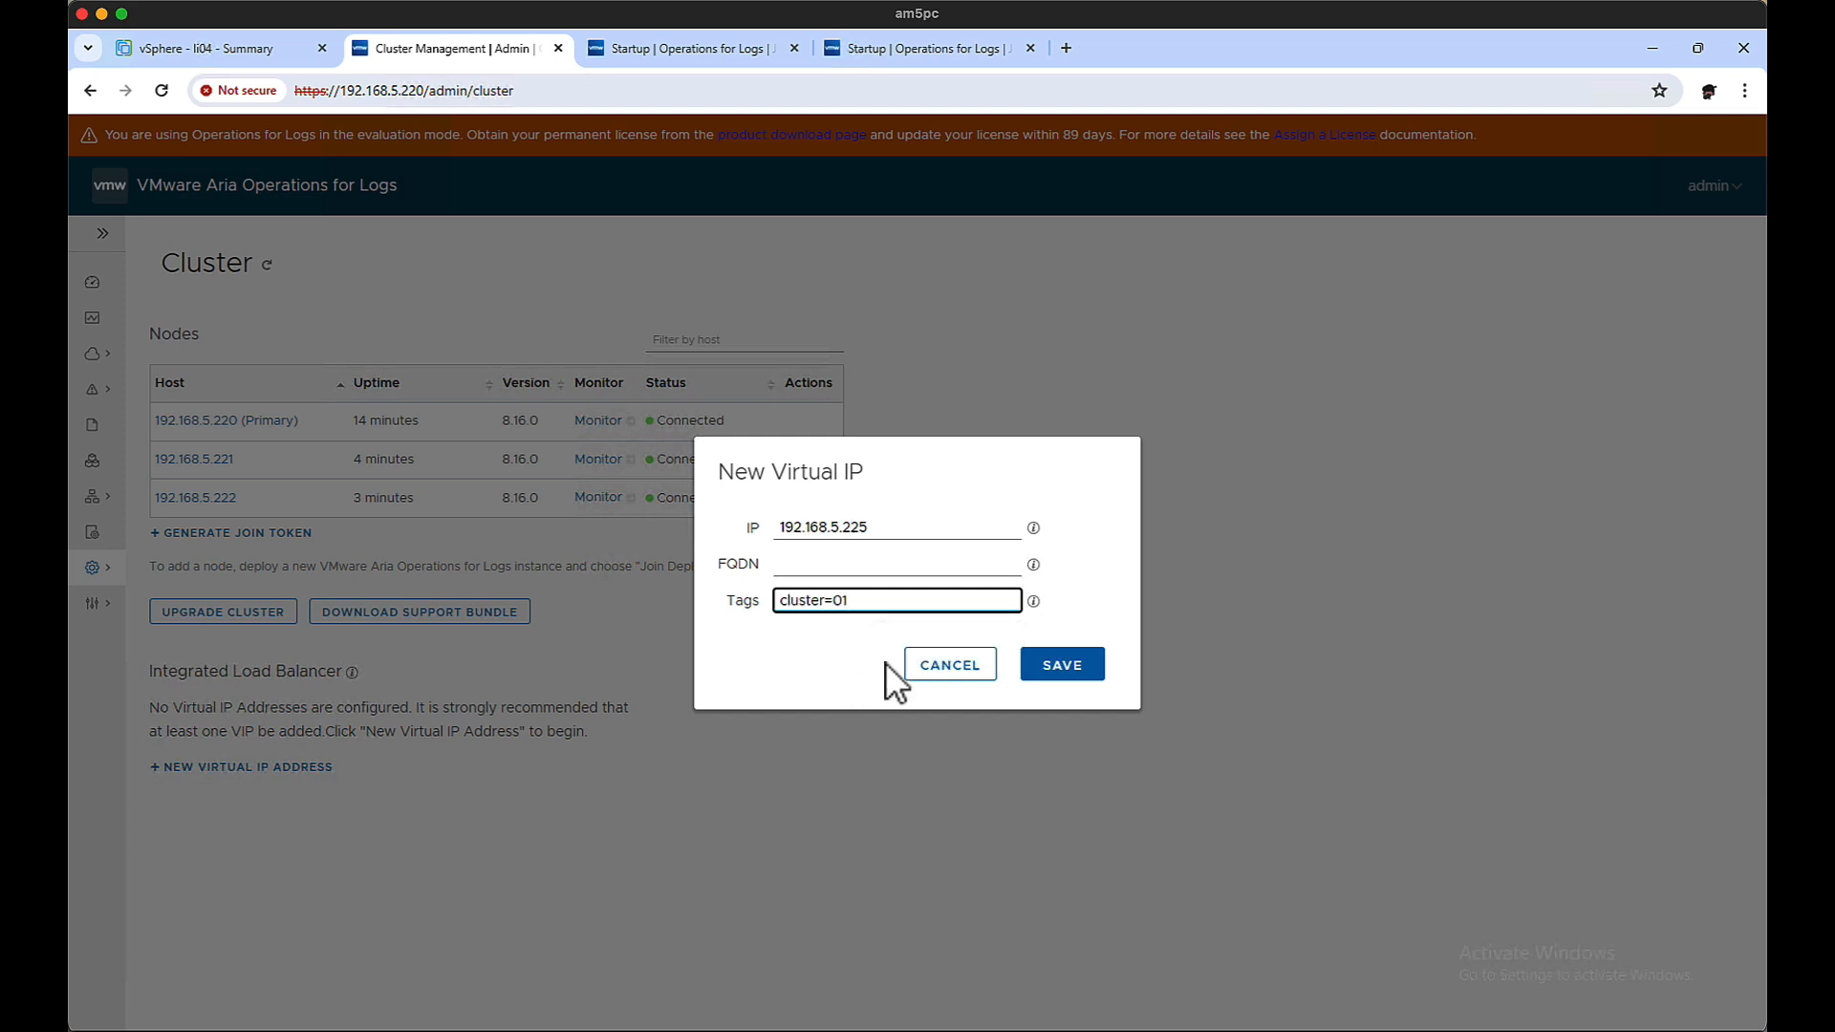
click(1061, 663)
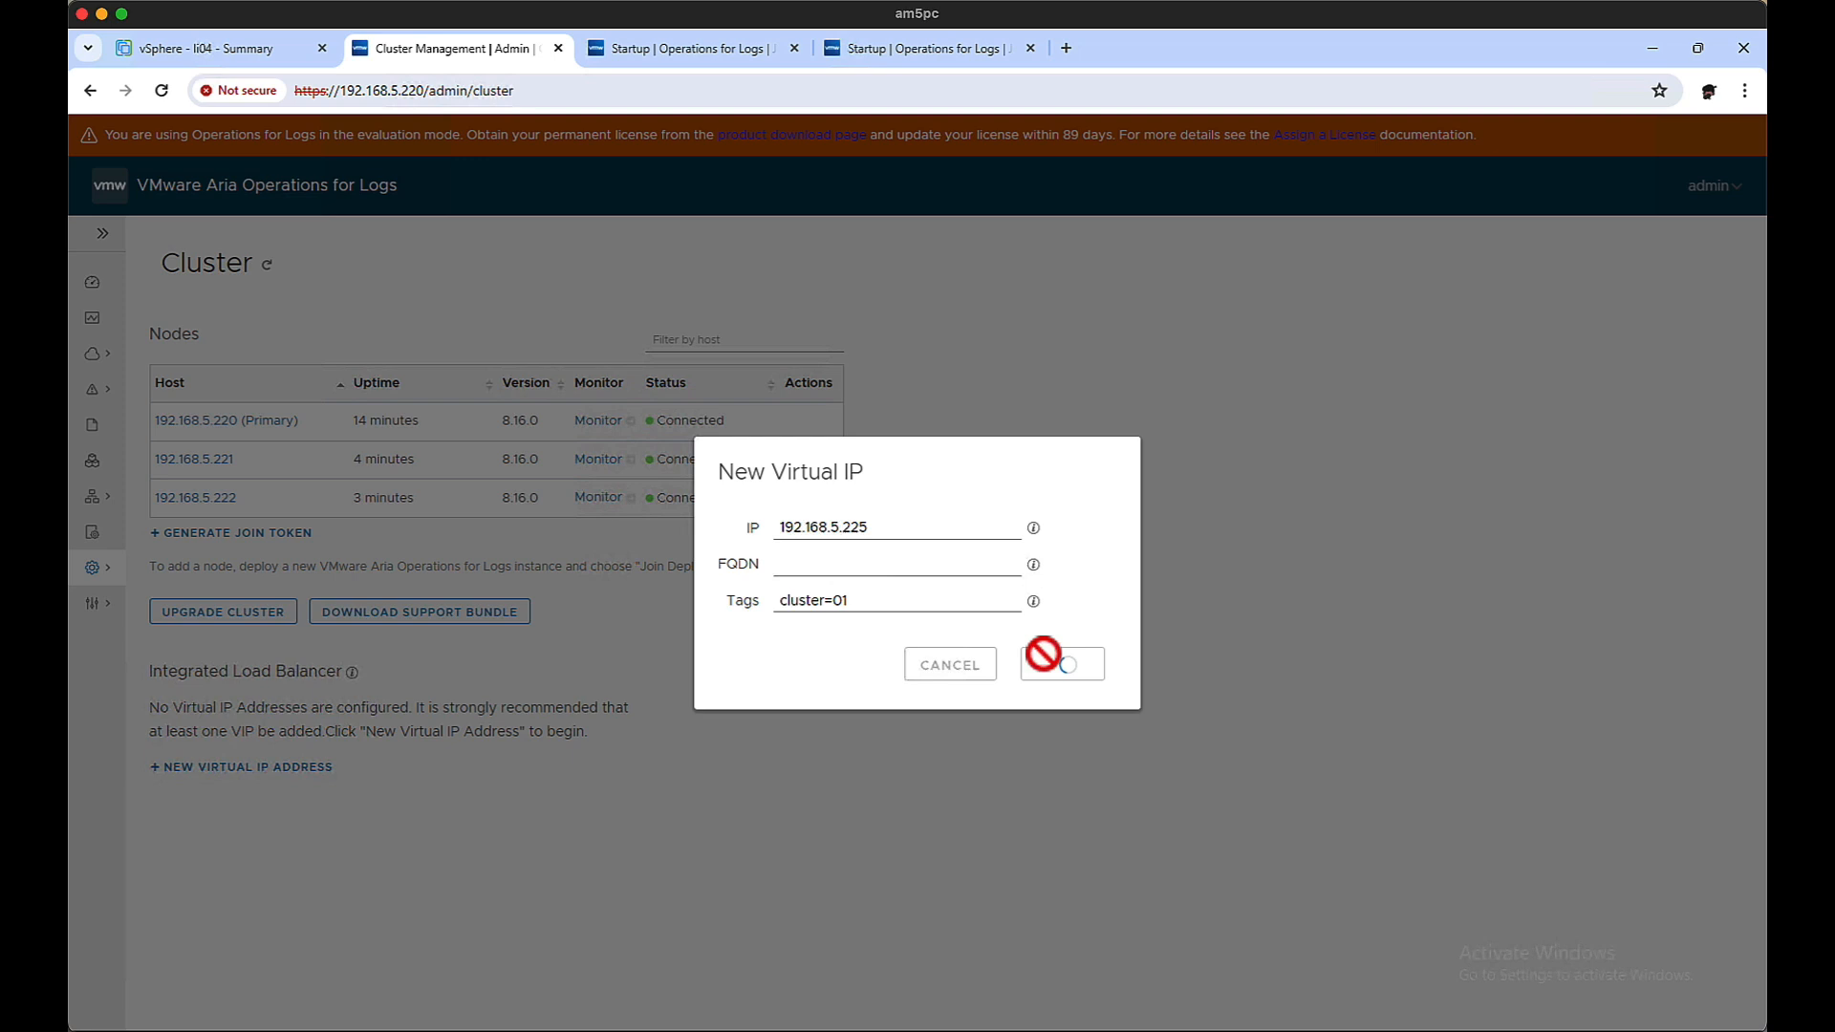
click(1048, 663)
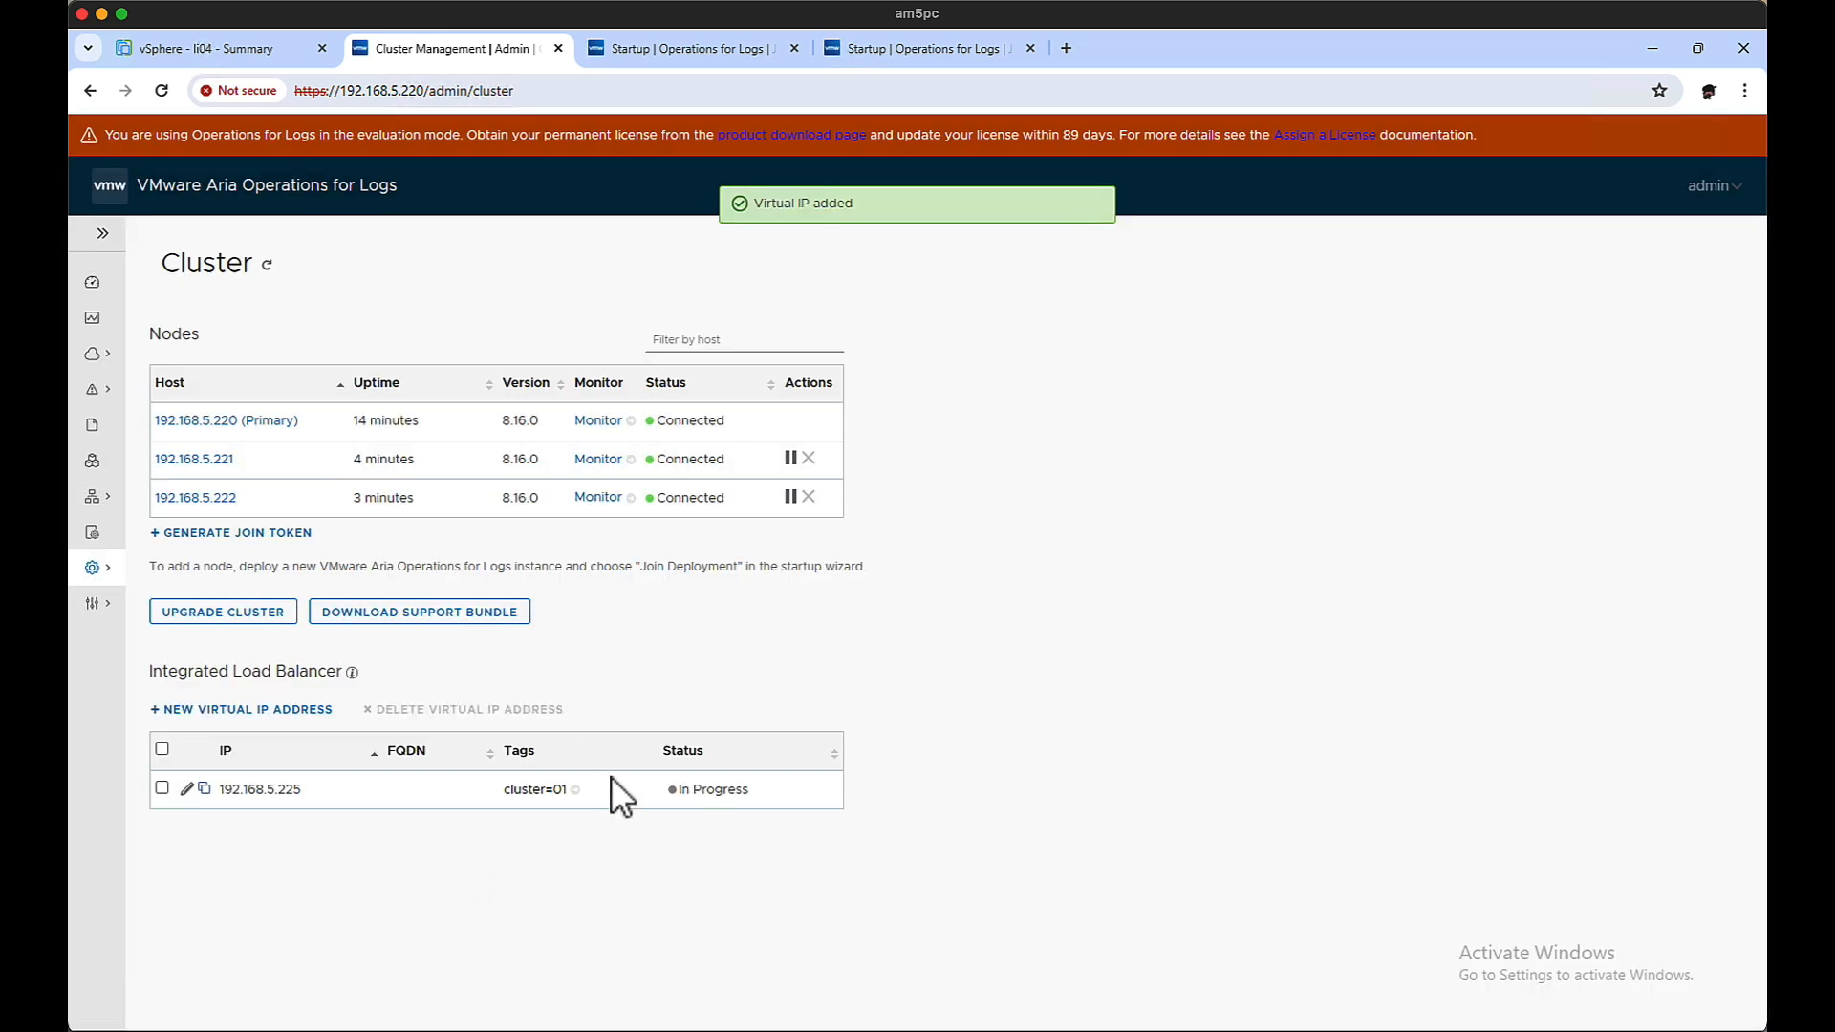
mouse_move(684, 802)
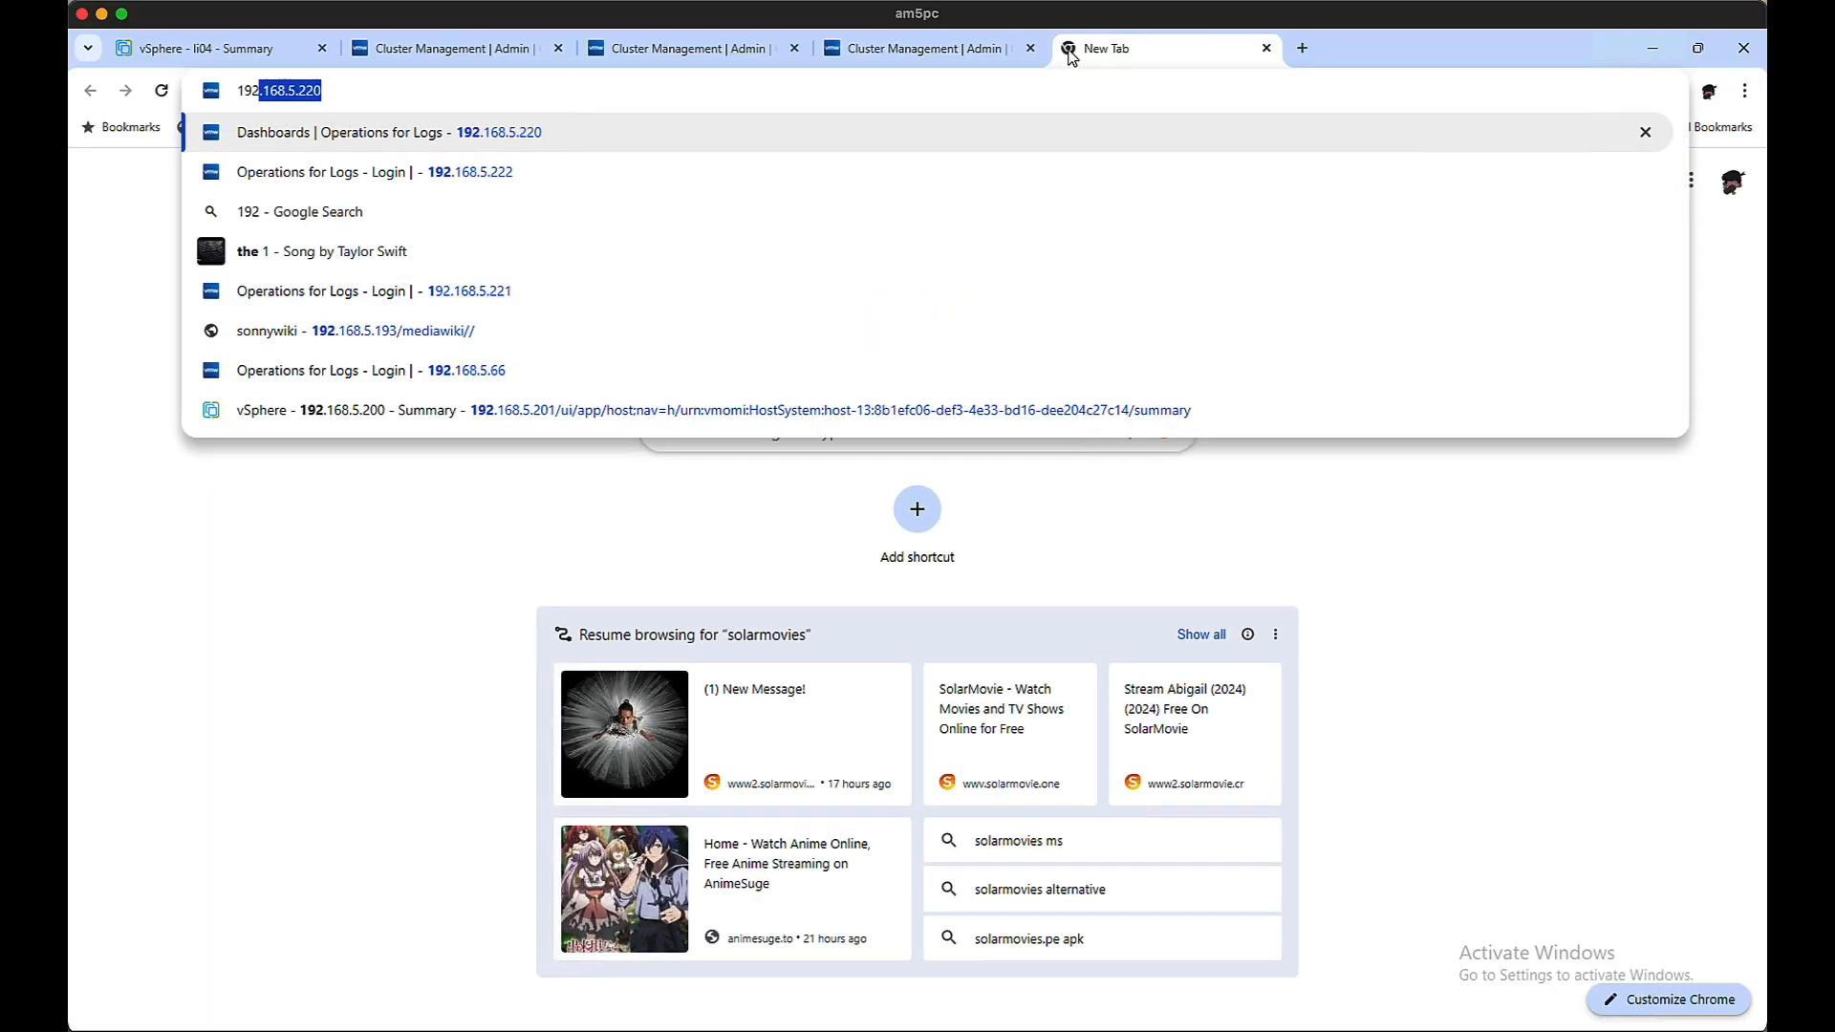
- Log in at virtual IP 192.168.5.225 in a new tab and reach Management > Cluster showing it available
text(192.168.5.225)
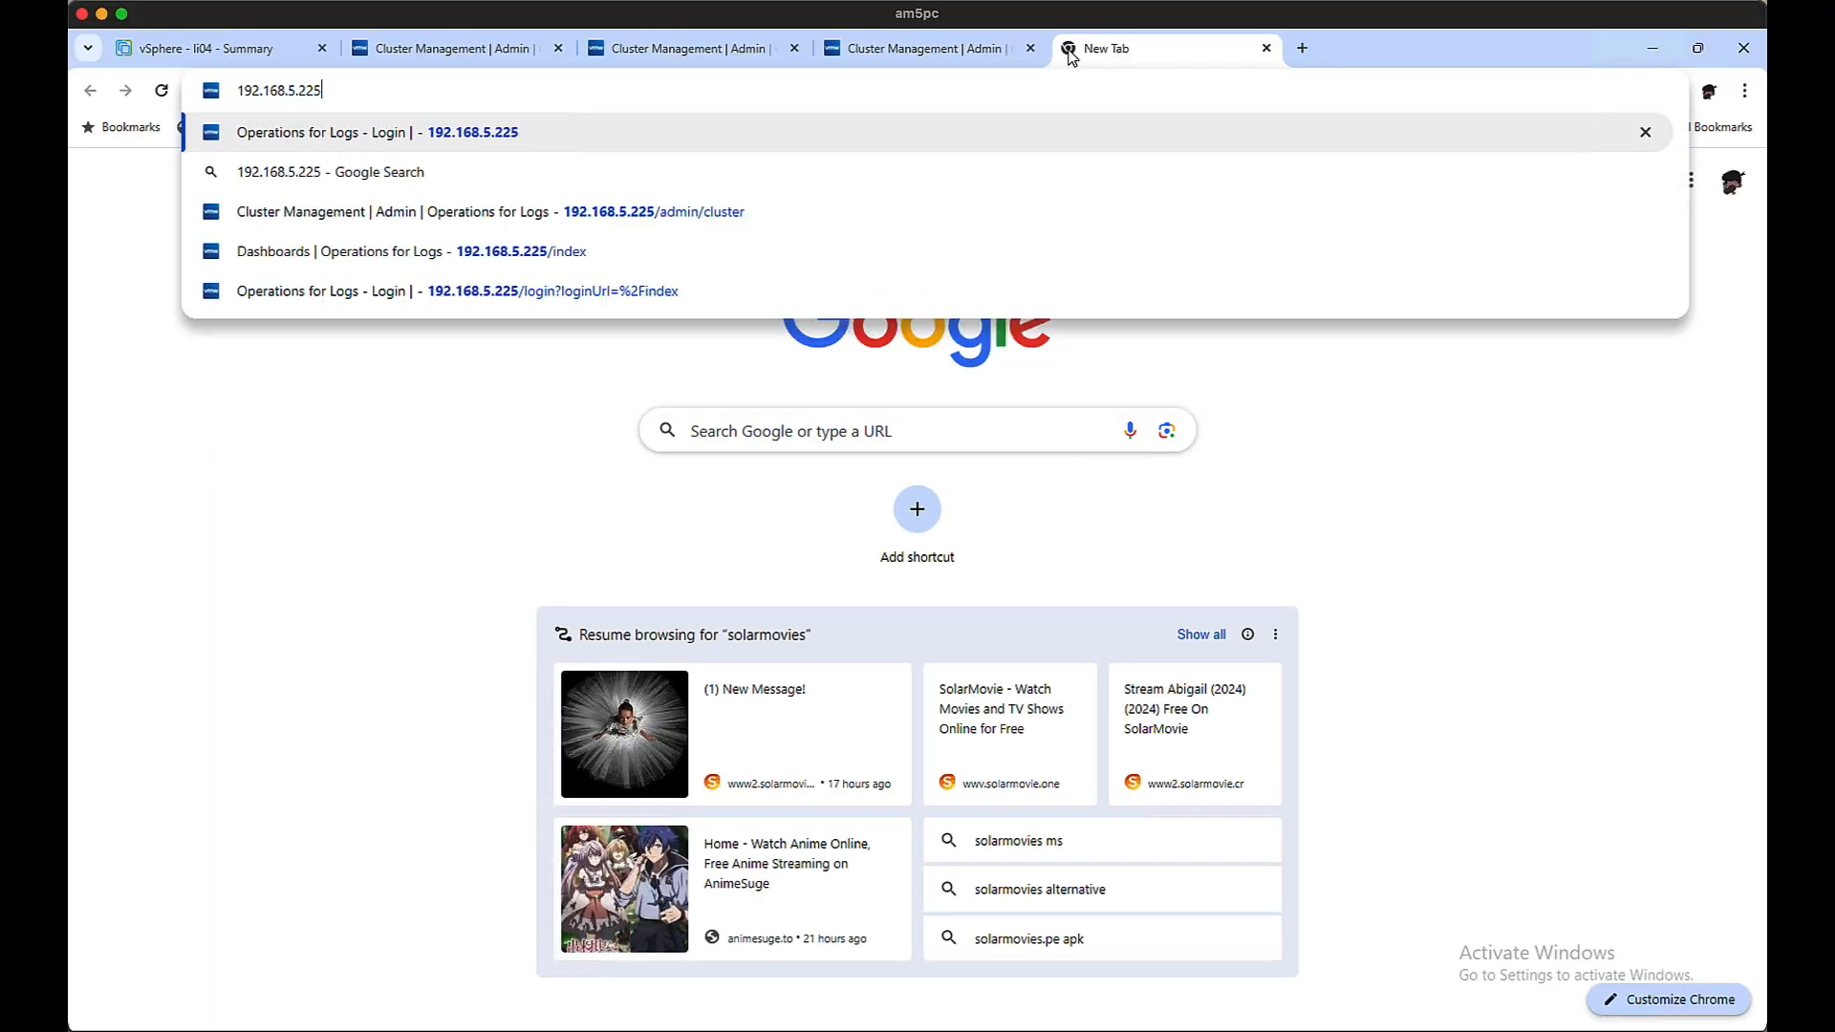
click(468, 290)
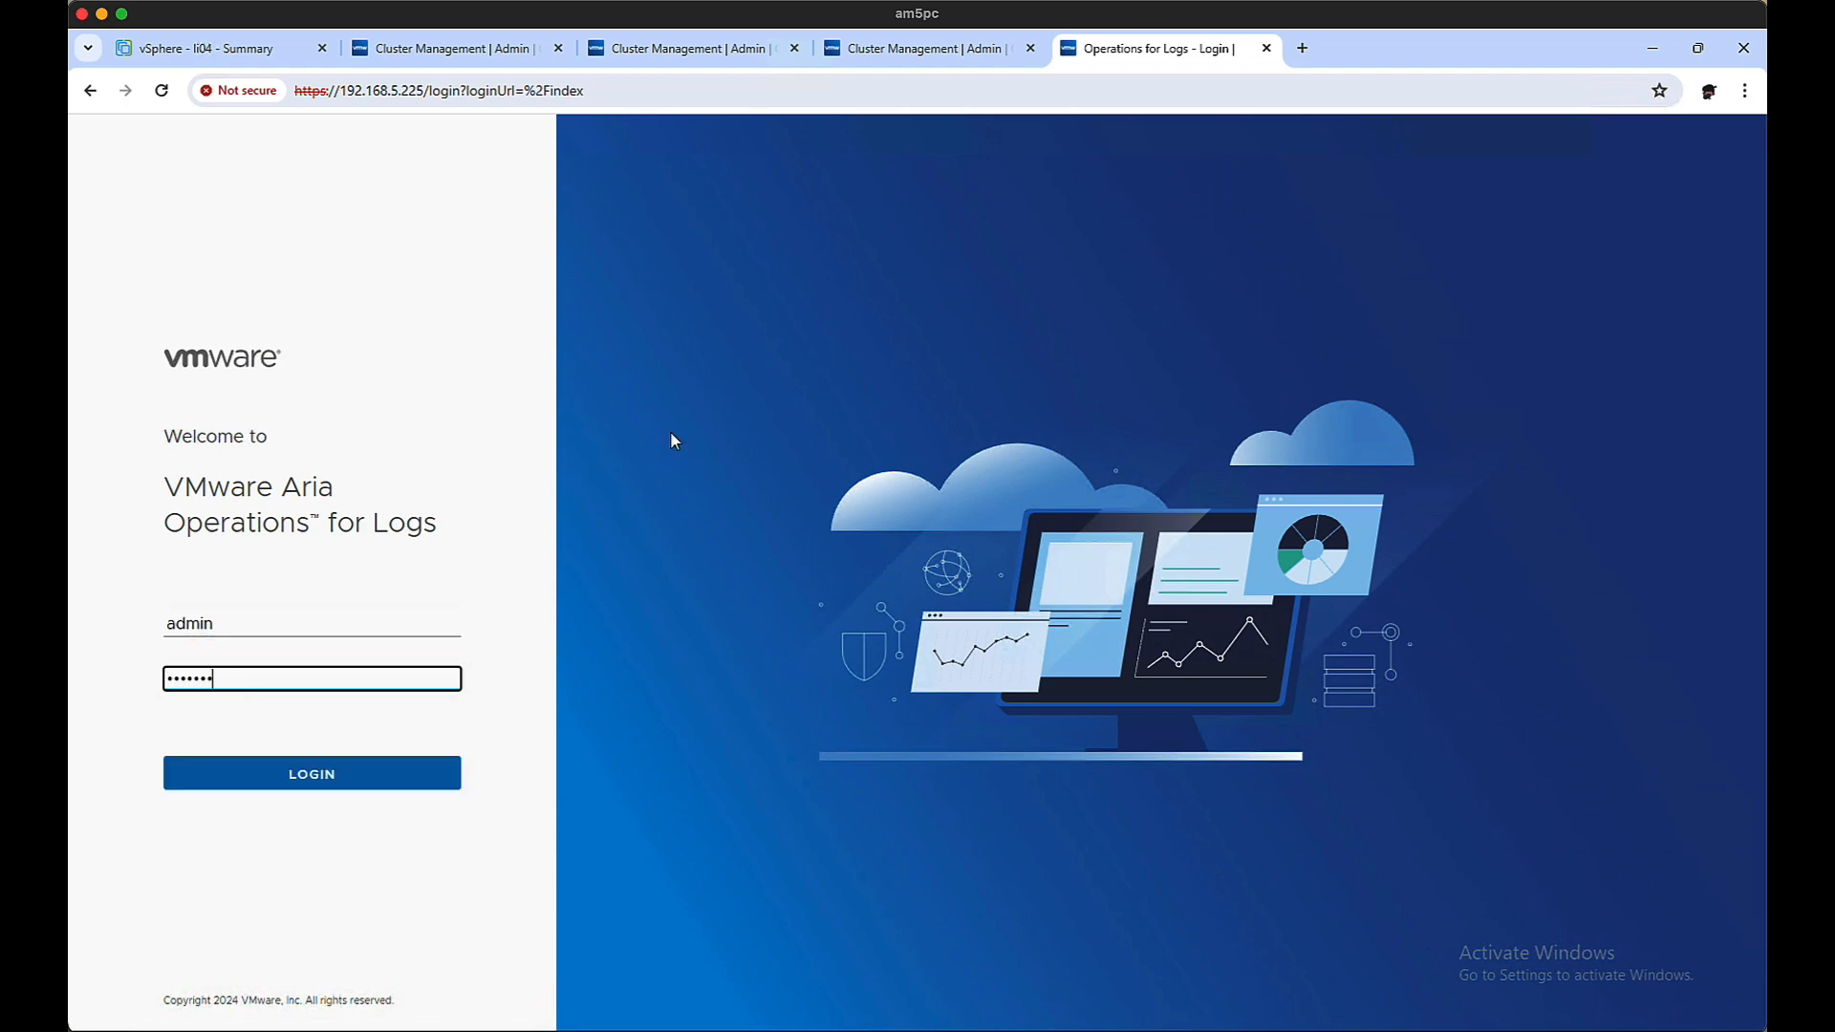
click(311, 772)
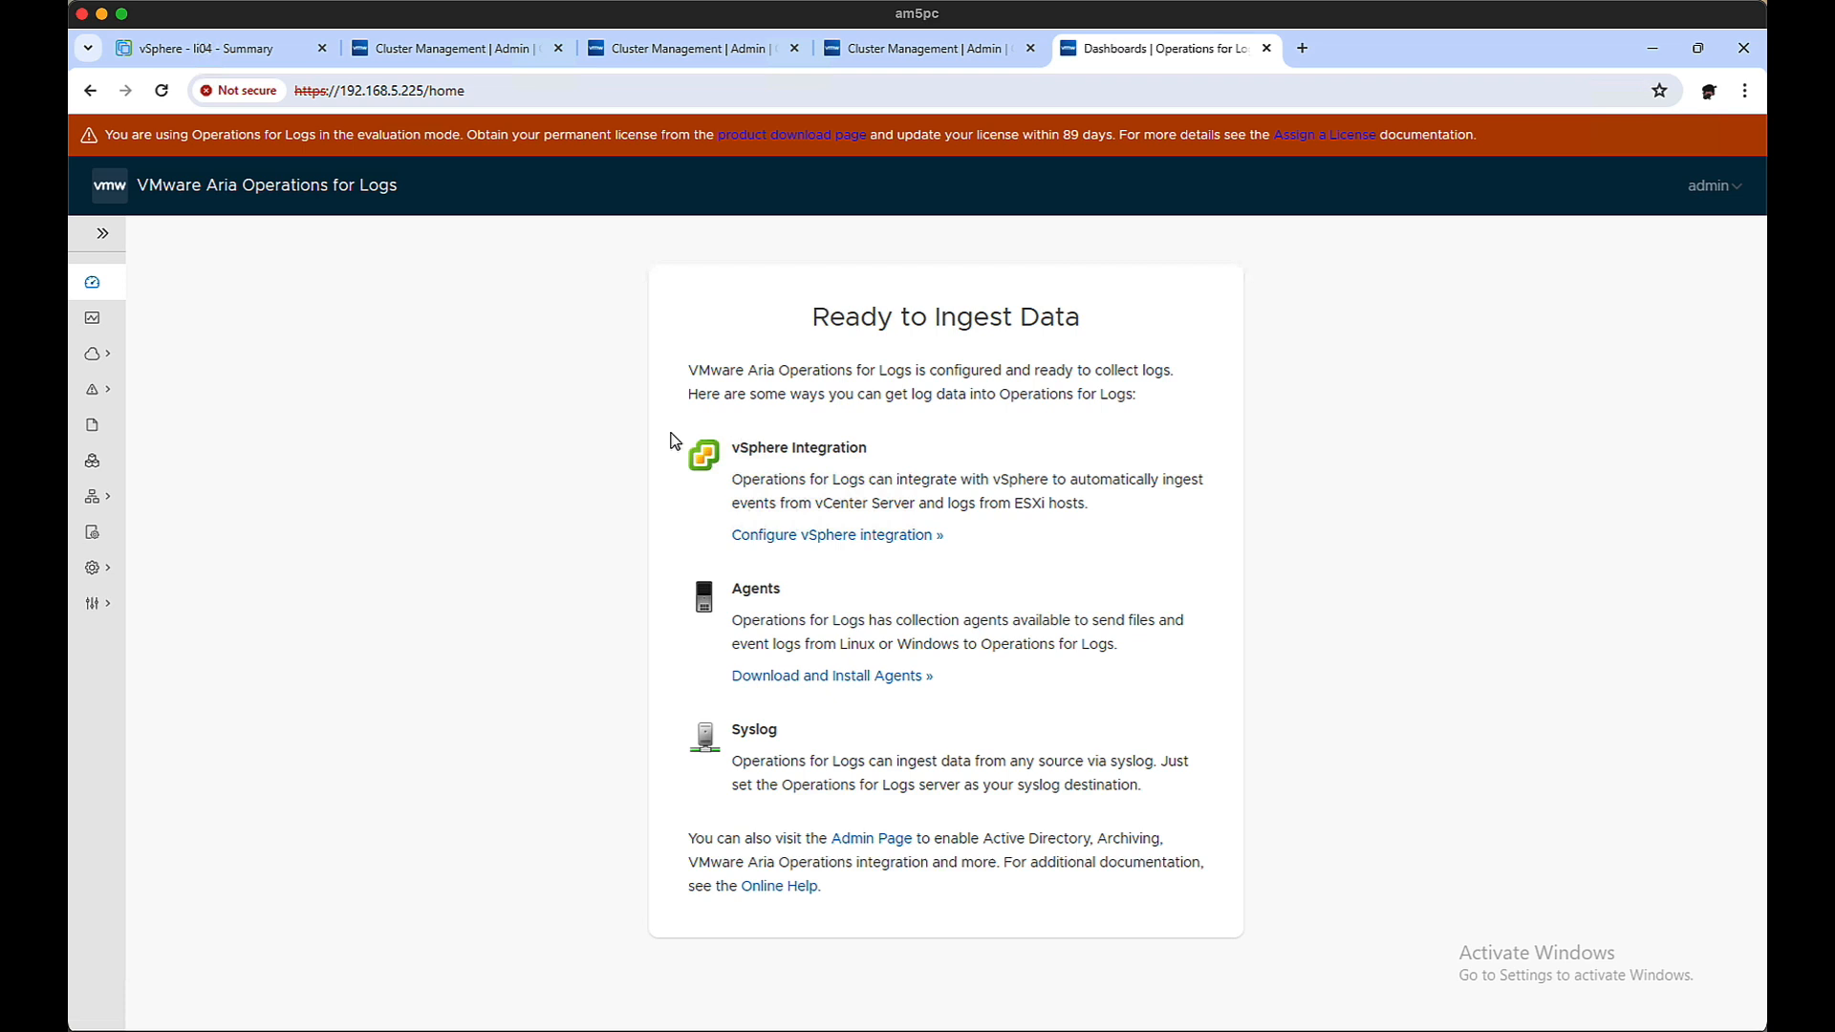
click(424, 90)
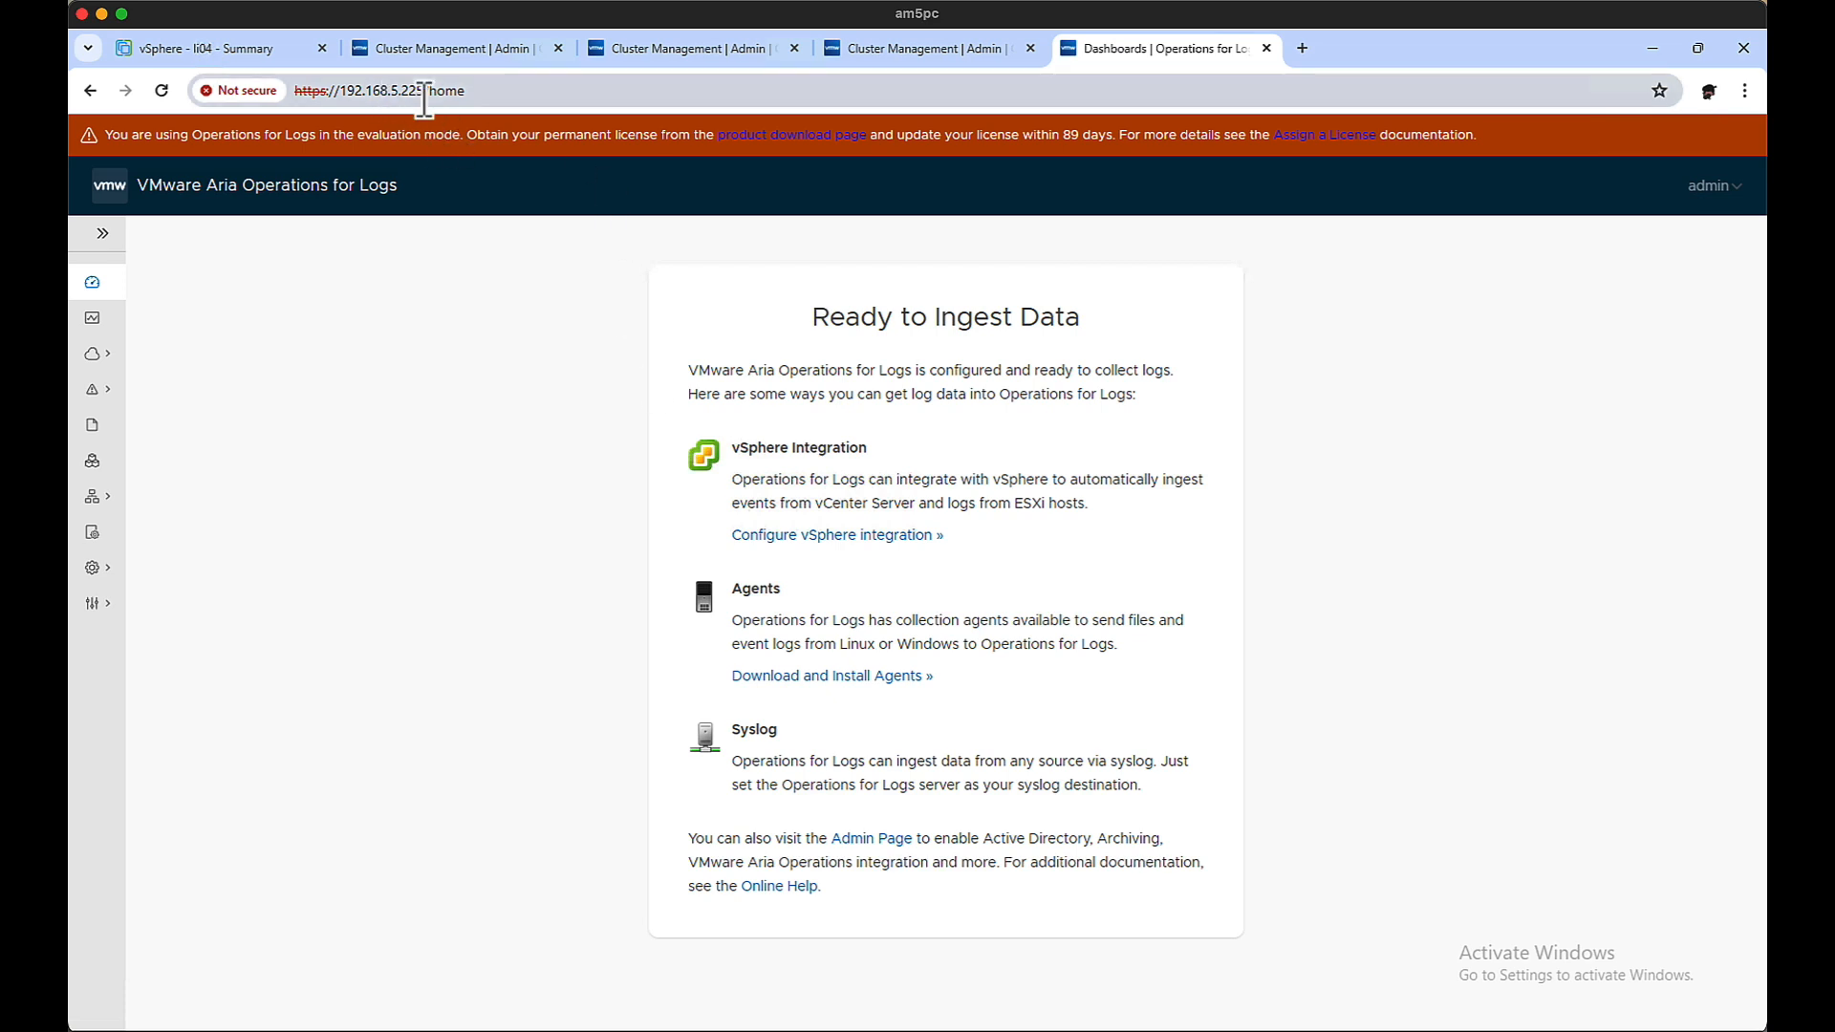
click(101, 233)
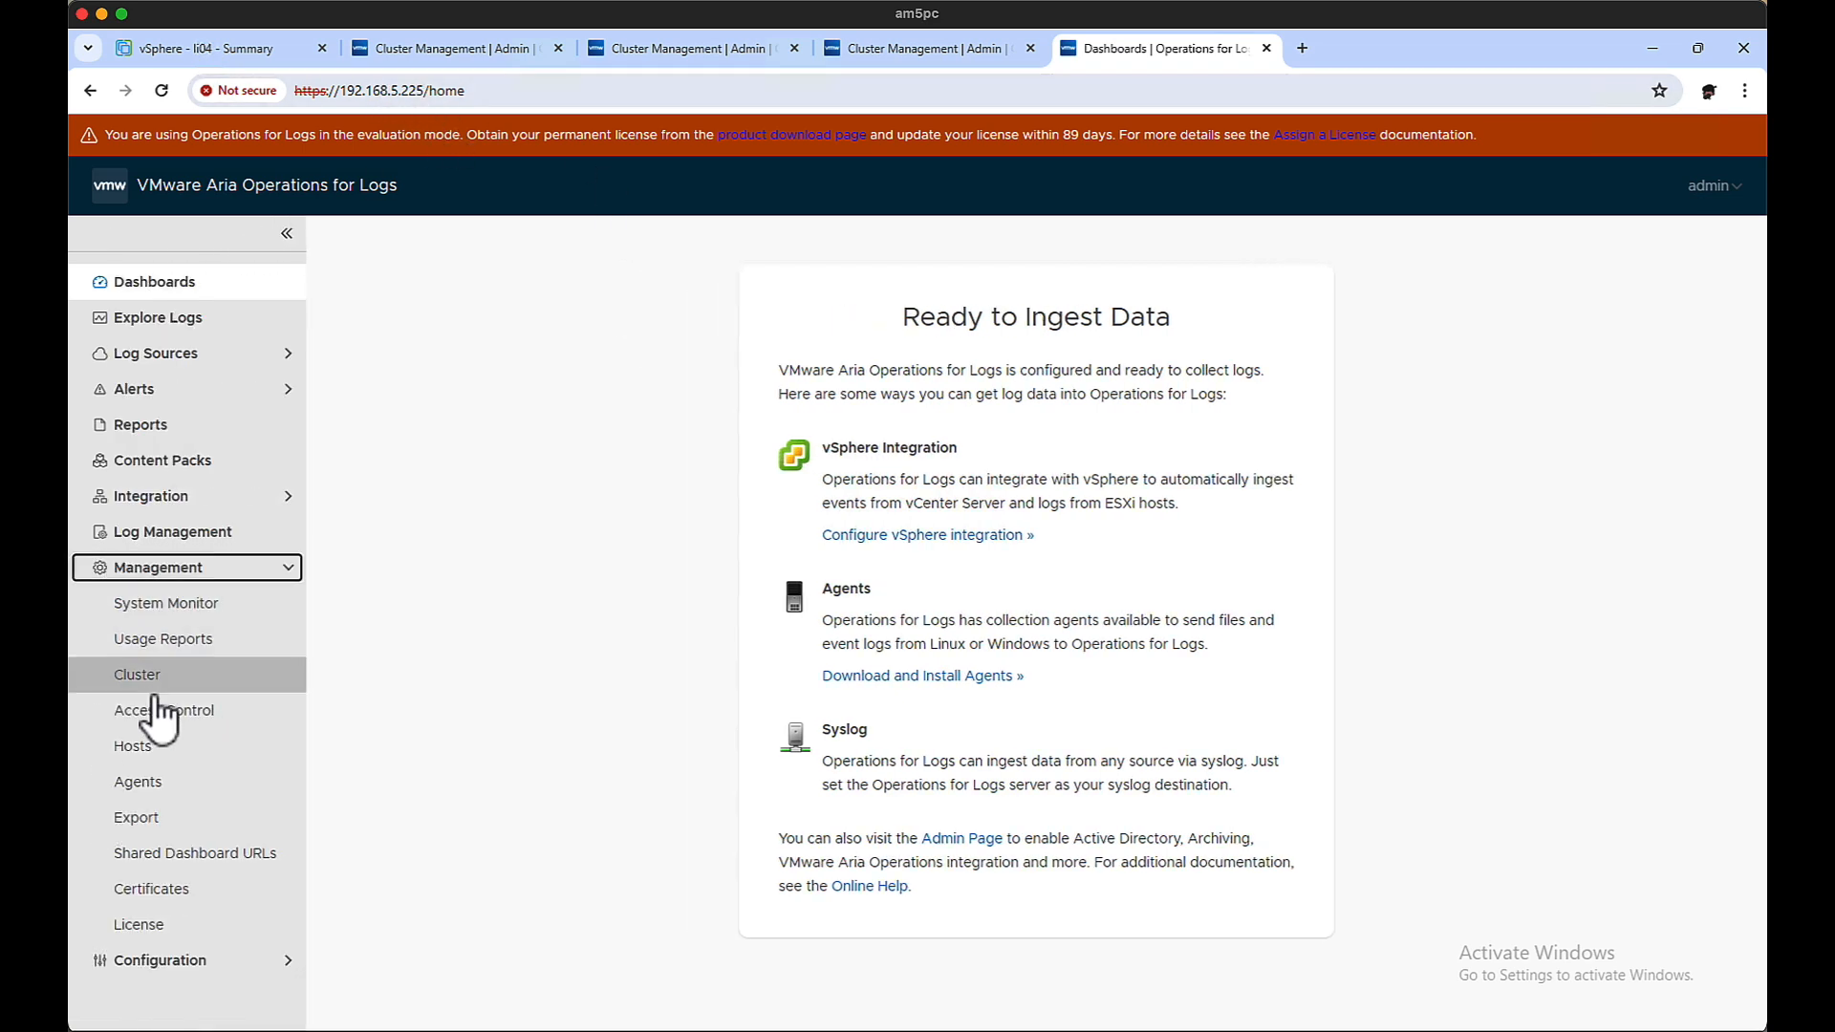
click(138, 675)
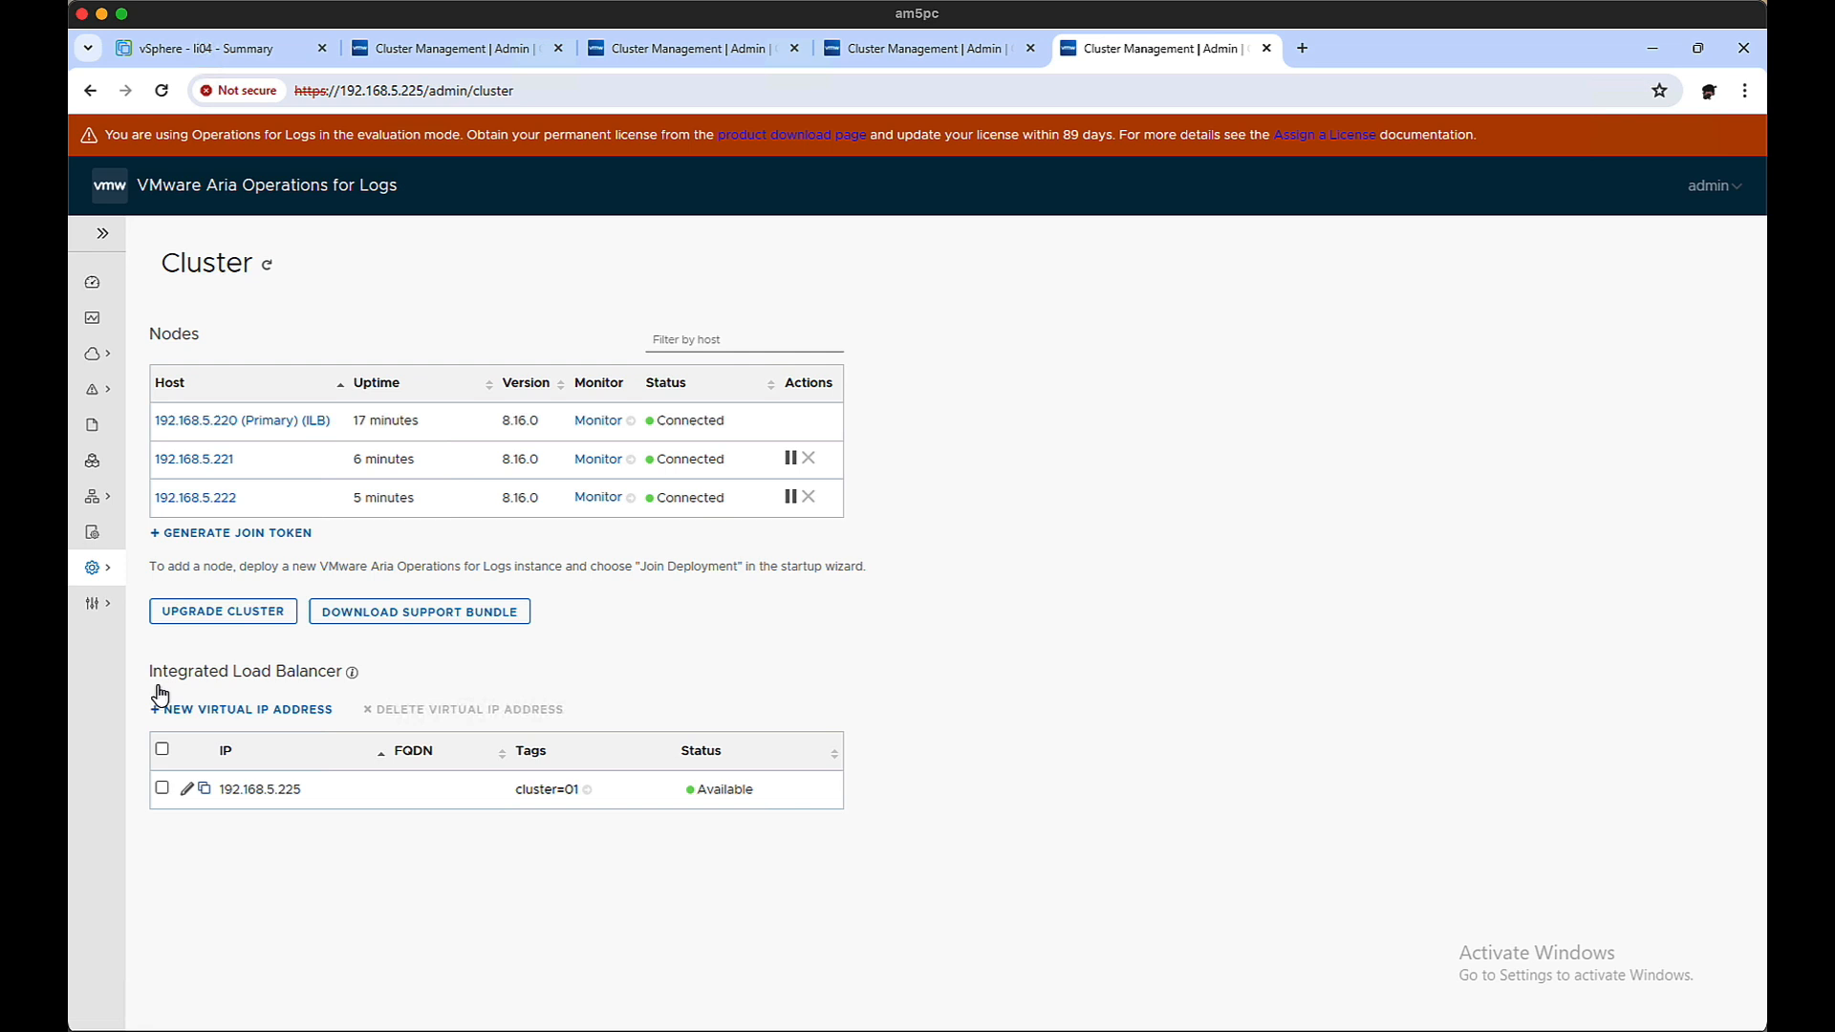
mouse_move(289, 493)
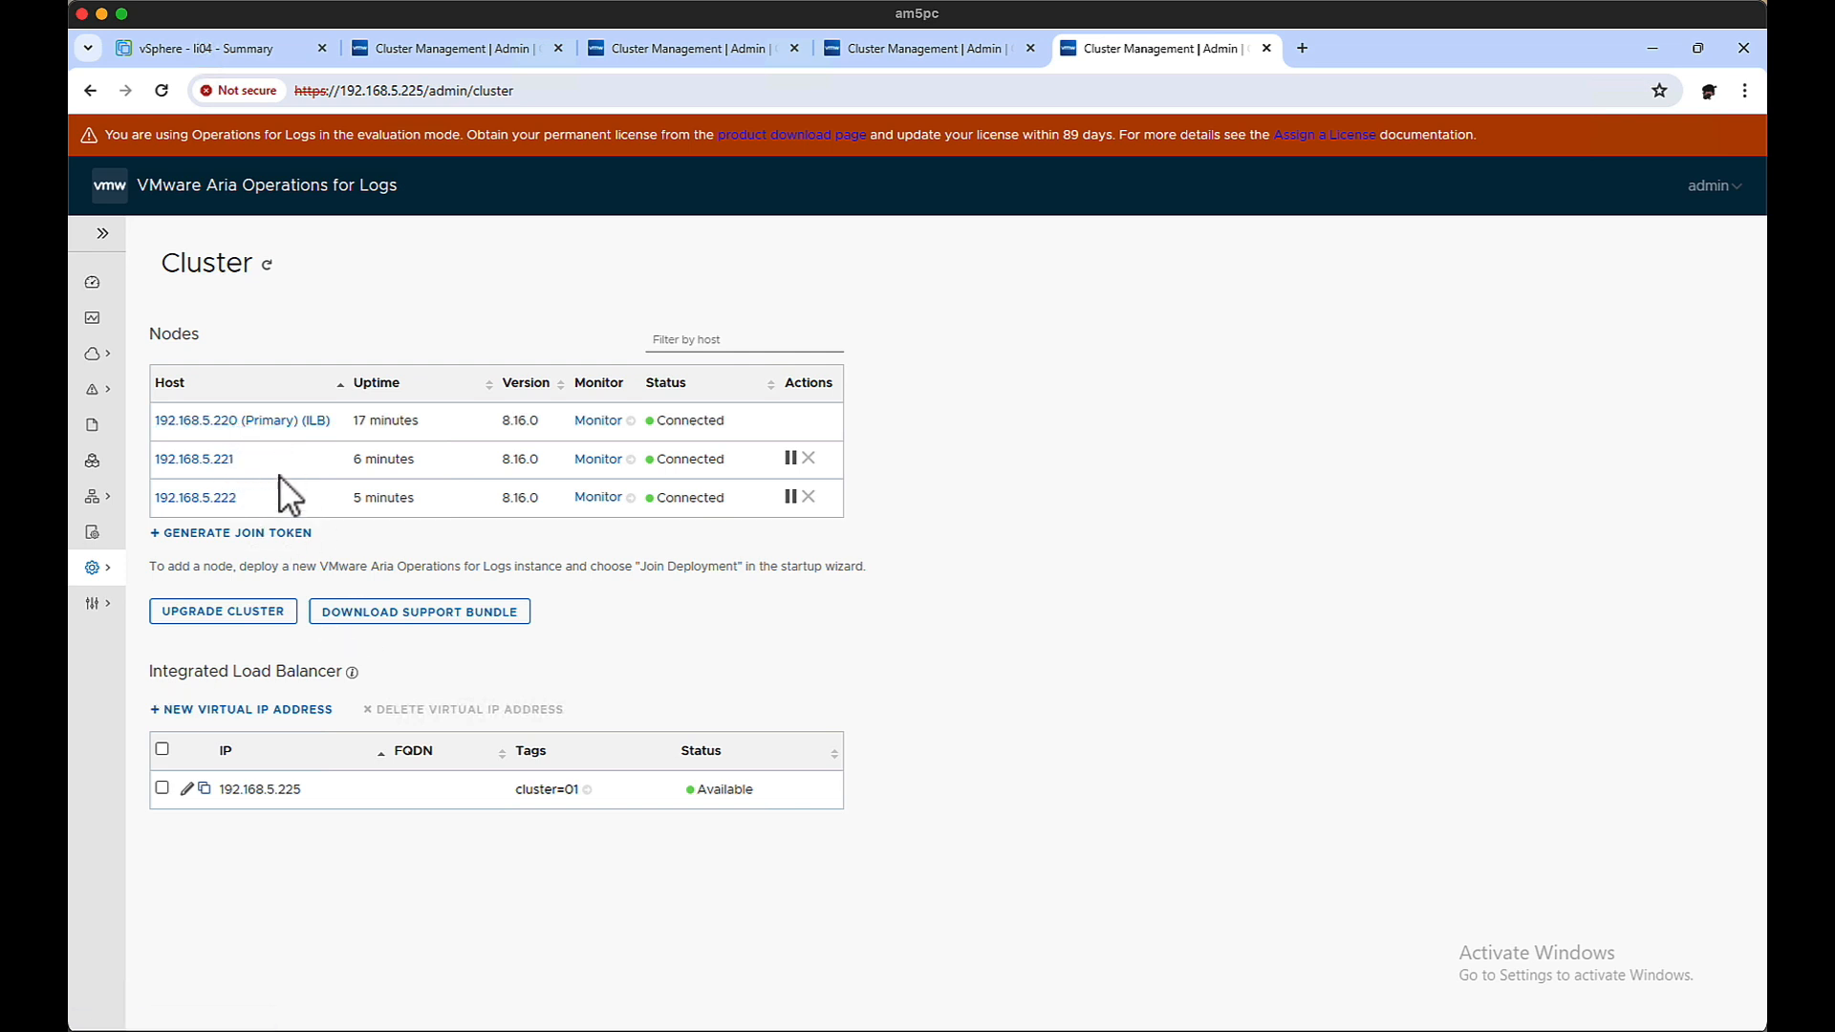
mouse_move(195, 497)
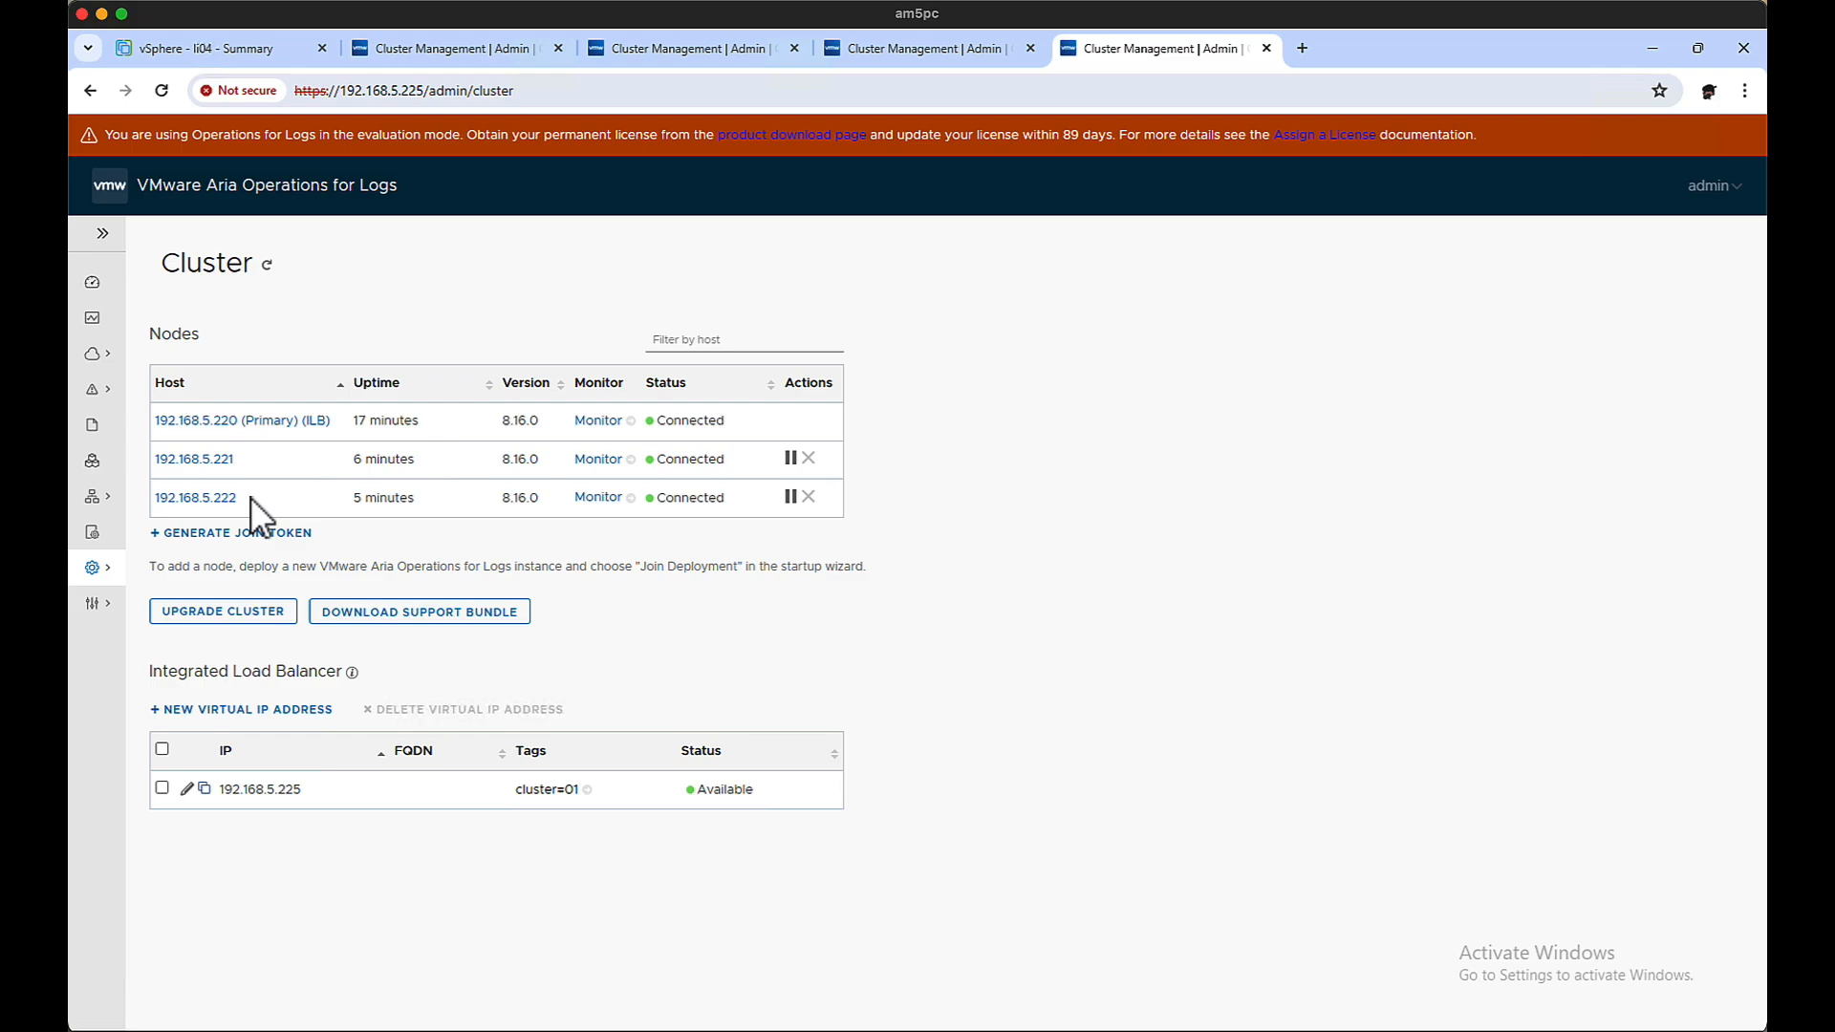
mouse_move(833, 501)
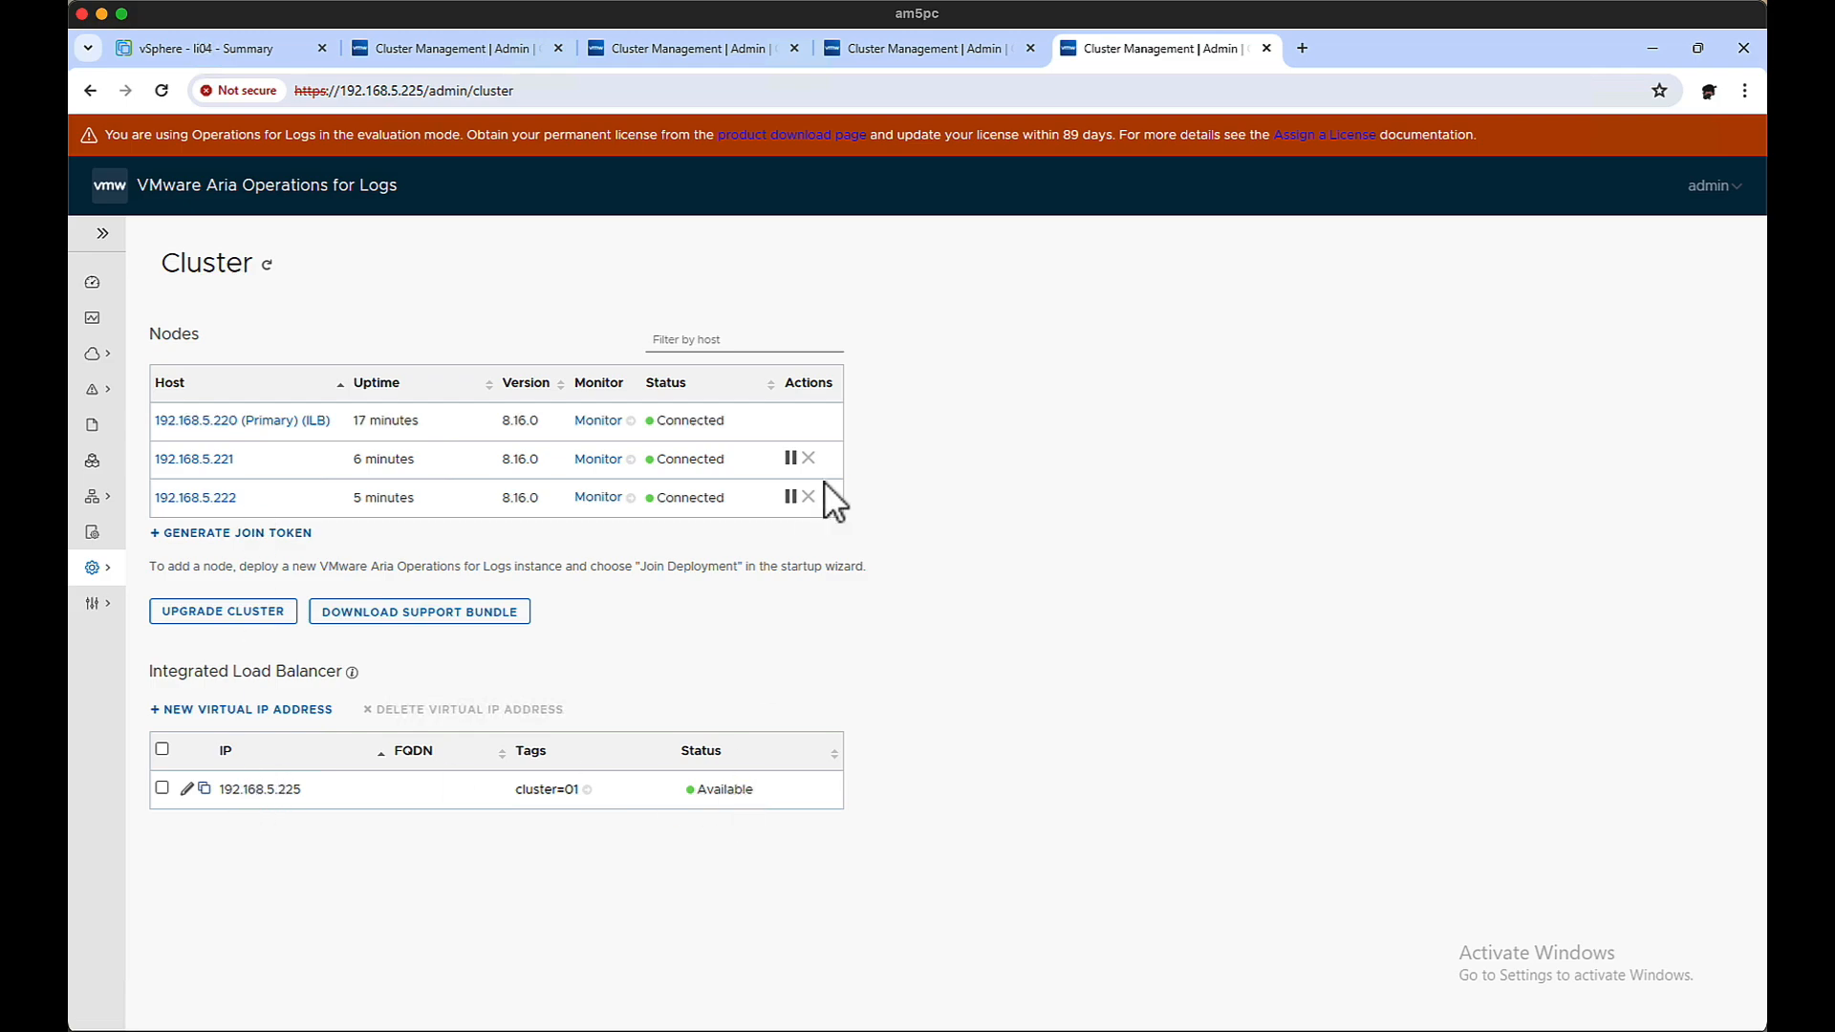